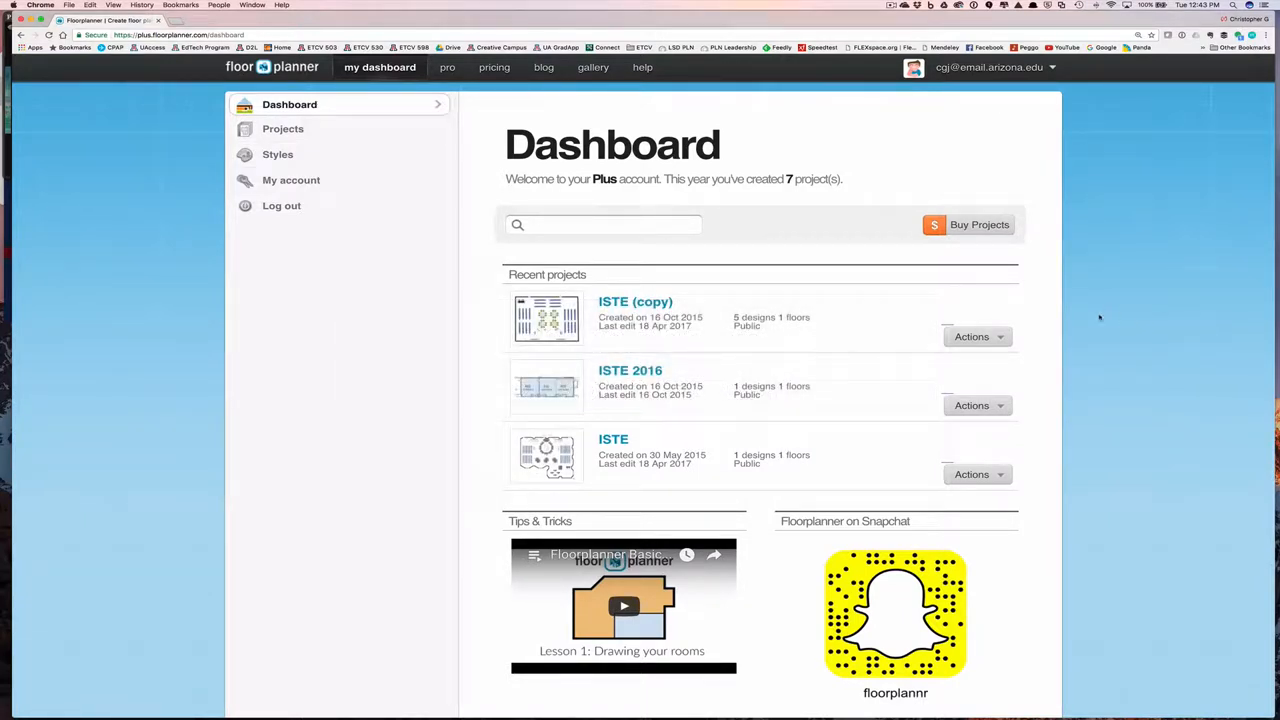
pyautogui.moveTo(1118, 336)
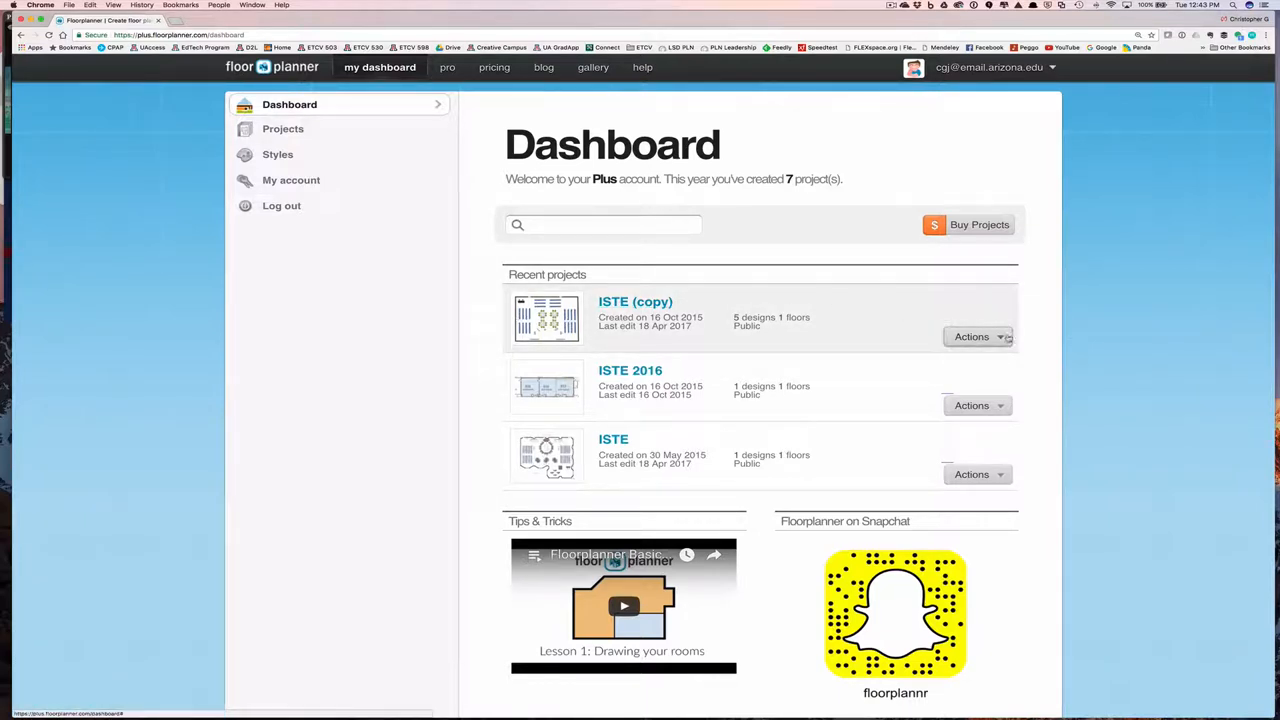
# Open the Actions menu for the ISTE (copy) project on the dashboard
pyautogui.click(972, 336)
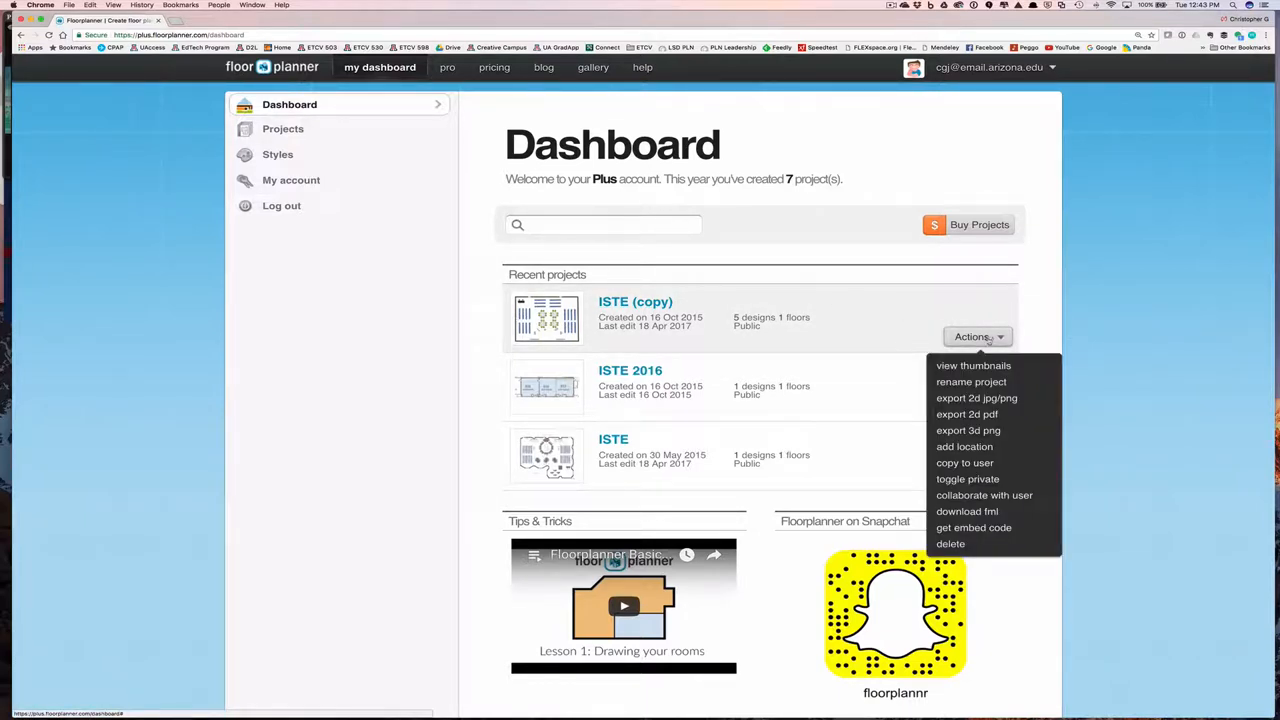
pyautogui.moveTo(976, 398)
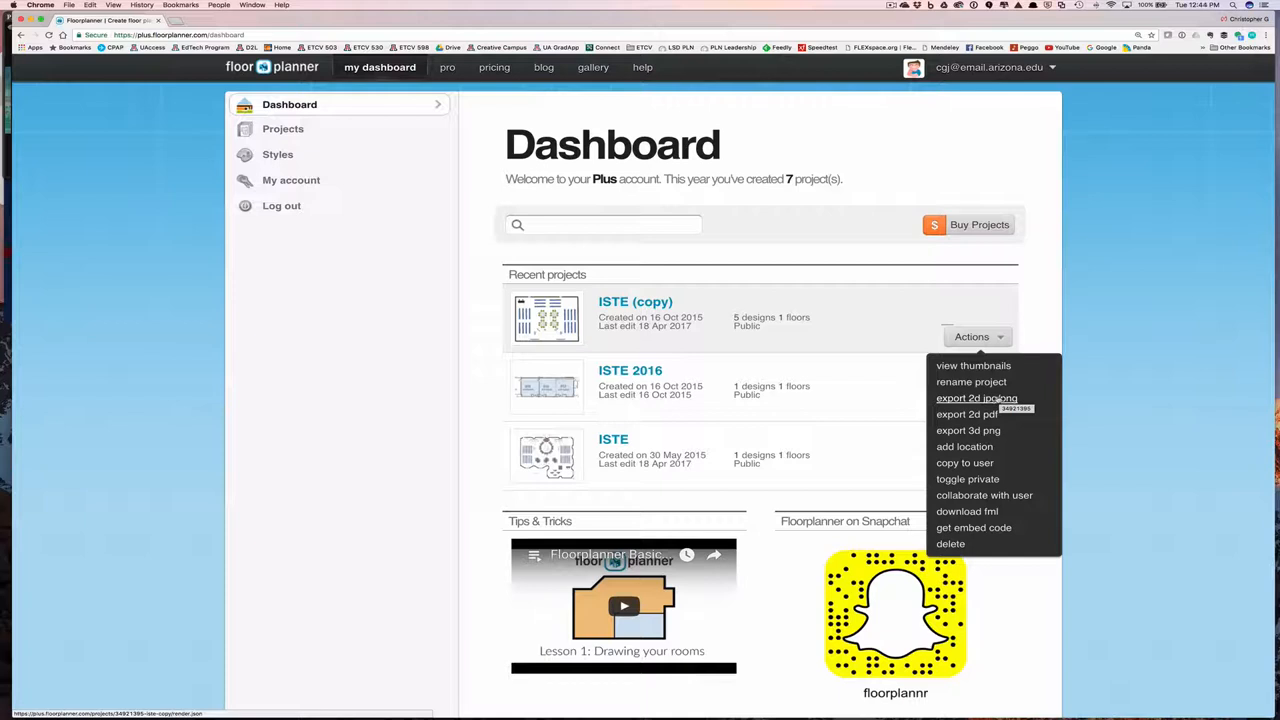
pyautogui.moveTo(968, 430)
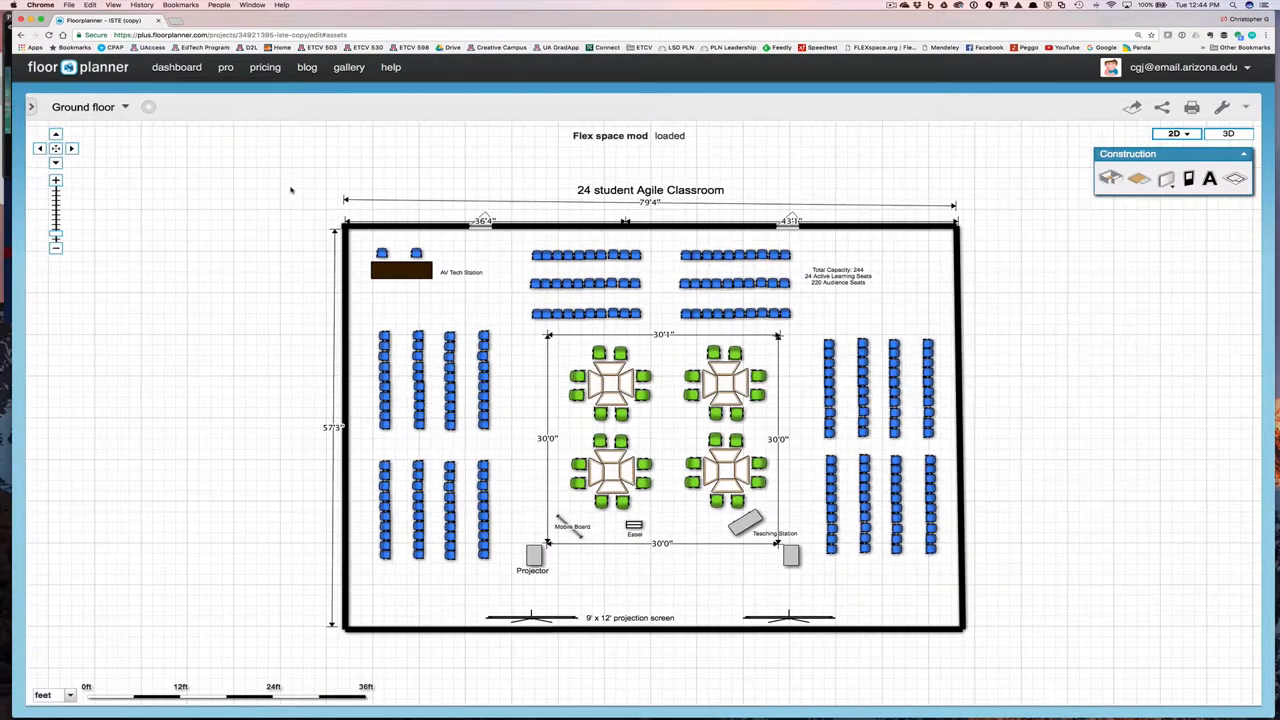
pyautogui.moveTo(260, 112)
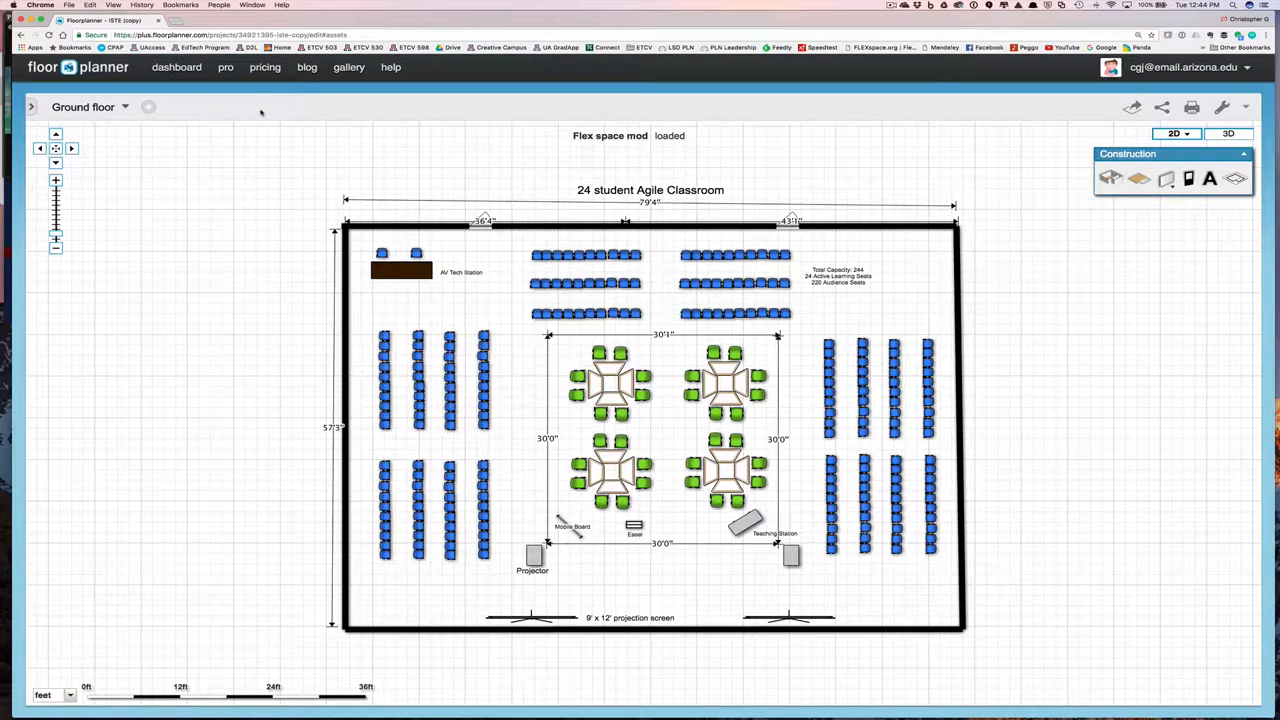
# Open the plan in the editor and bring up its Export menu from the toolbar
pyautogui.click(124, 108)
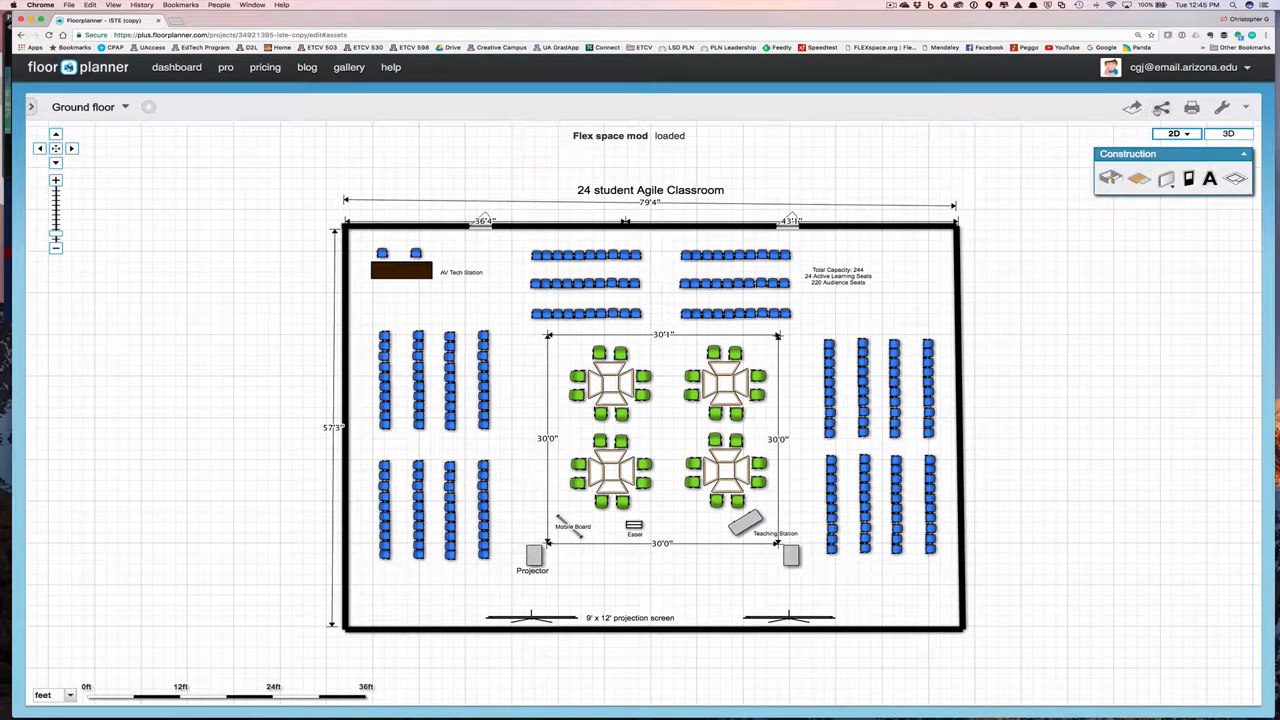
pyautogui.moveTo(1160, 108)
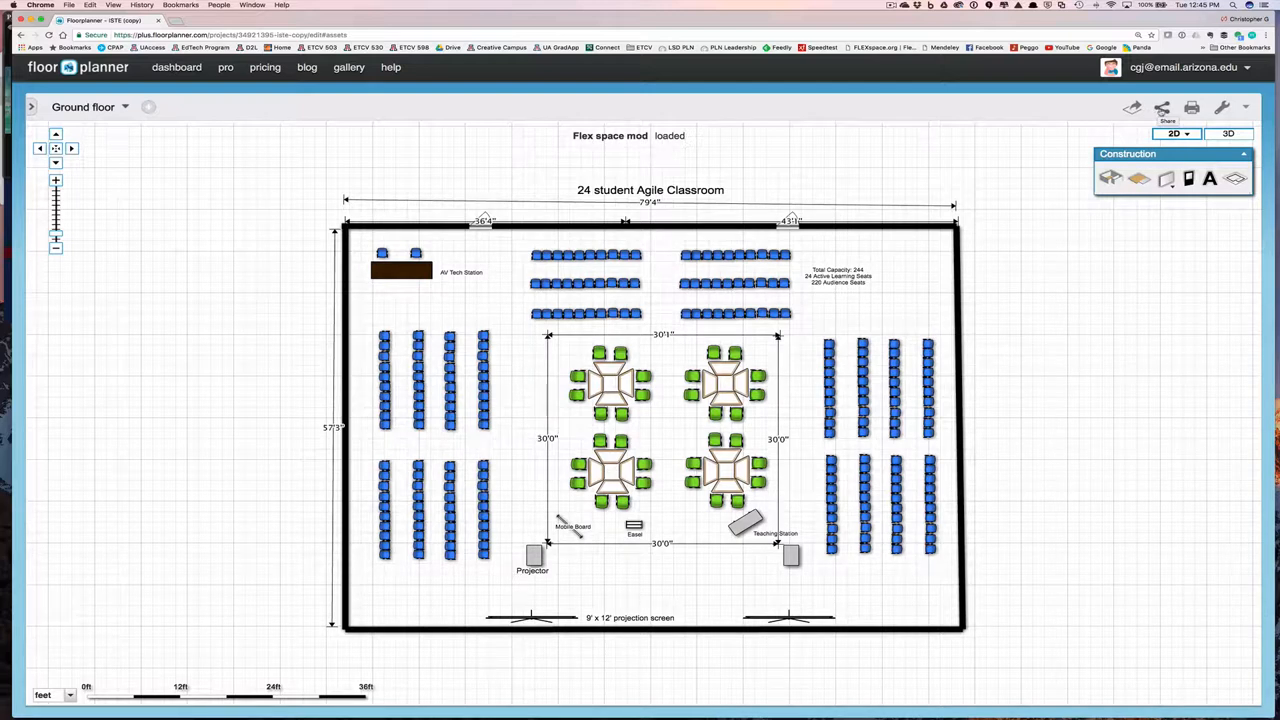
pyautogui.moveTo(1132, 108)
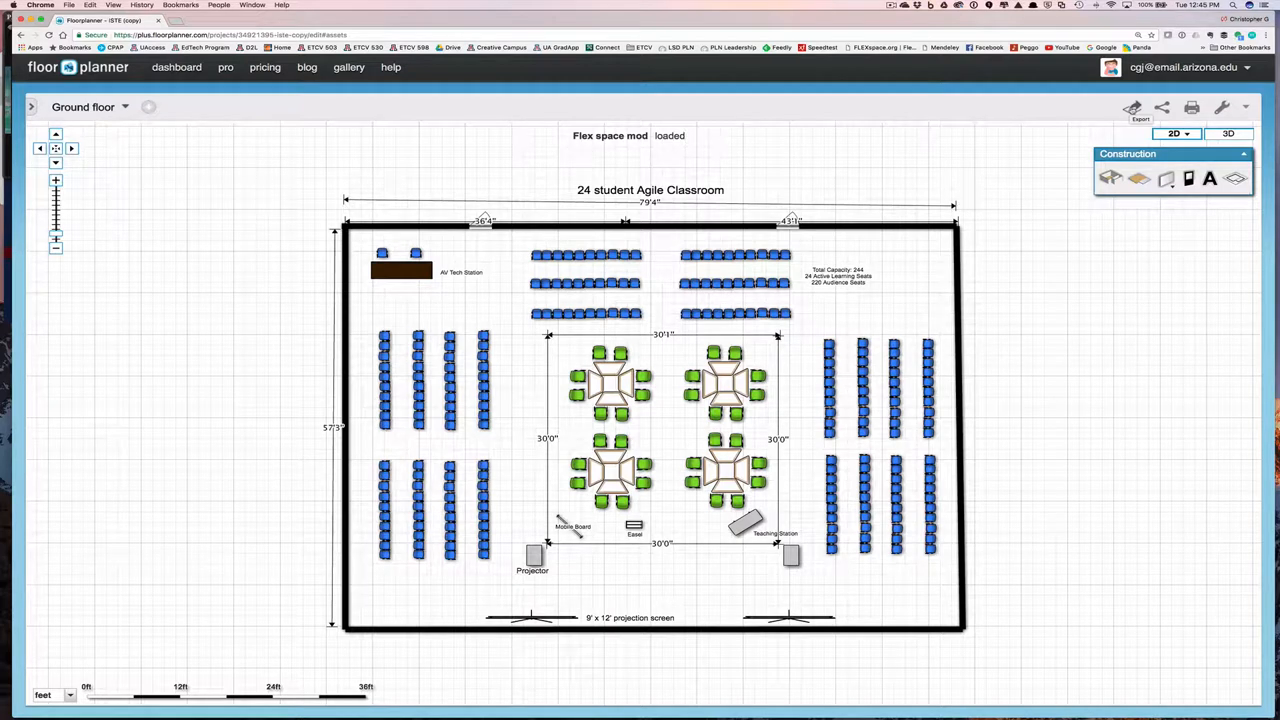
pyautogui.click(1132, 108)
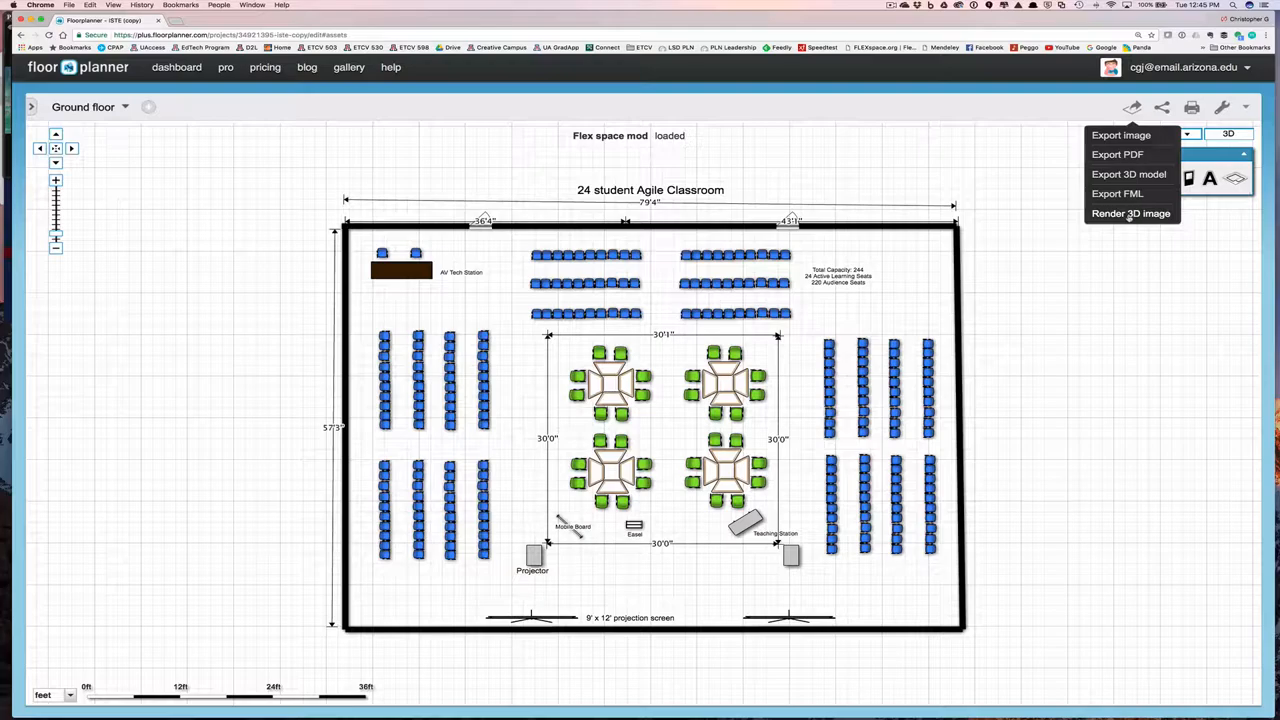
# Export the plan as a JPEG with white background at 1600x1200 pixels and dismiss the confirmation
pyautogui.click(1120, 136)
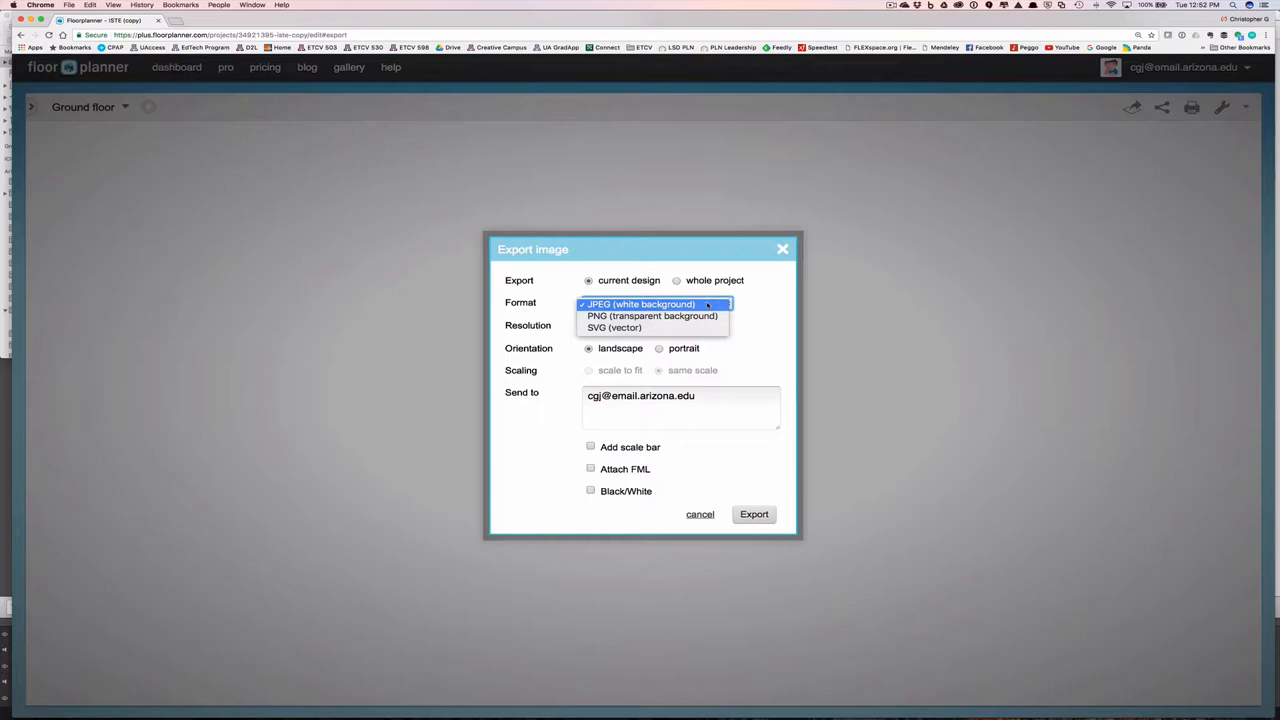
pyautogui.click(640, 304)
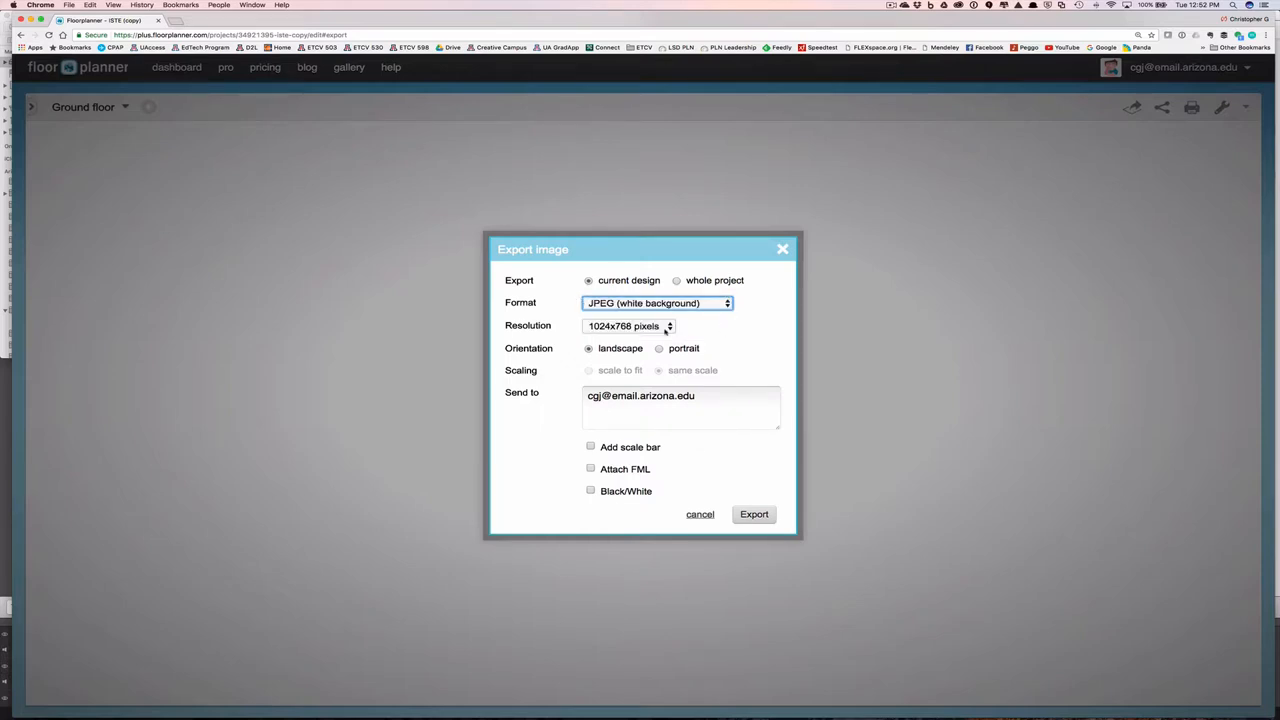
pyautogui.click(628, 324)
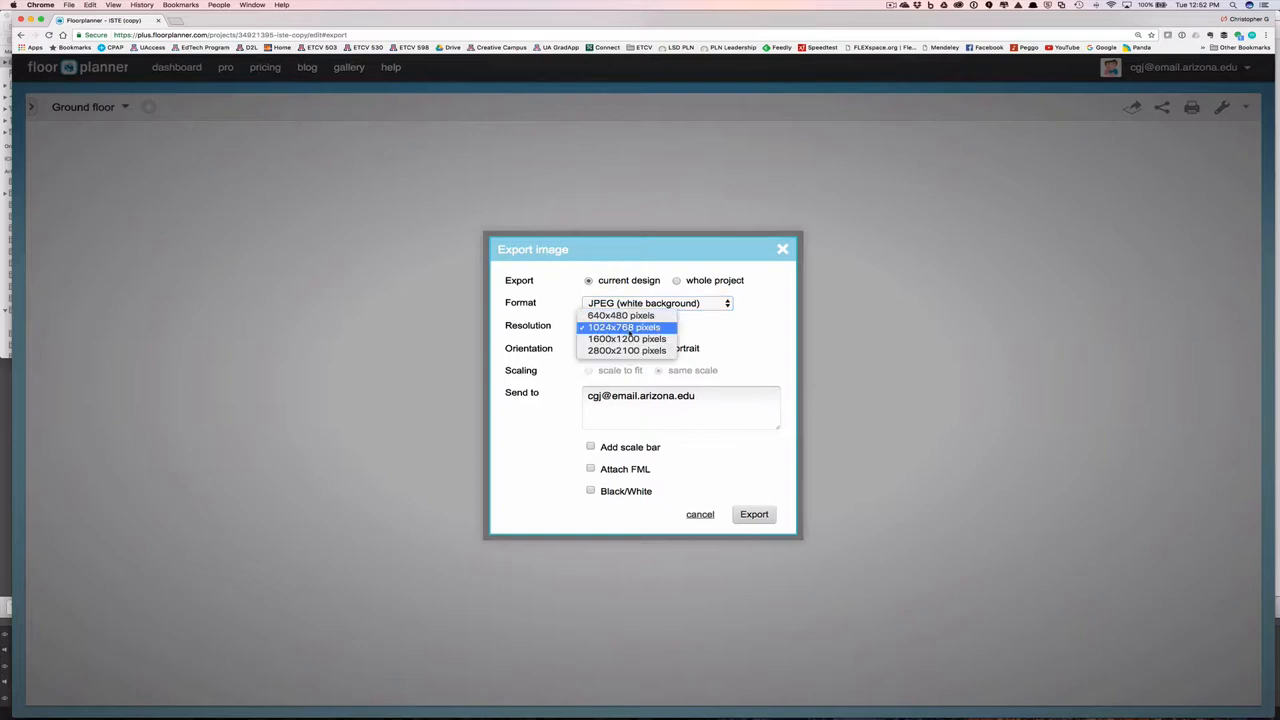
pyautogui.moveTo(626, 350)
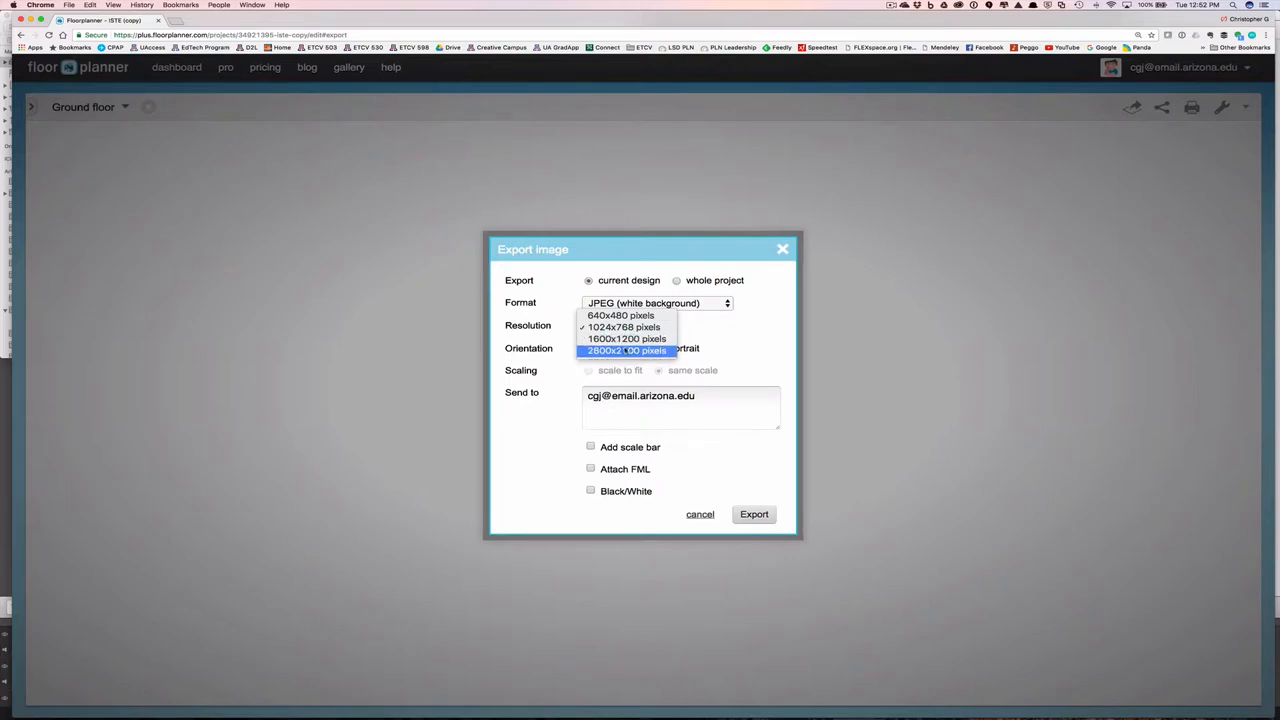
pyautogui.moveTo(628, 338)
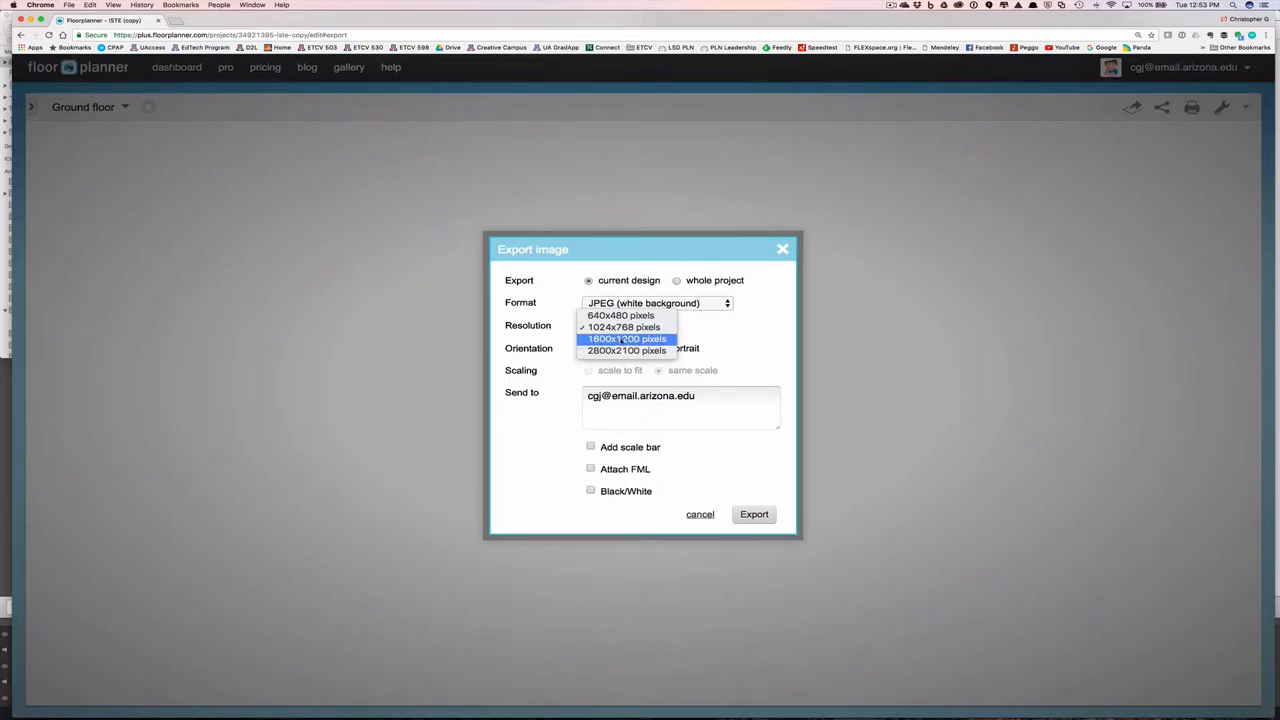
pyautogui.click(626, 338)
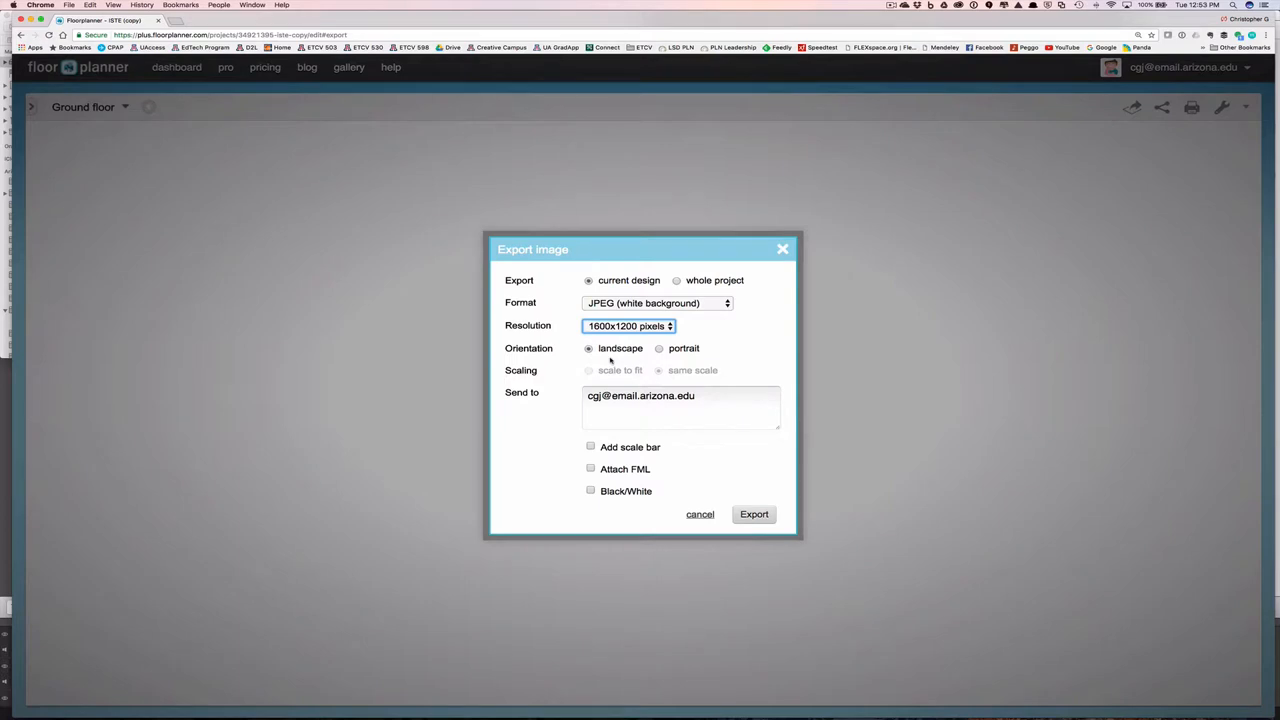
pyautogui.moveTo(576, 366)
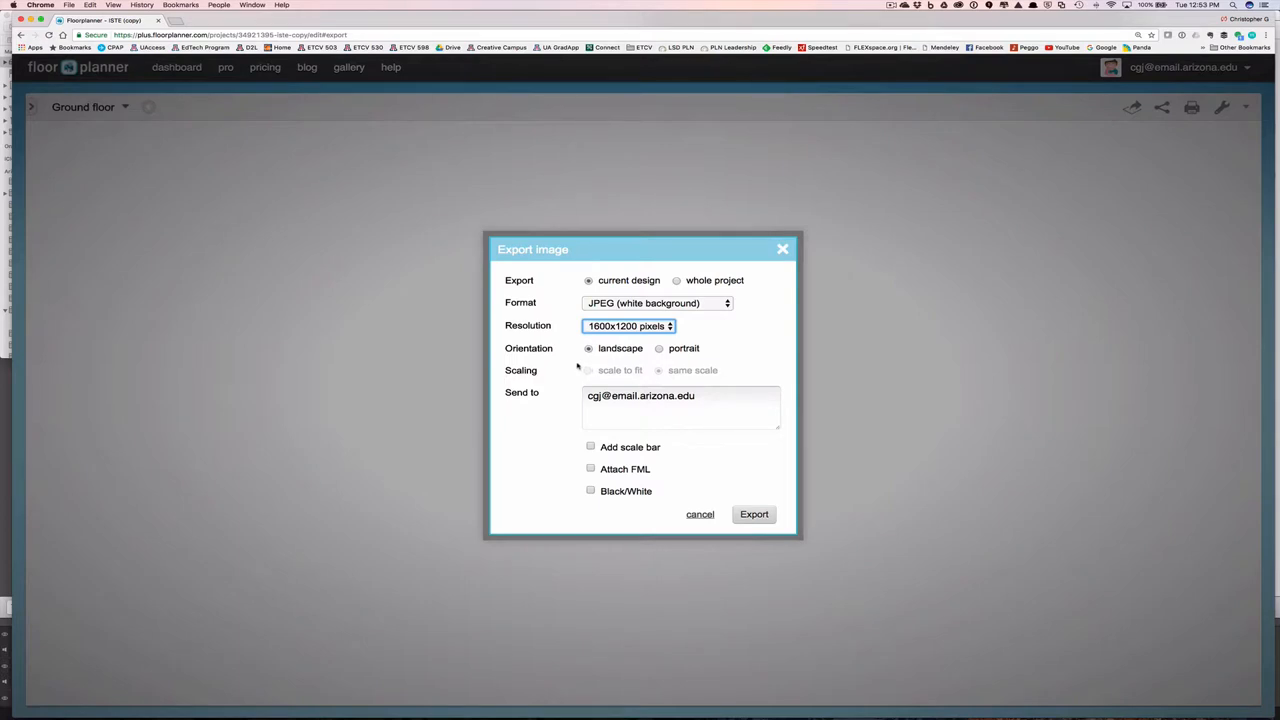
pyautogui.moveTo(600, 362)
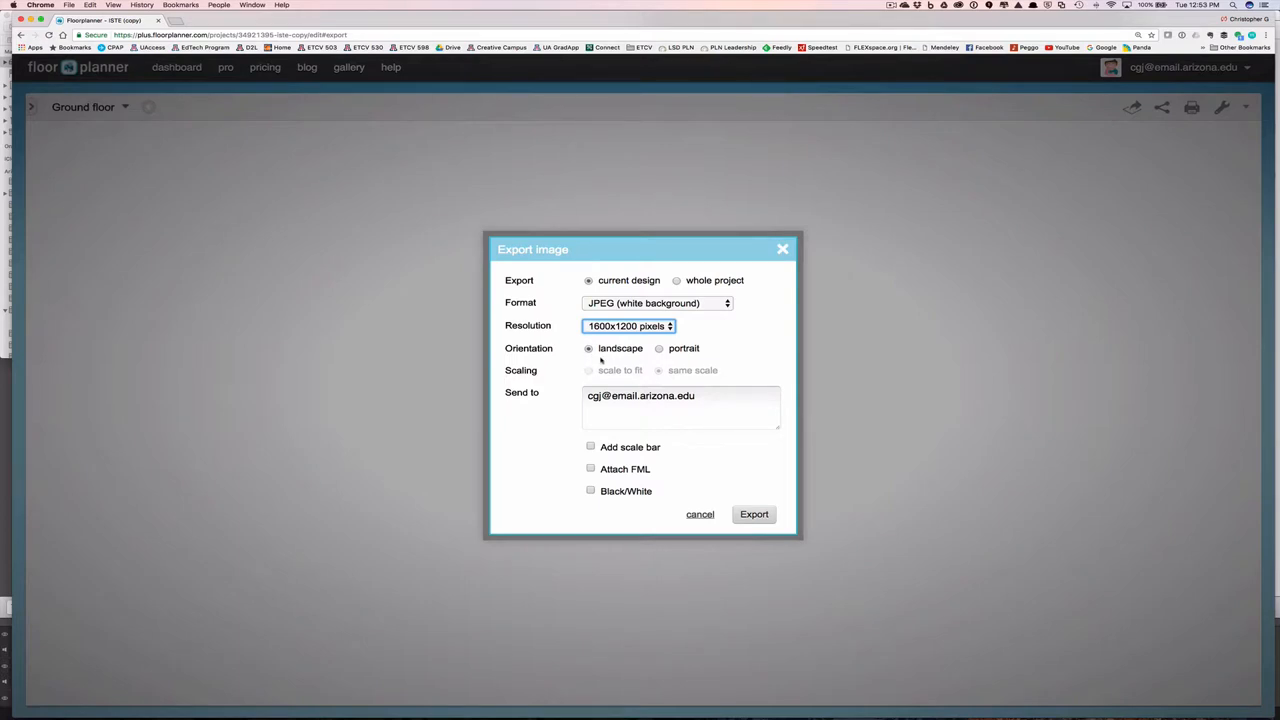
pyautogui.moveTo(672, 364)
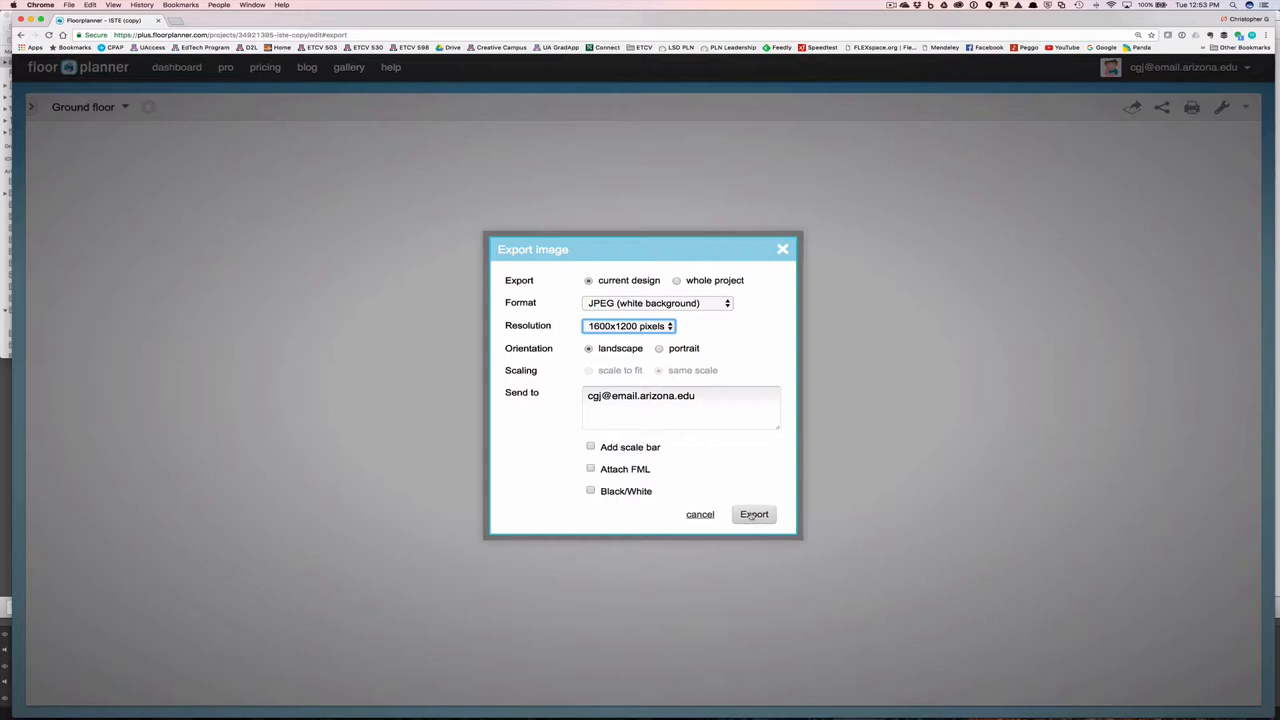
pyautogui.click(752, 514)
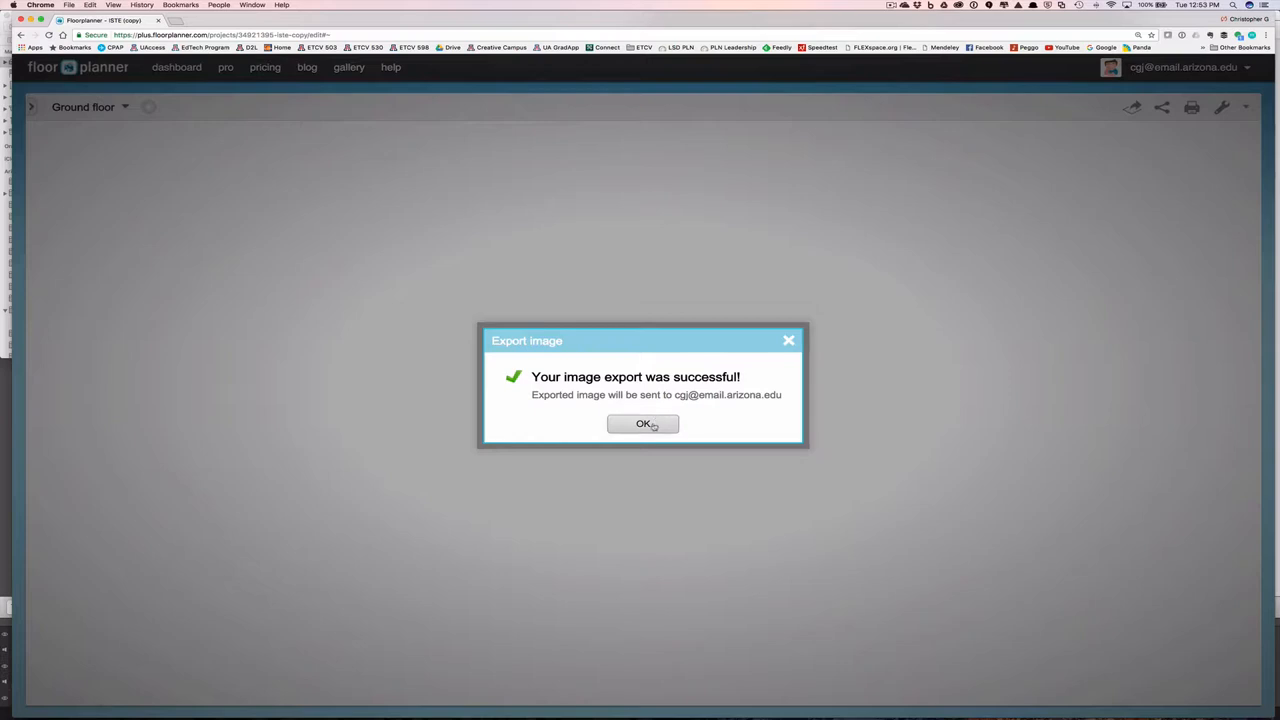
pyautogui.click(644, 424)
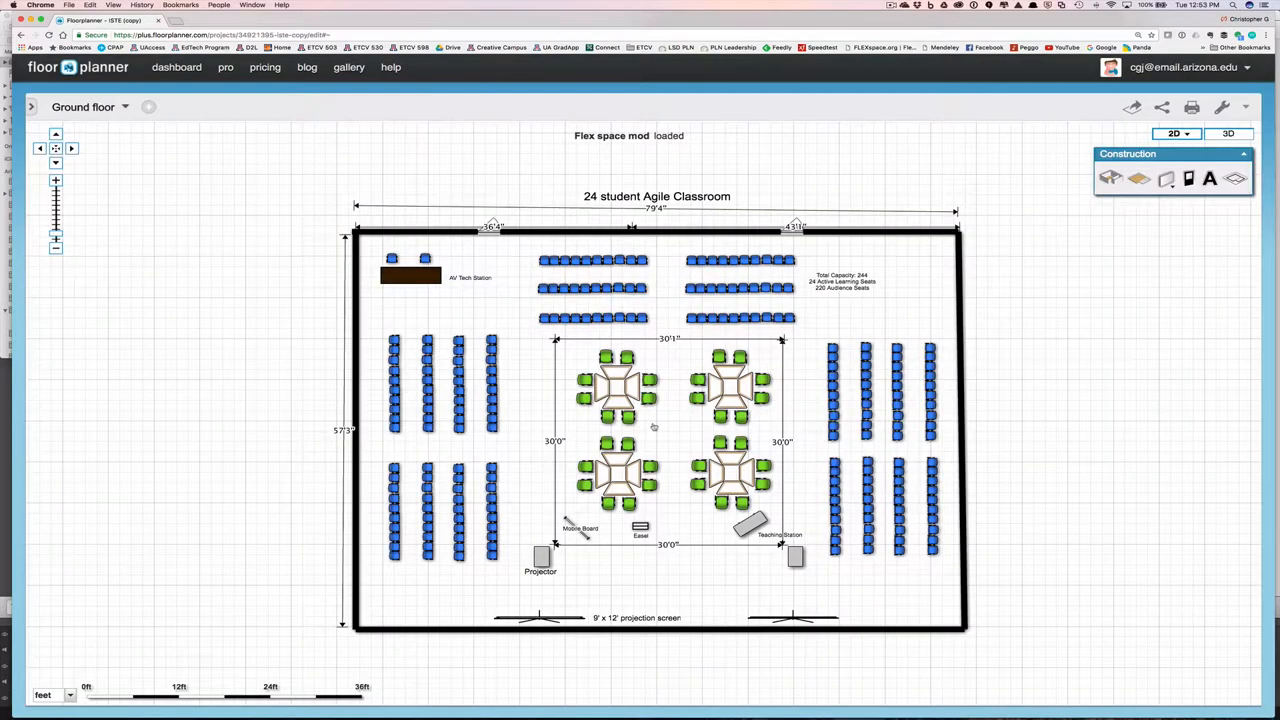
pyautogui.moveTo(1048, 224)
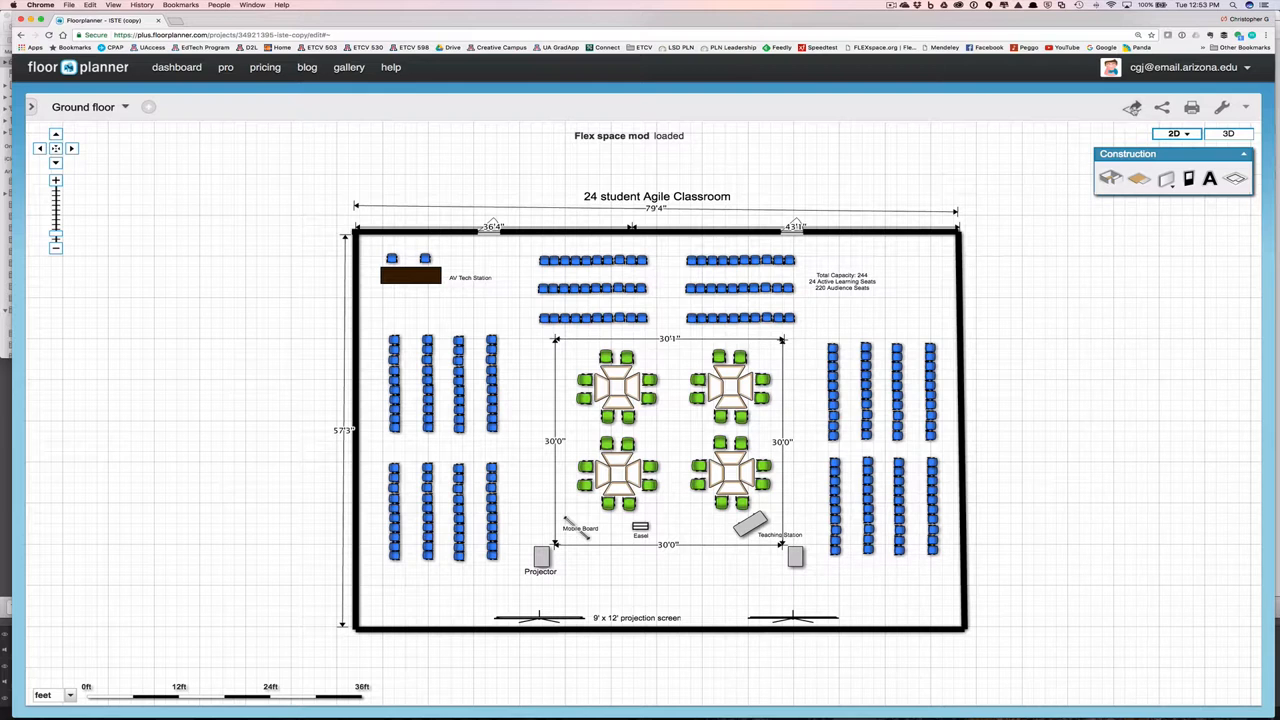
pyautogui.moveTo(1132, 108)
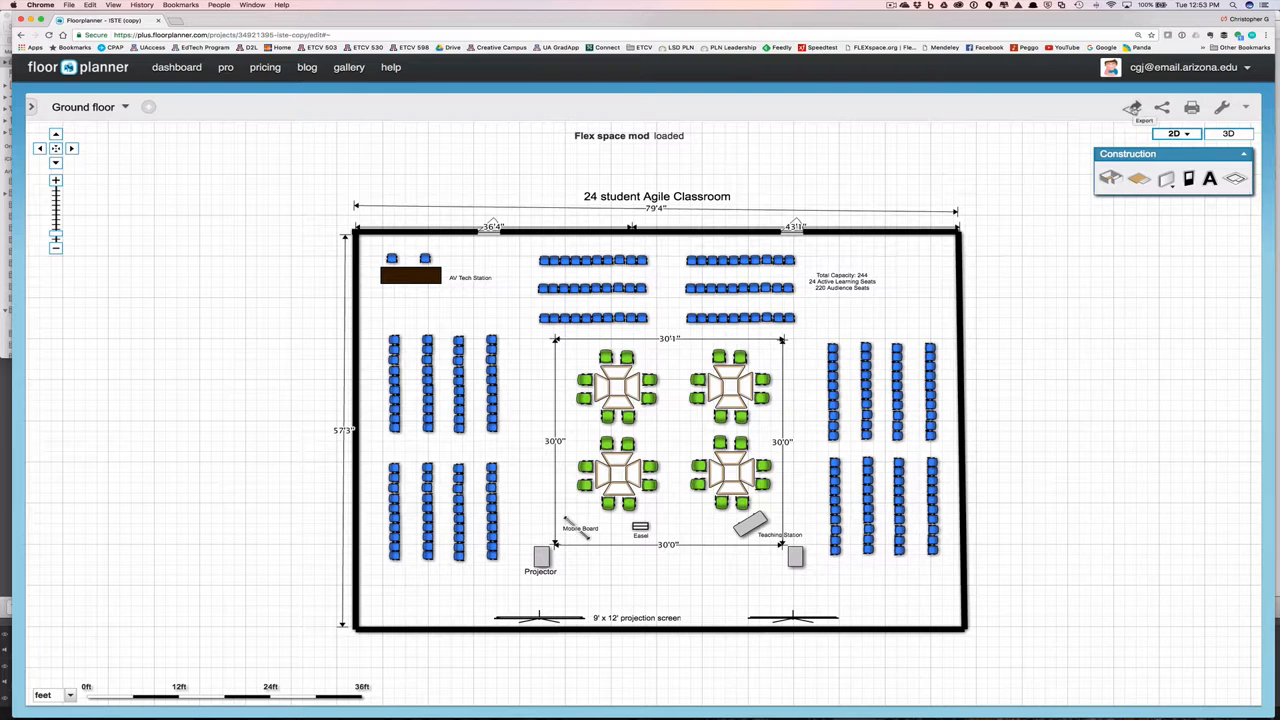
# Request a 3D render at 2800x2100 px from the chosen angle, sent to the existing email address
pyautogui.click(1132, 108)
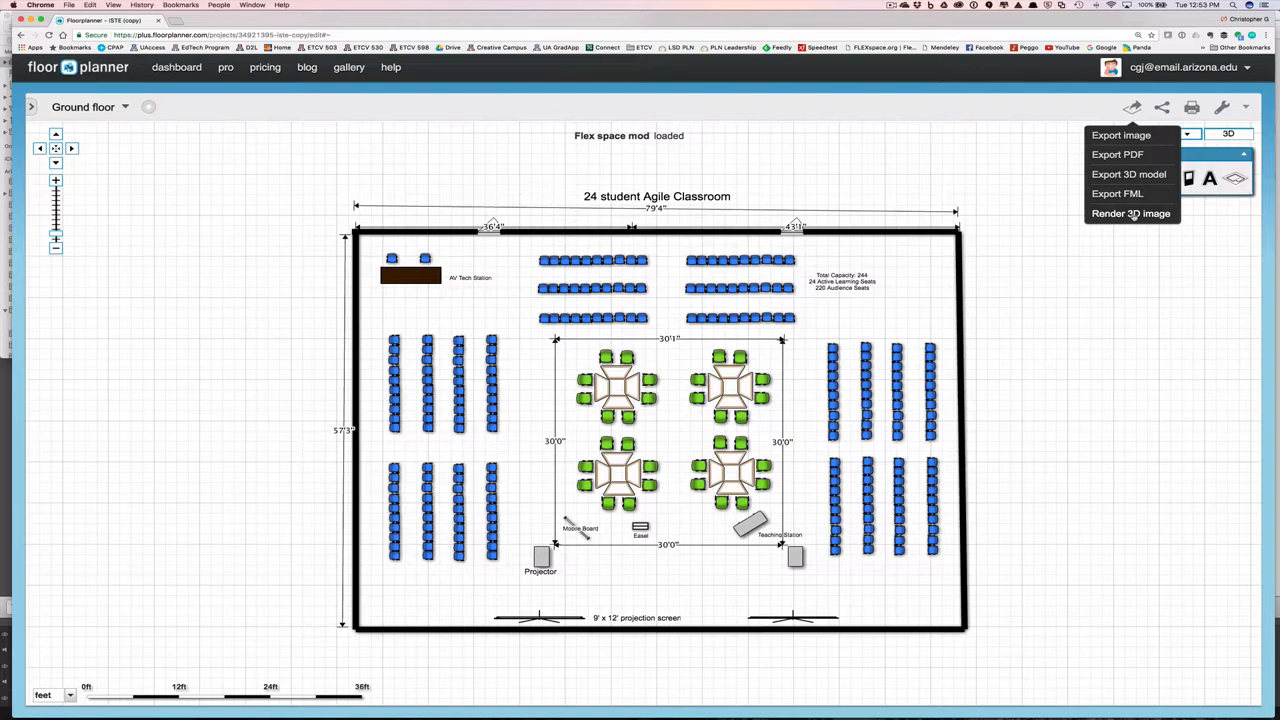
pyautogui.click(1132, 212)
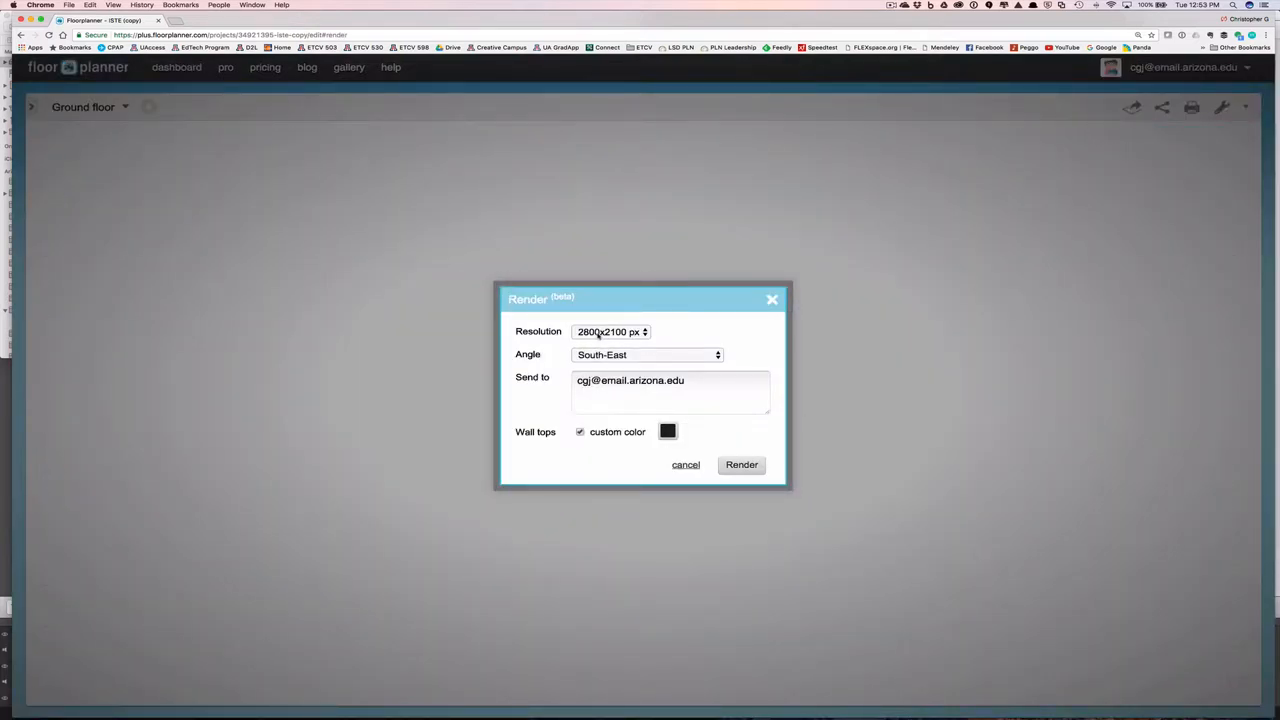
pyautogui.click(612, 332)
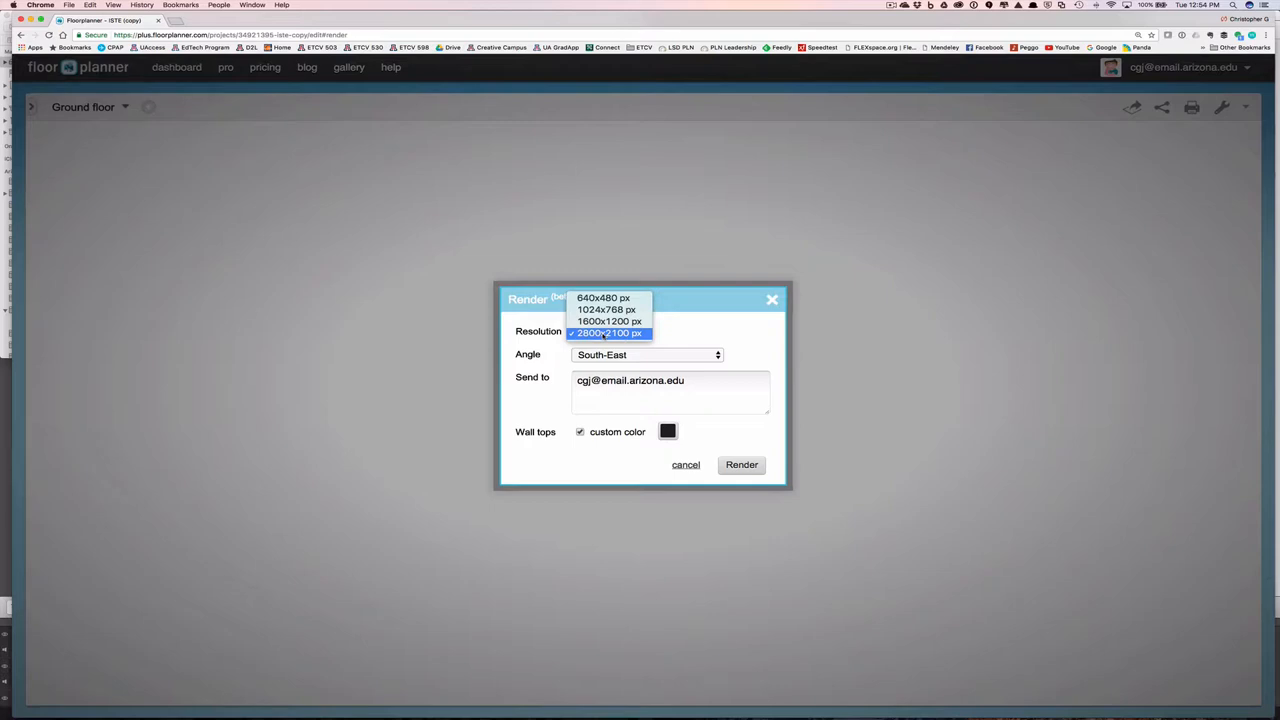
pyautogui.click(608, 332)
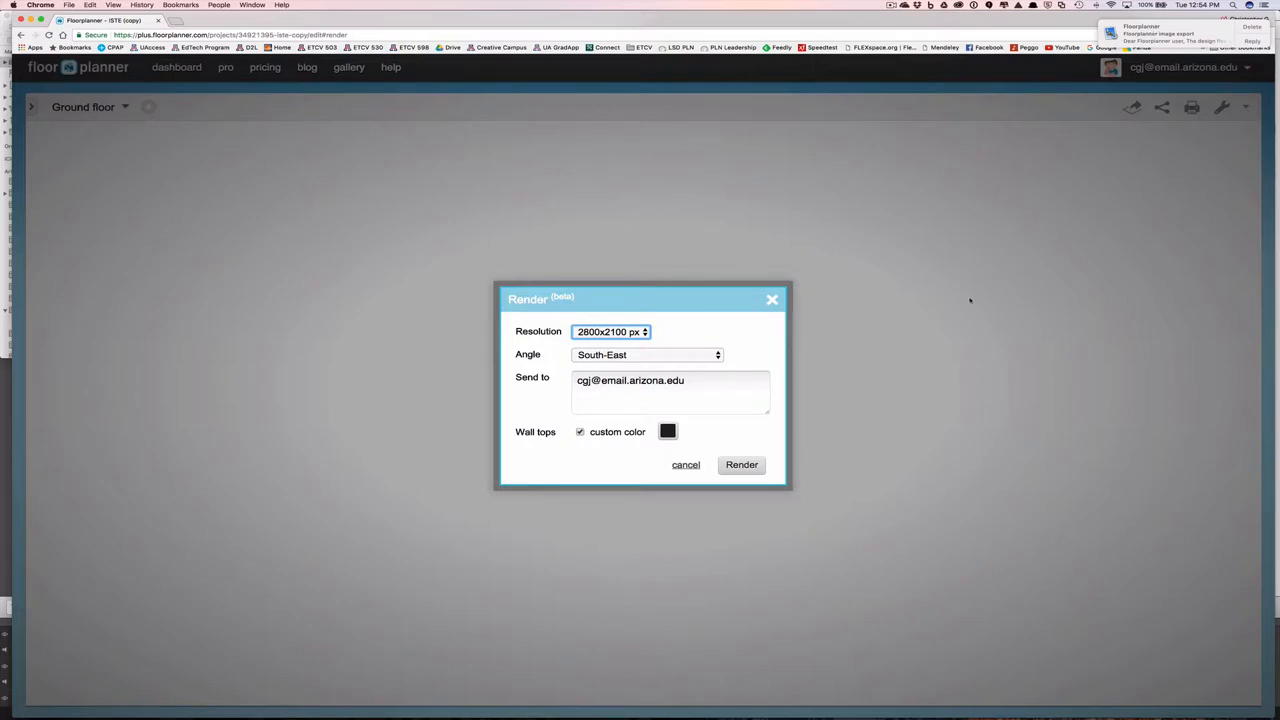
pyautogui.click(648, 354)
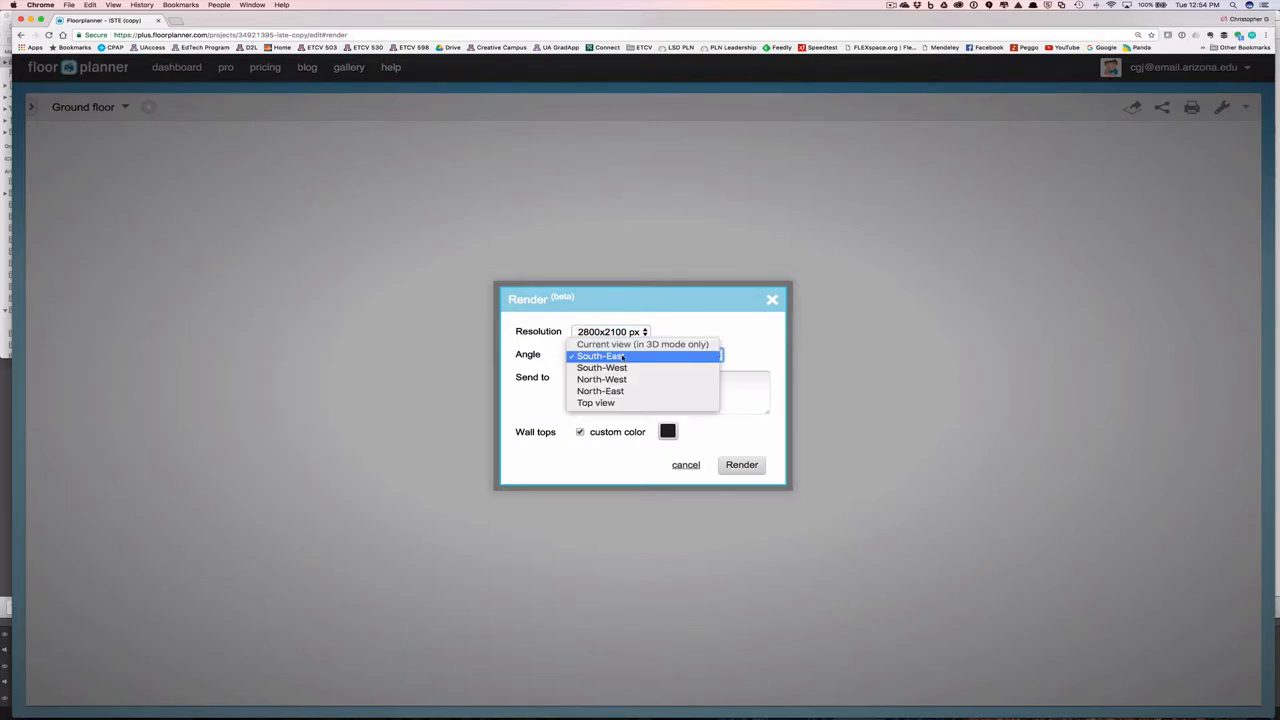
pyautogui.moveTo(602, 368)
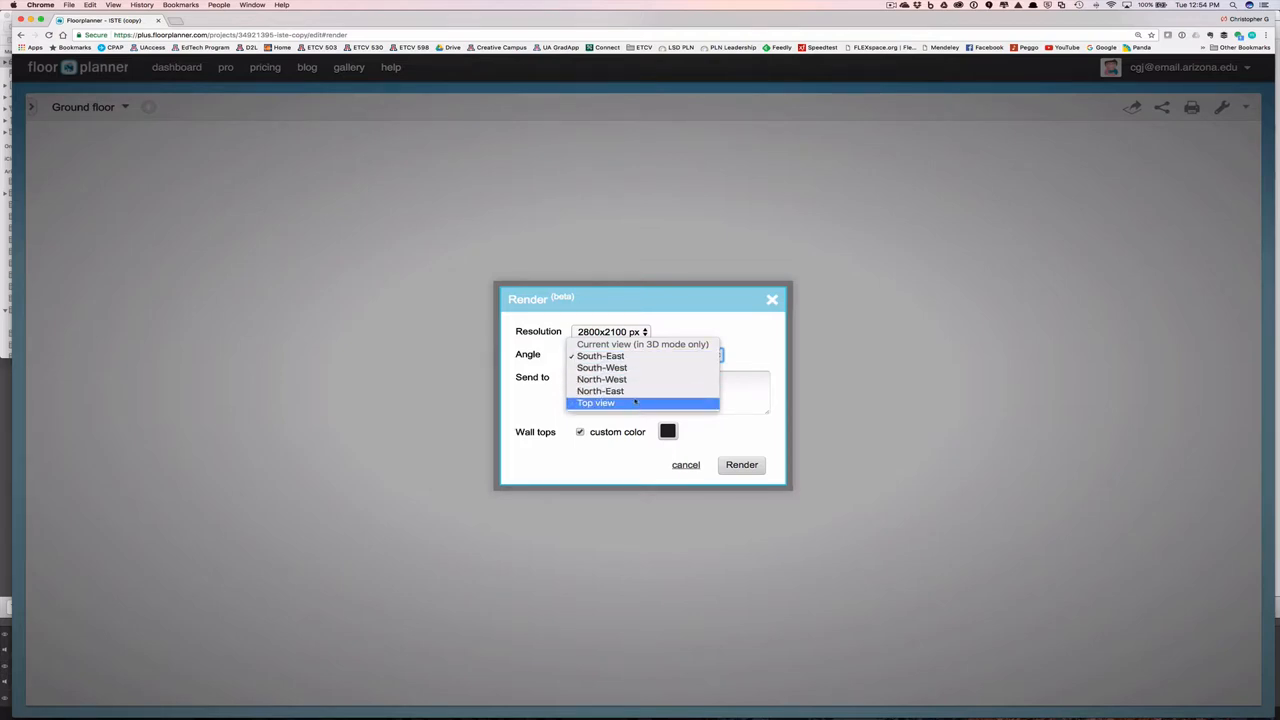
pyautogui.click(600, 356)
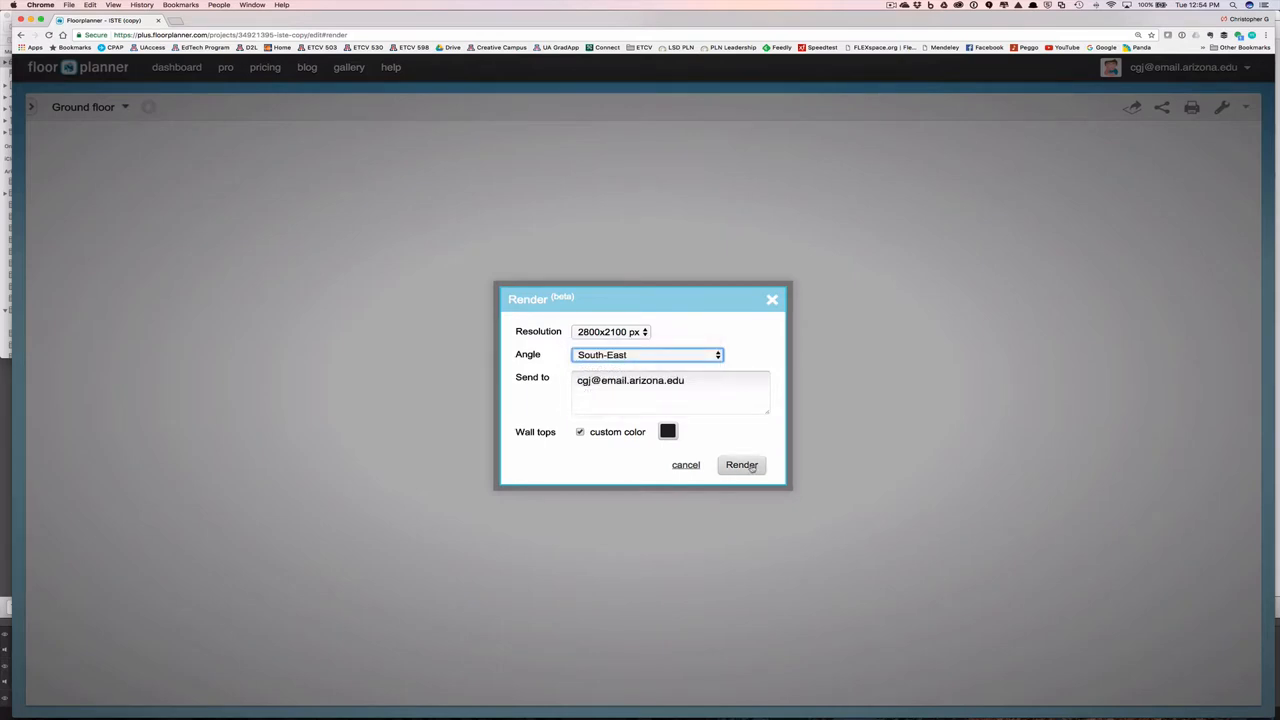
pyautogui.click(684, 464)
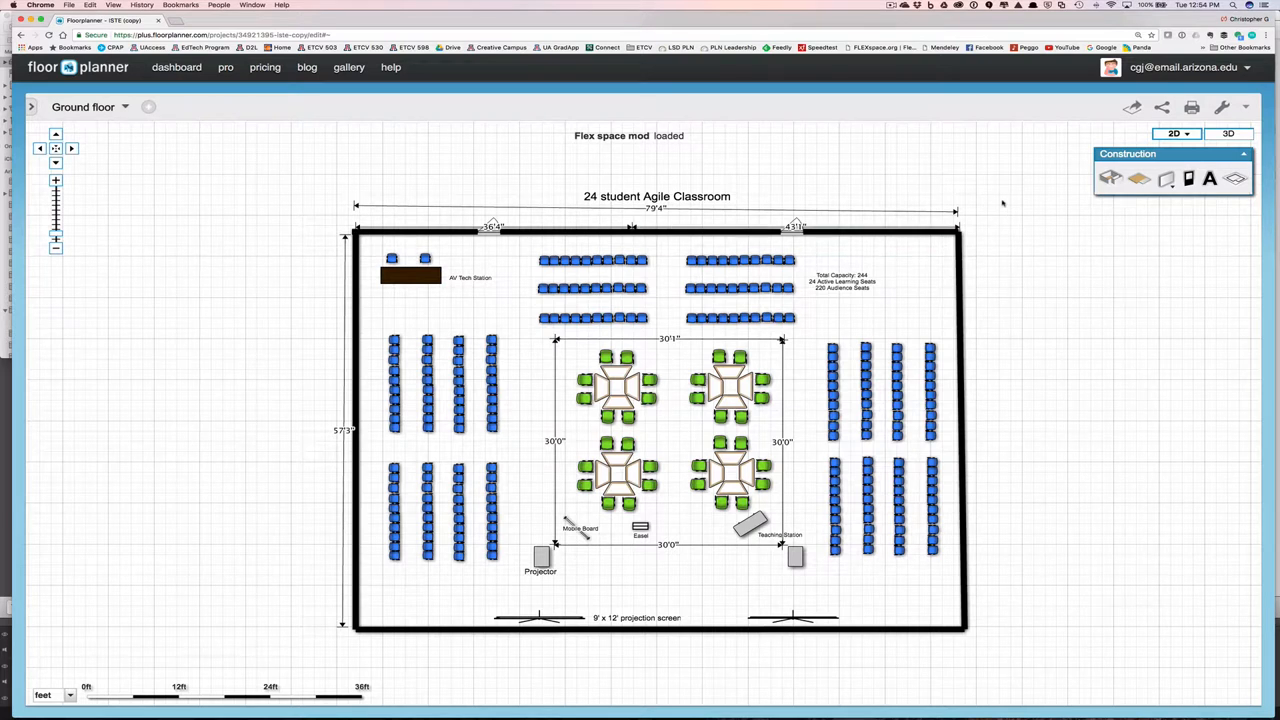
pyautogui.moveTo(1008, 250)
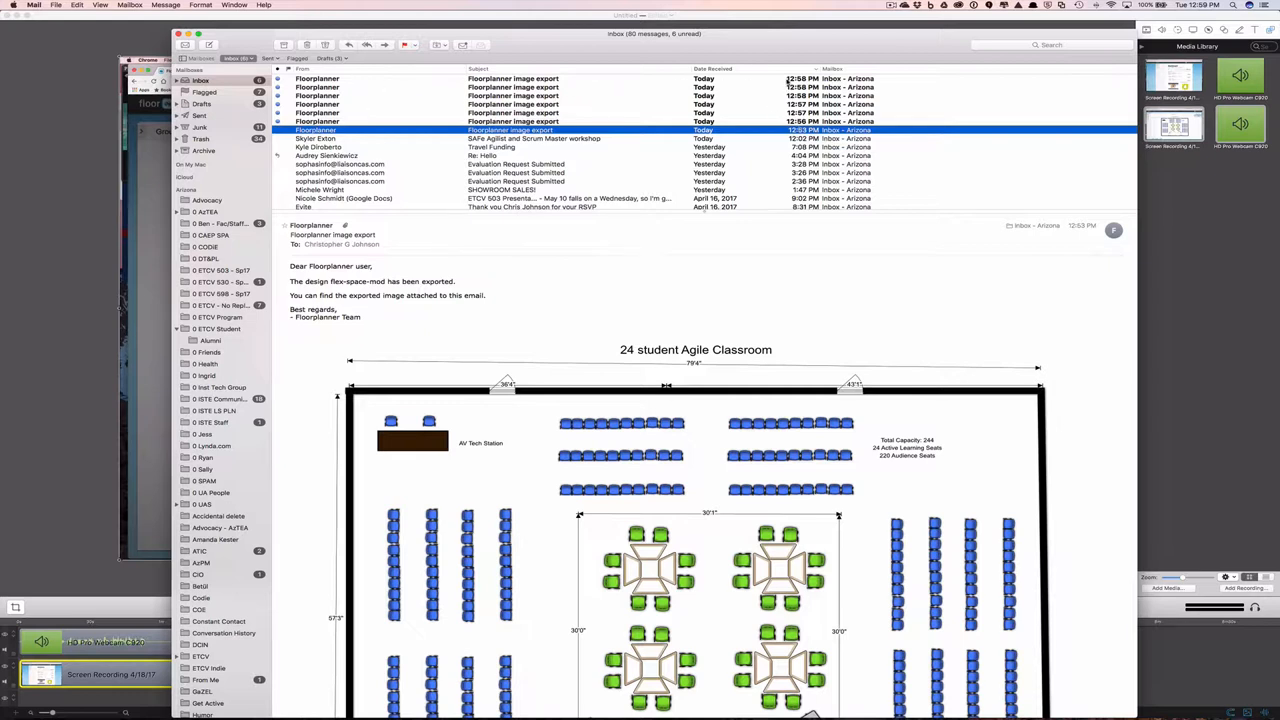
# Save the attached 2D floor plan image into a newly created '2d and 3d models' folder
pyautogui.rightClick(700, 560)
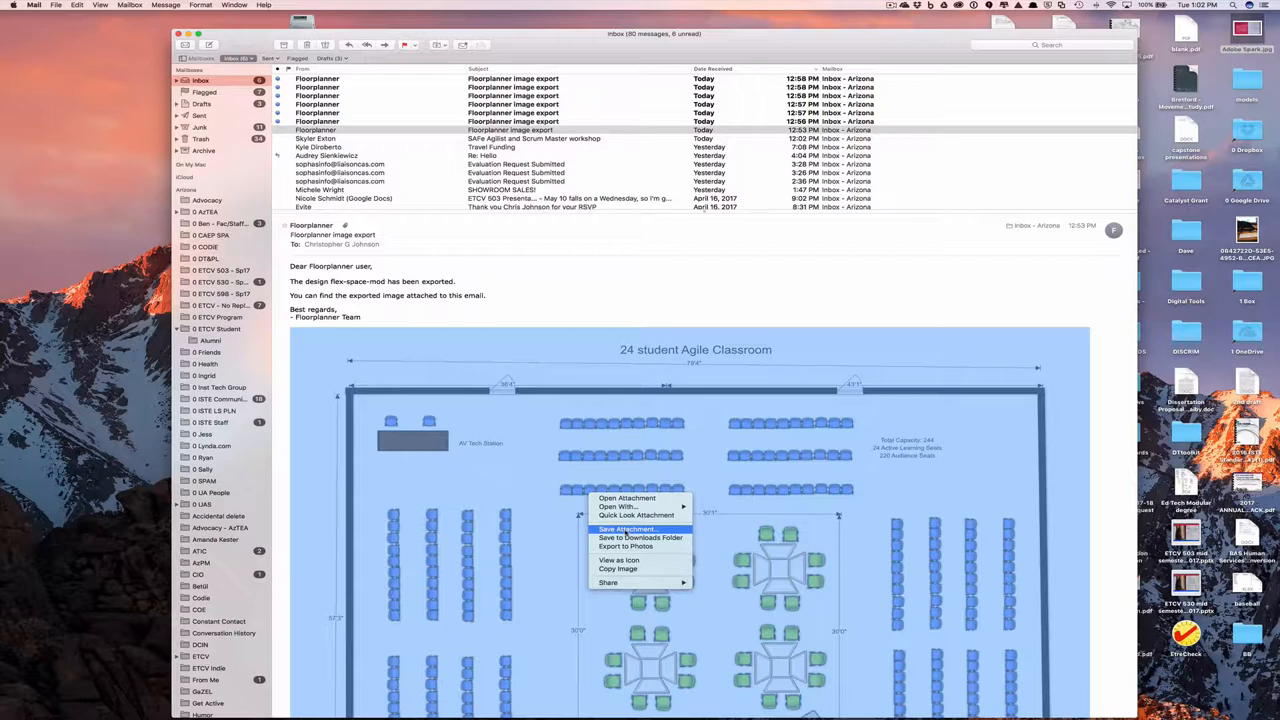
pyautogui.click(628, 528)
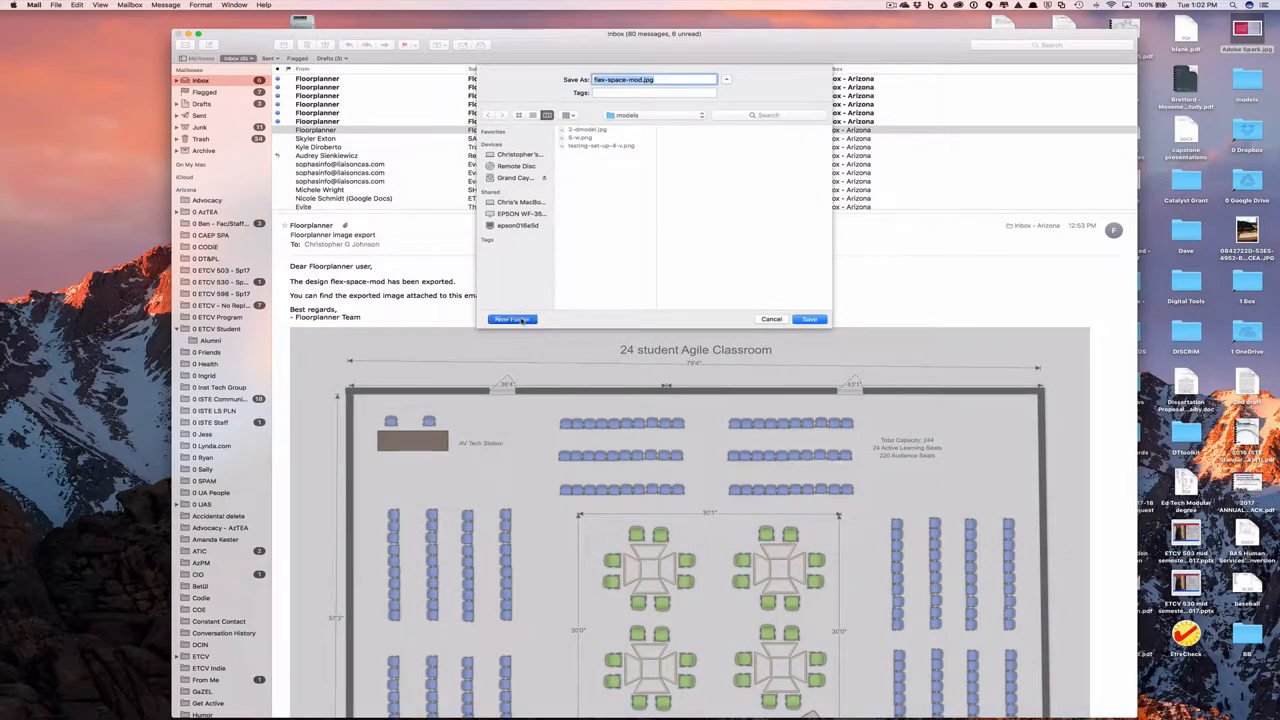
pyautogui.click(512, 320)
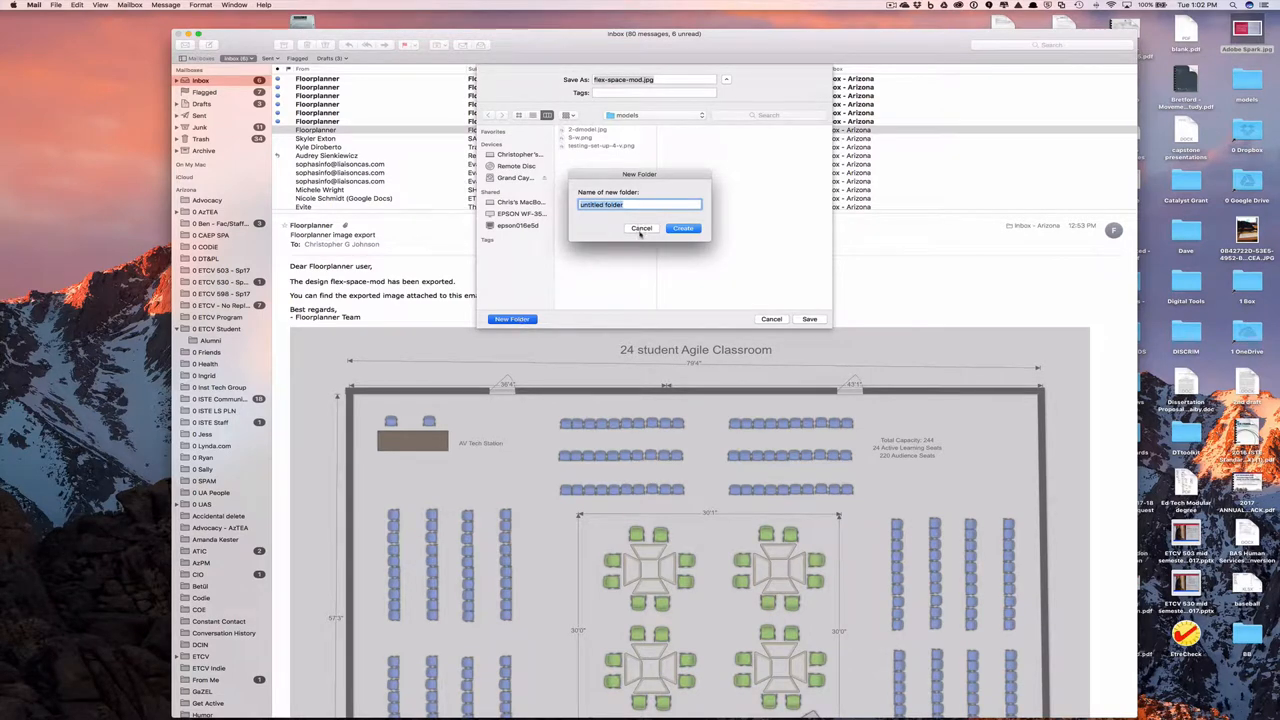
pyautogui.click(640, 228)
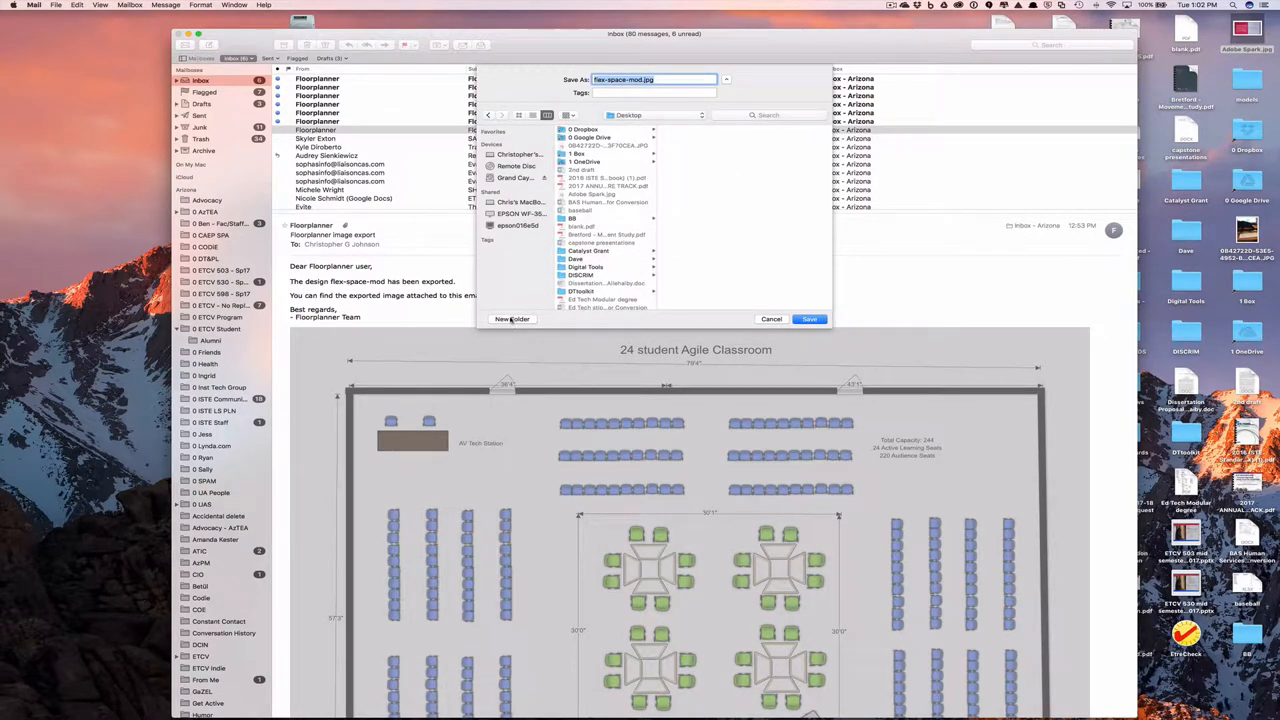
pyautogui.click(512, 318)
pyautogui.write('2d and 3d model')
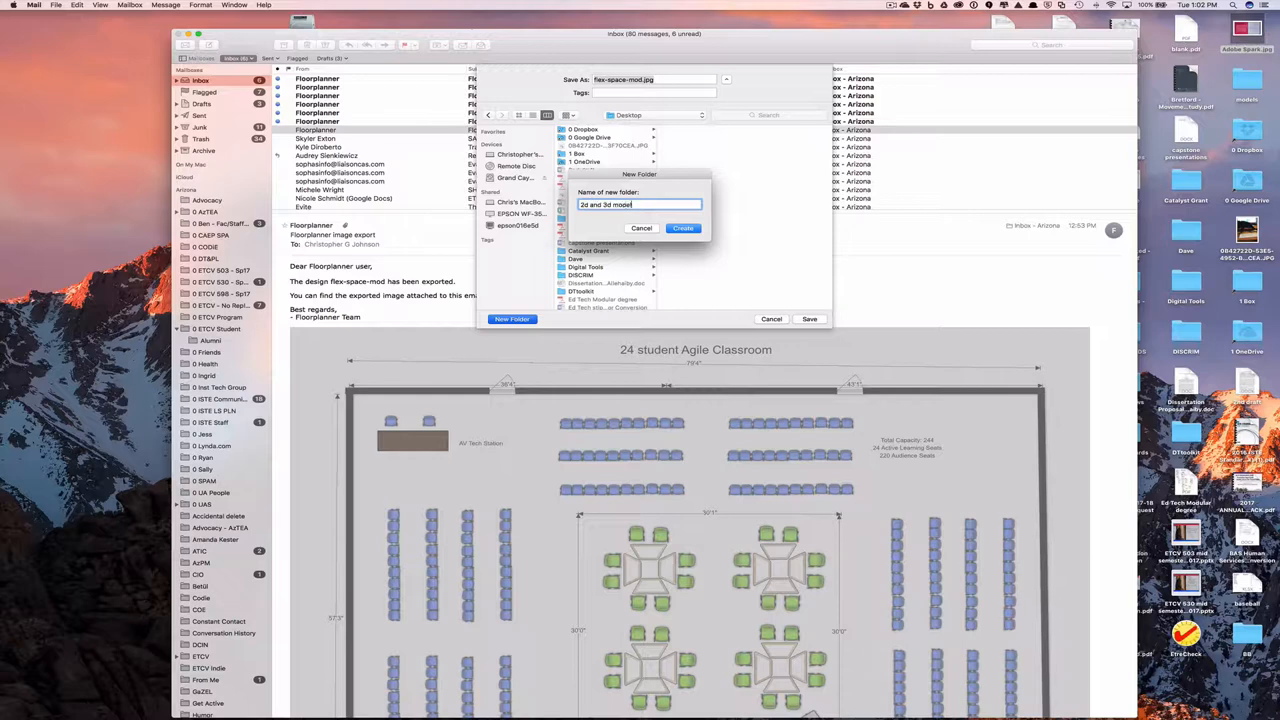
pyautogui.click(684, 228)
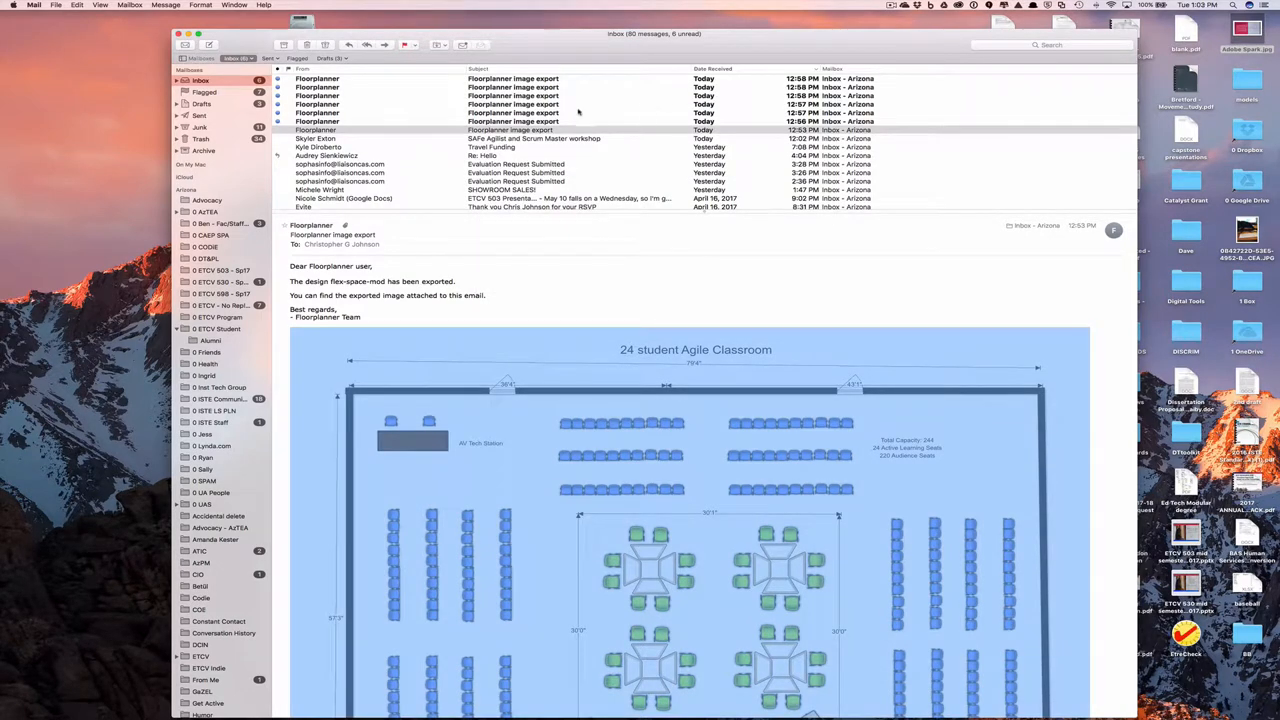
# Save the angled 3D render and the next emailed render into the 2d and 3d models folder
pyautogui.click(500, 122)
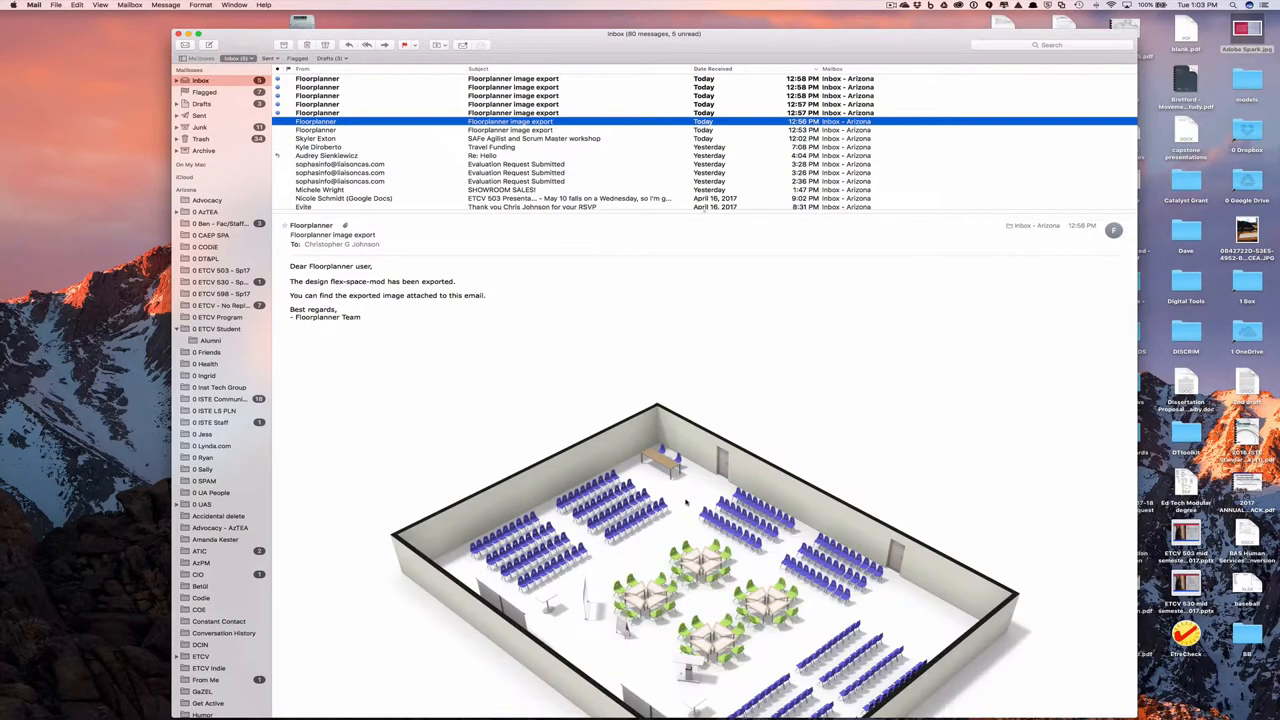
pyautogui.rightClick(670, 548)
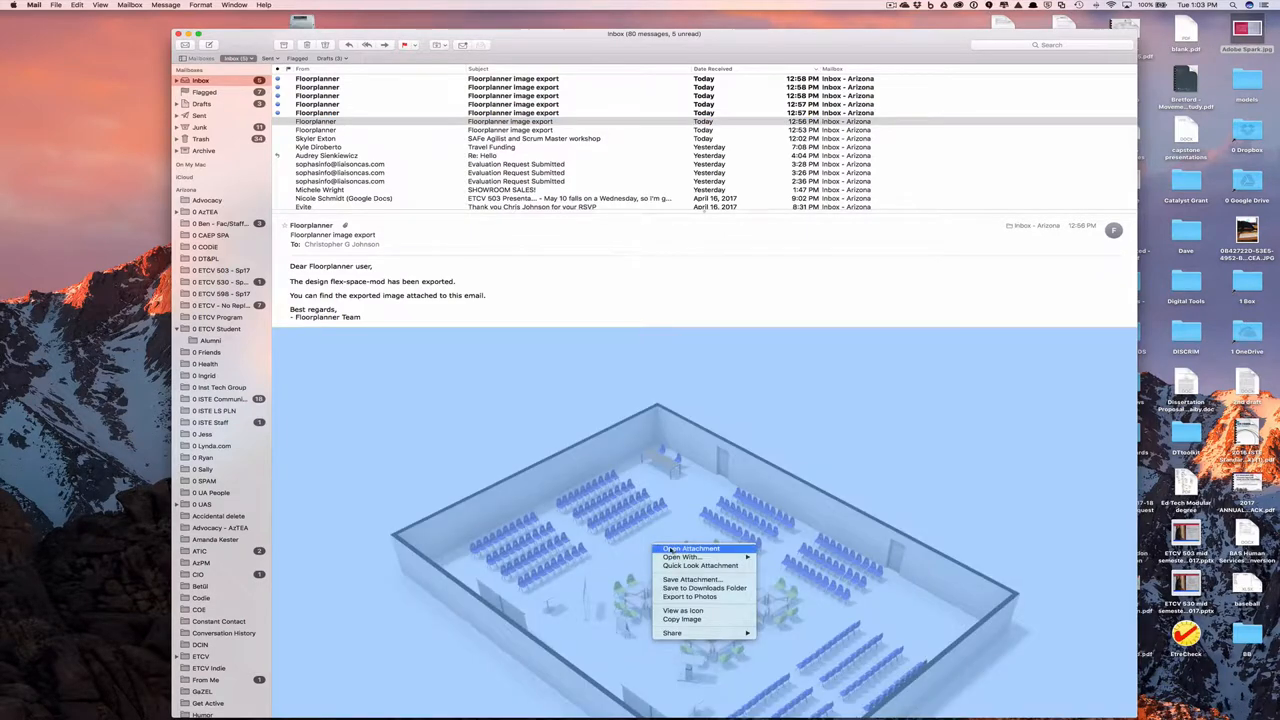
pyautogui.moveTo(692, 580)
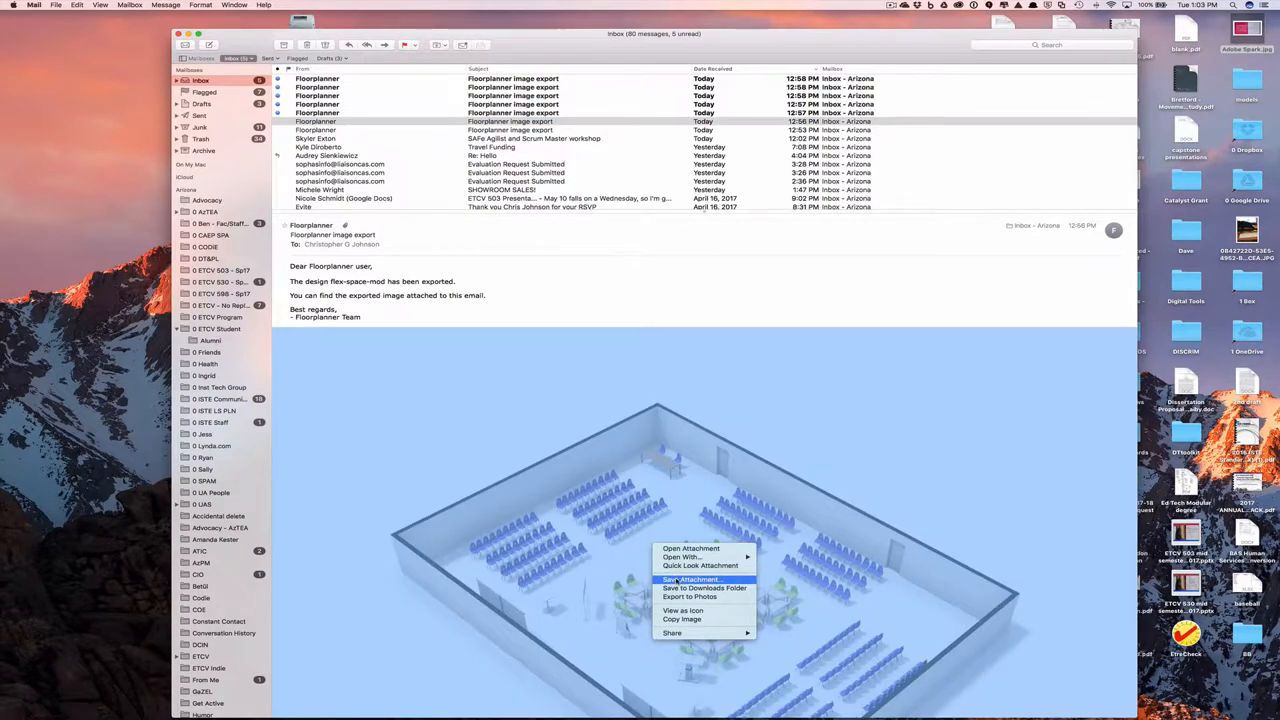
pyautogui.click(692, 580)
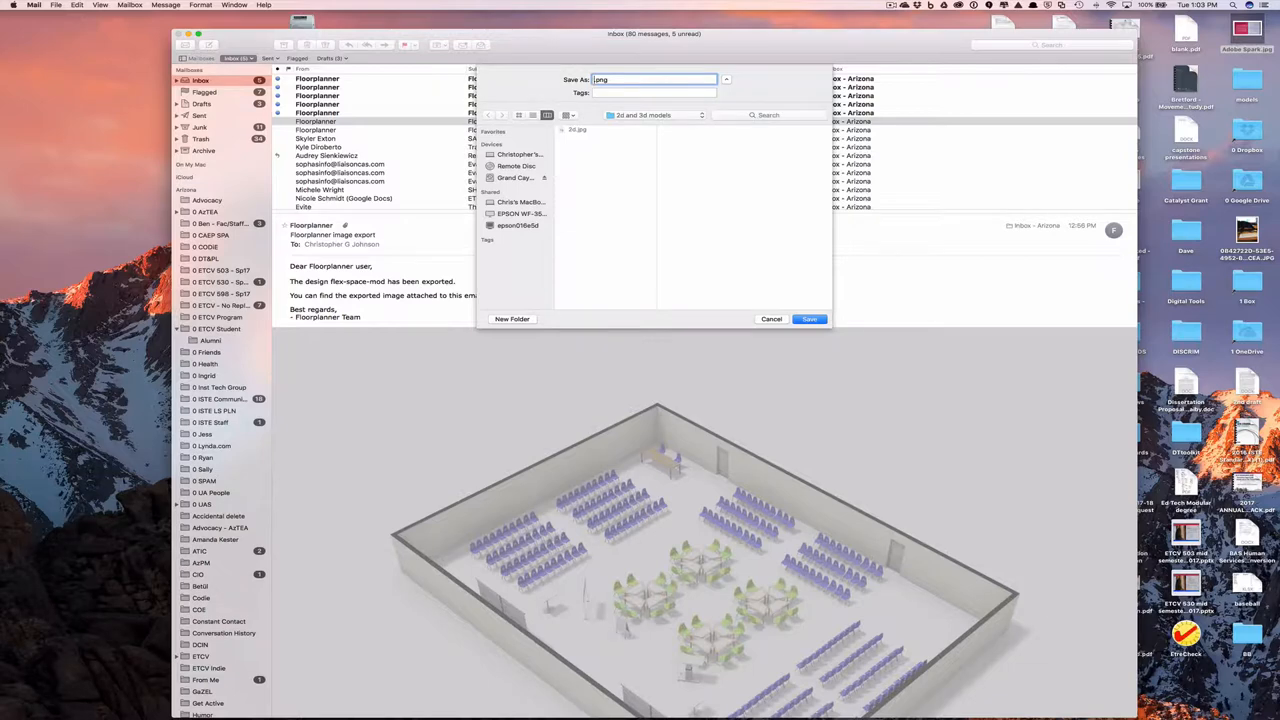
pyautogui.click(808, 318)
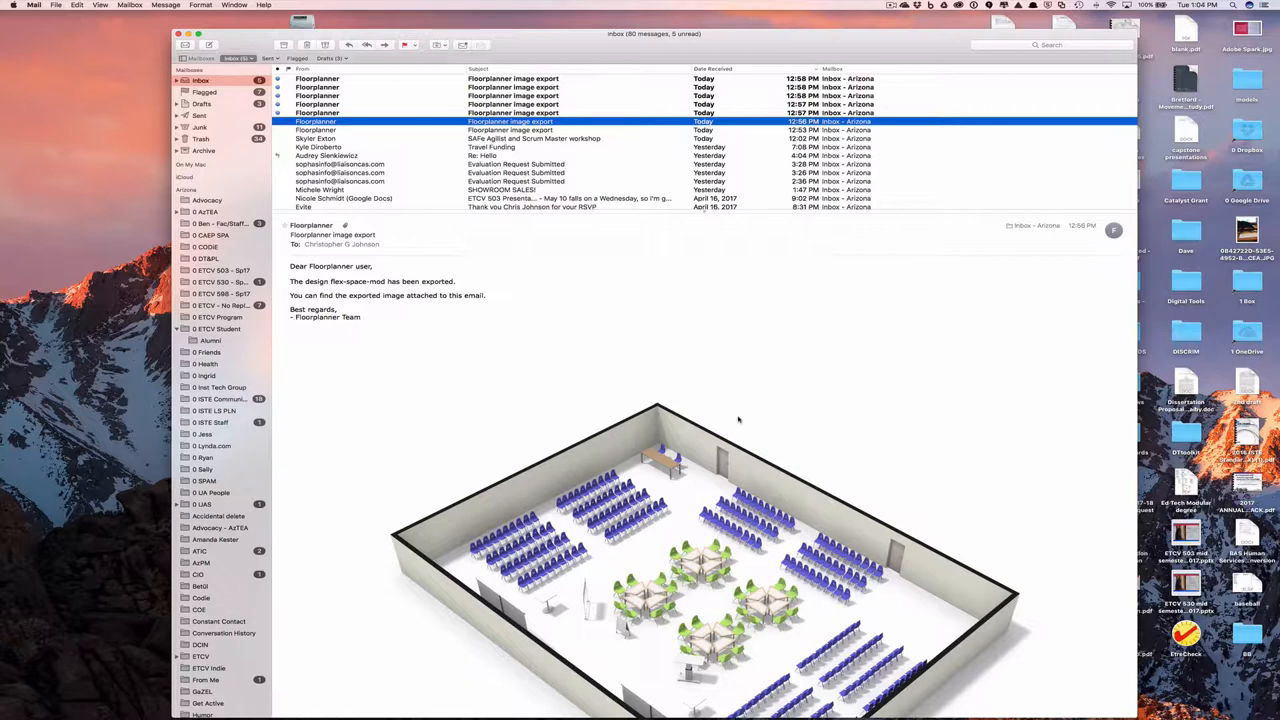
pyautogui.click(512, 112)
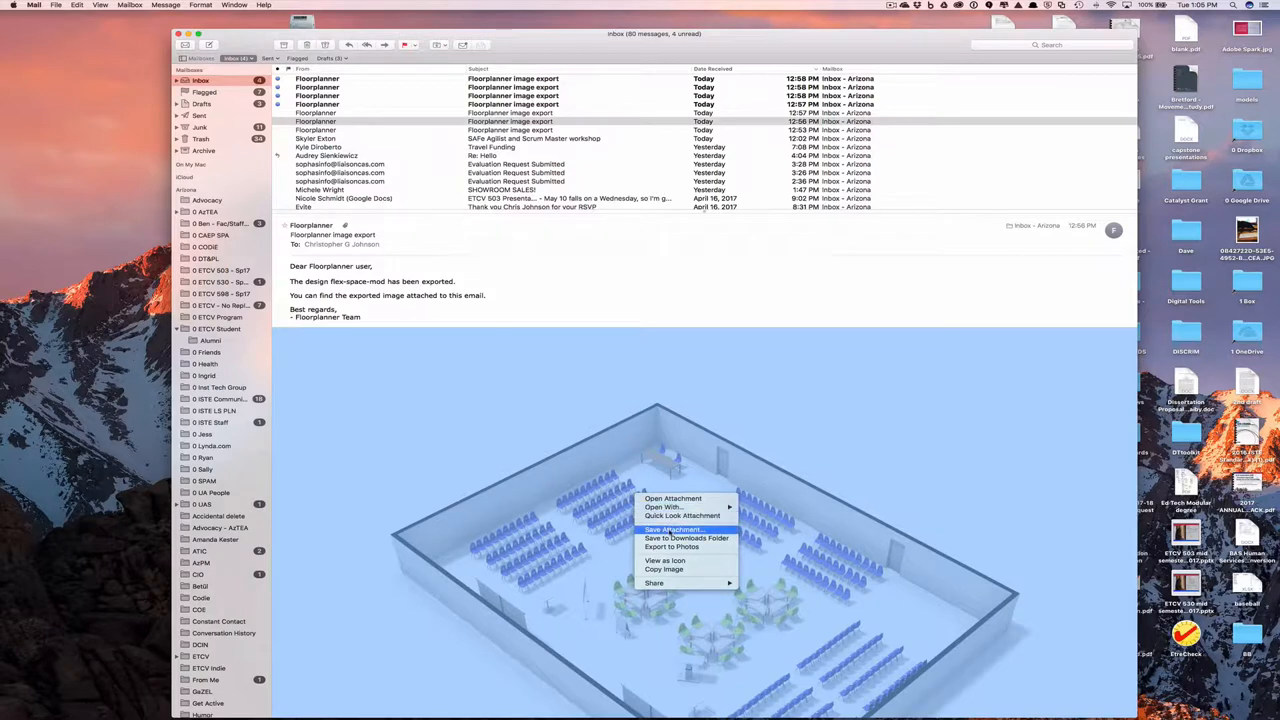
pyautogui.click(676, 528)
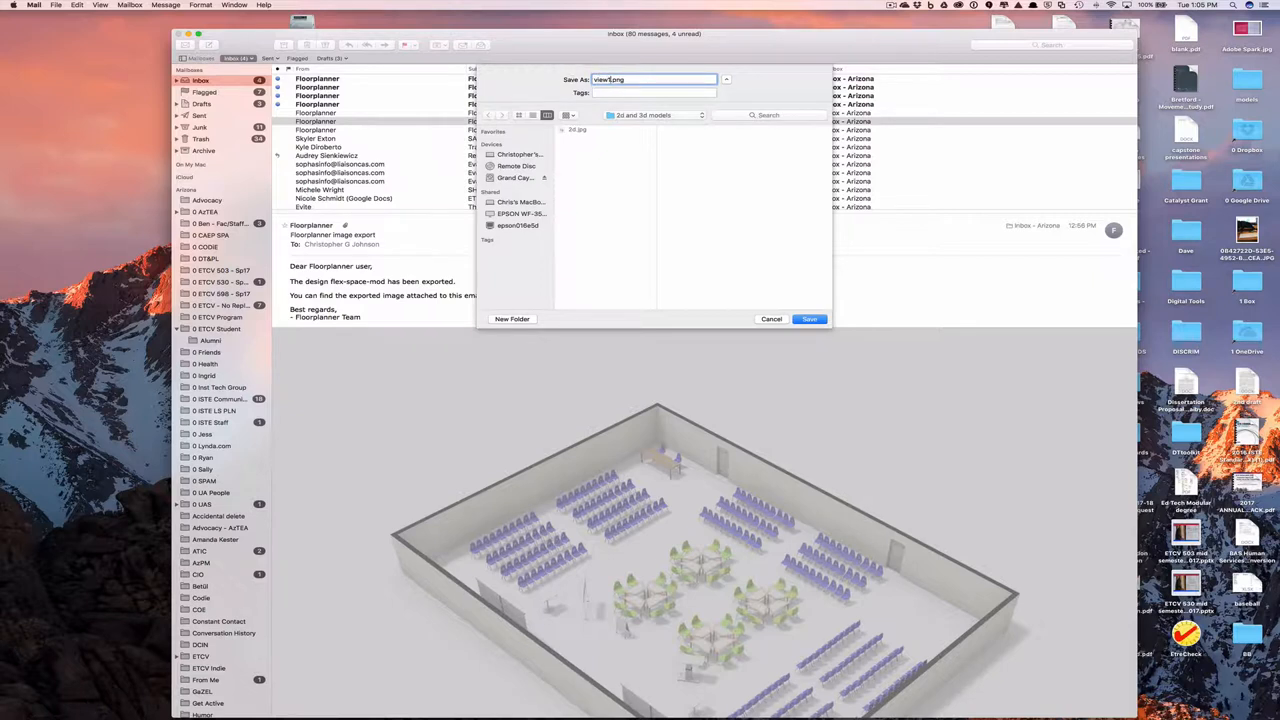
pyautogui.click(808, 318)
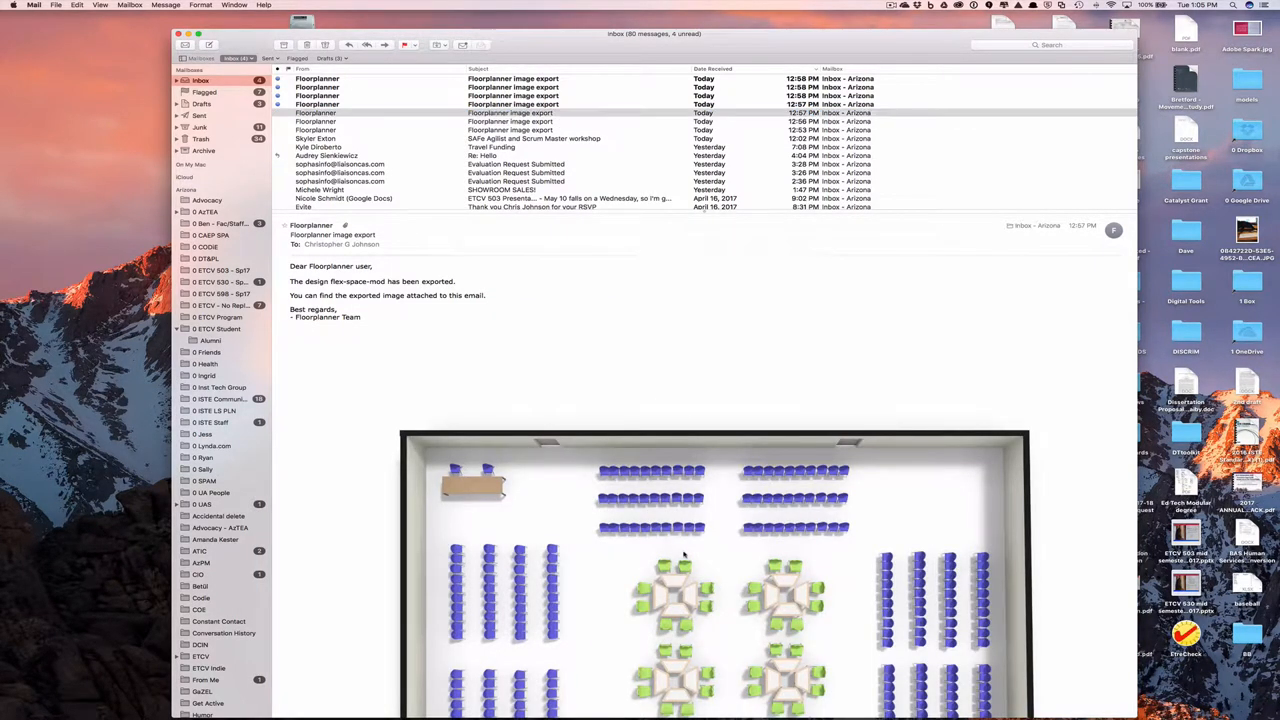
# Save the overhead 3D render into the same folder
pyautogui.rightClick(684, 556)
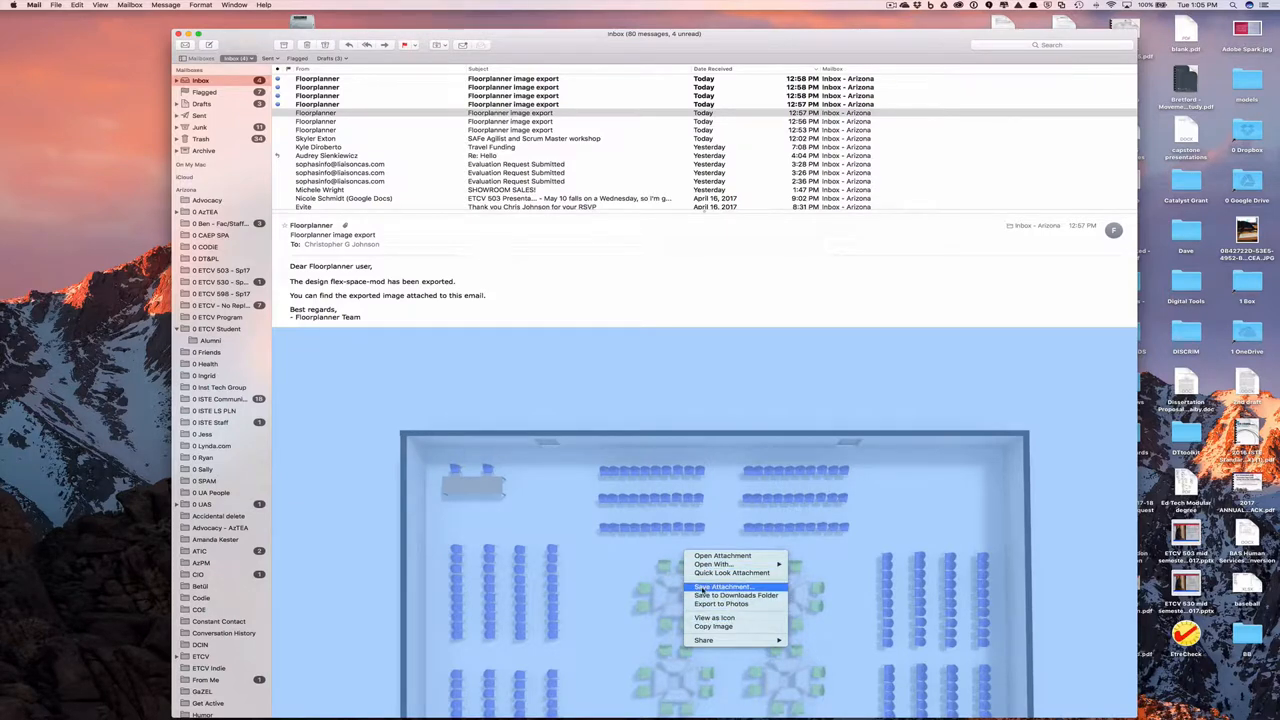
pyautogui.click(722, 586)
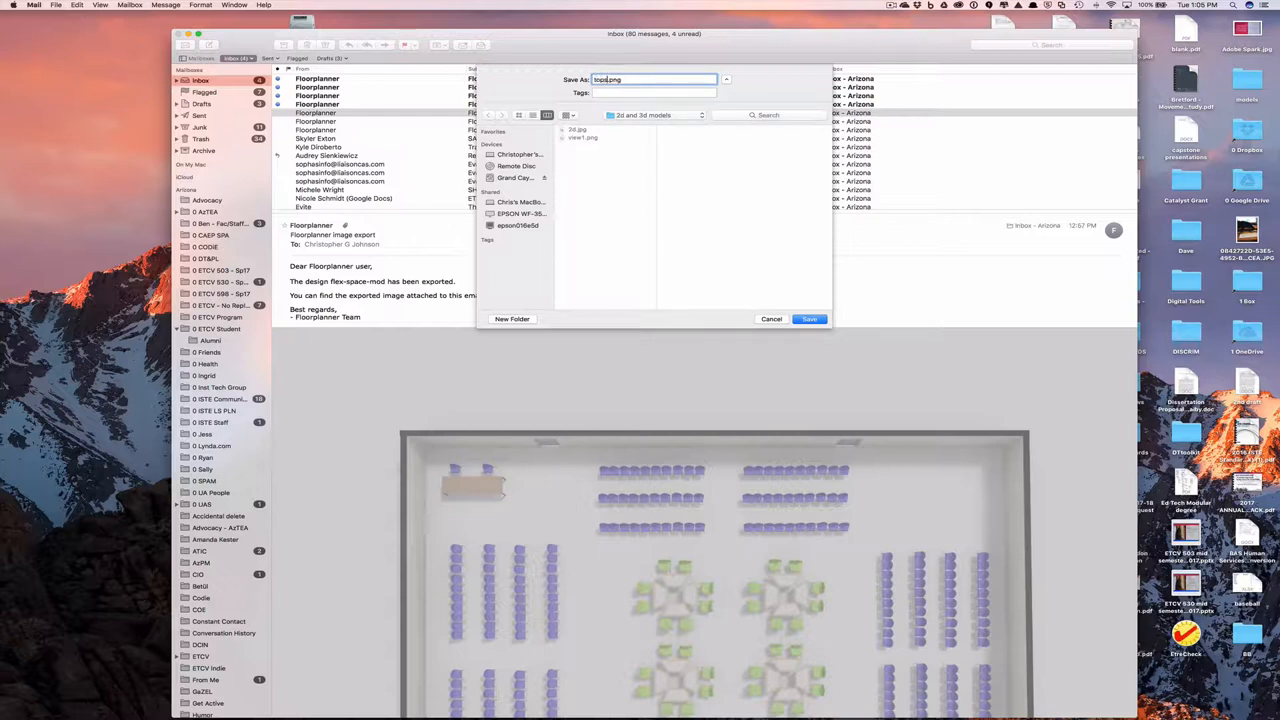
pyautogui.click(808, 318)
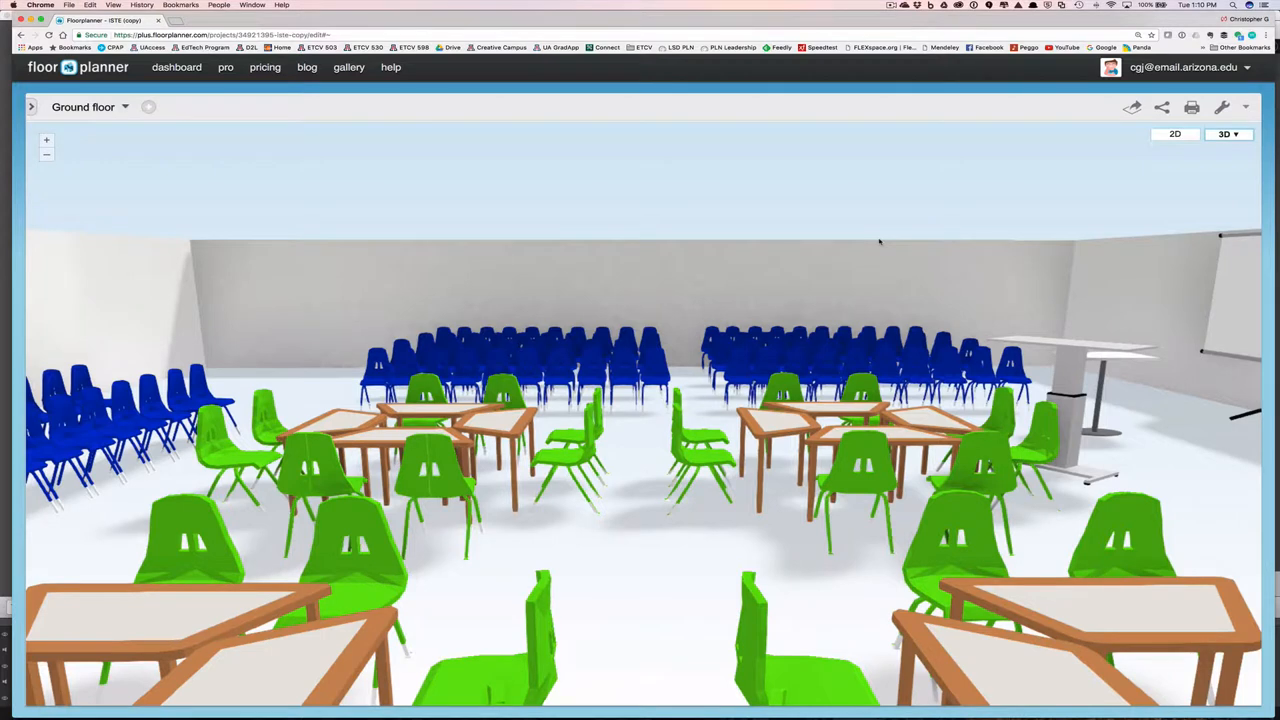
pyautogui.moveTo(878, 288)
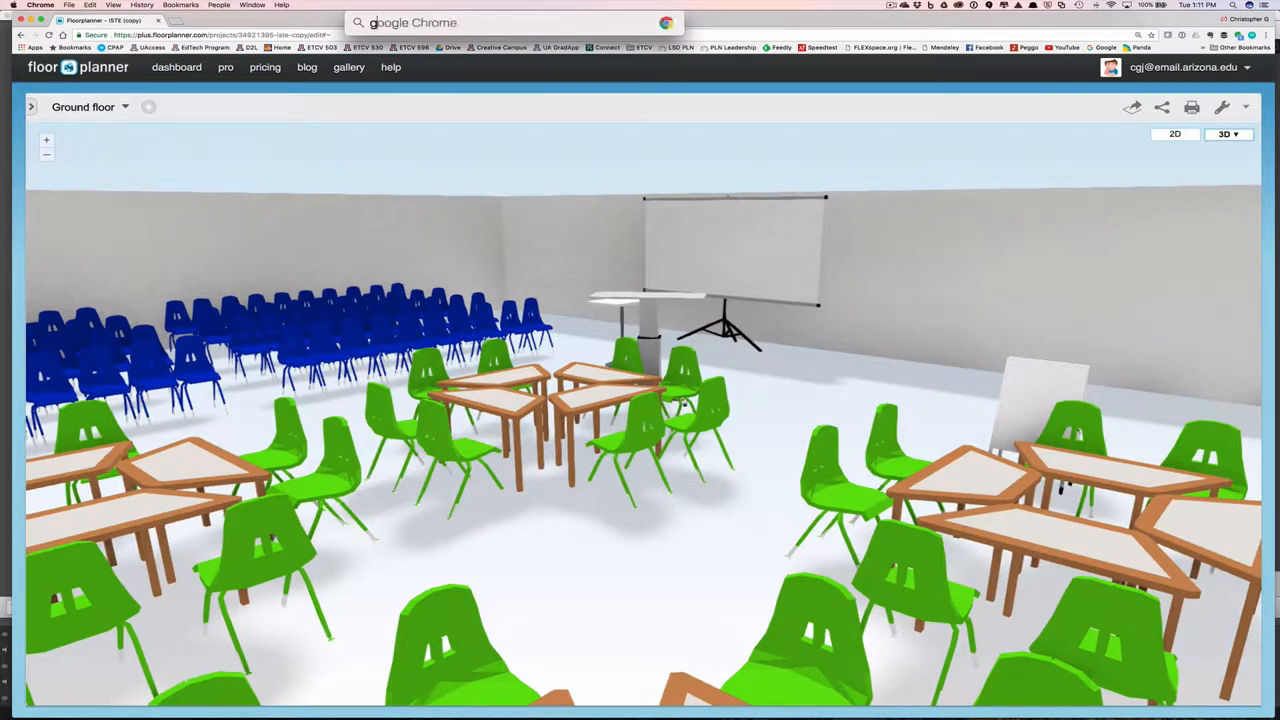
# Launch Grab from Spotlight and capture a screenshot of the browser window showing the 3D view
pyautogui.write('grab')
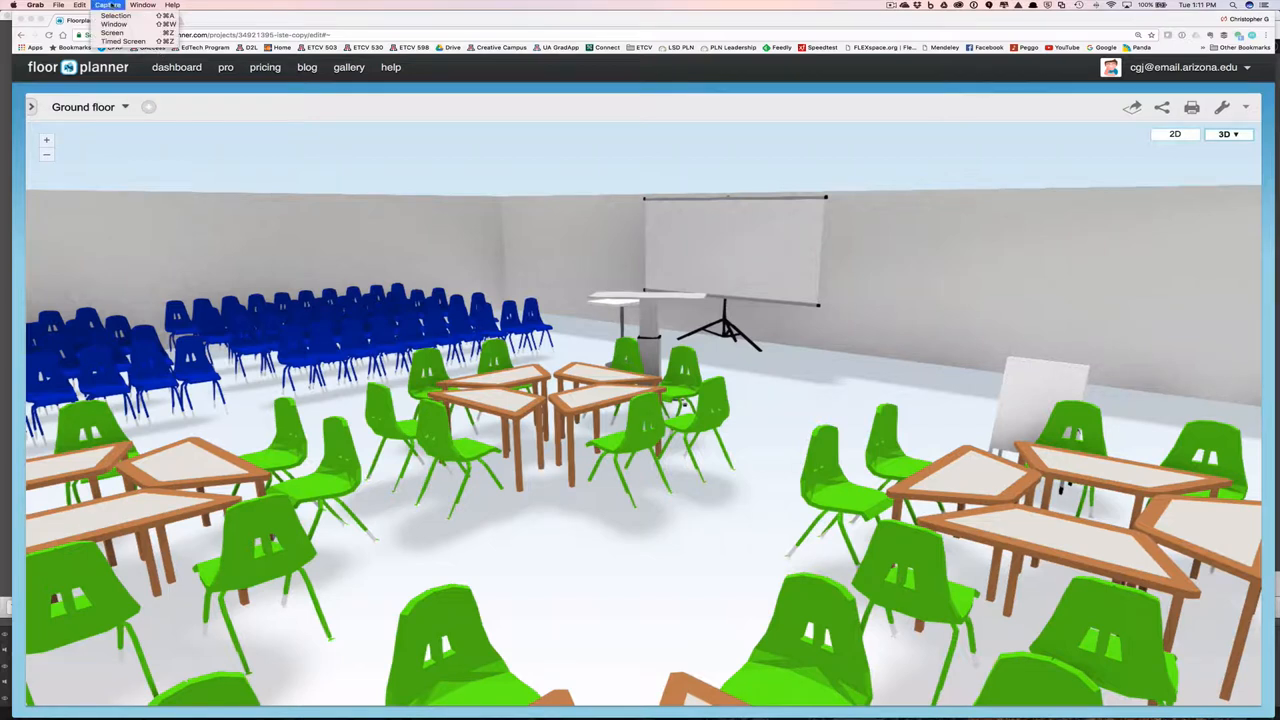
pyautogui.click(112, 32)
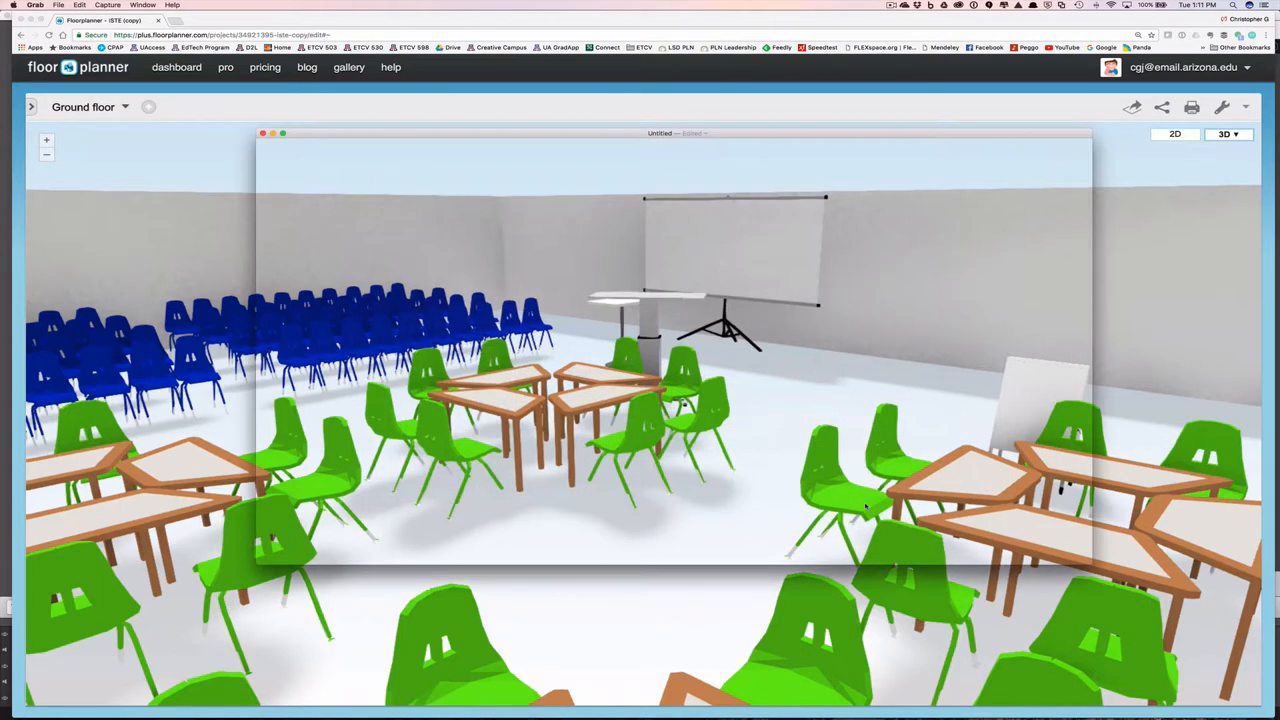
pyautogui.moveTo(616, 188)
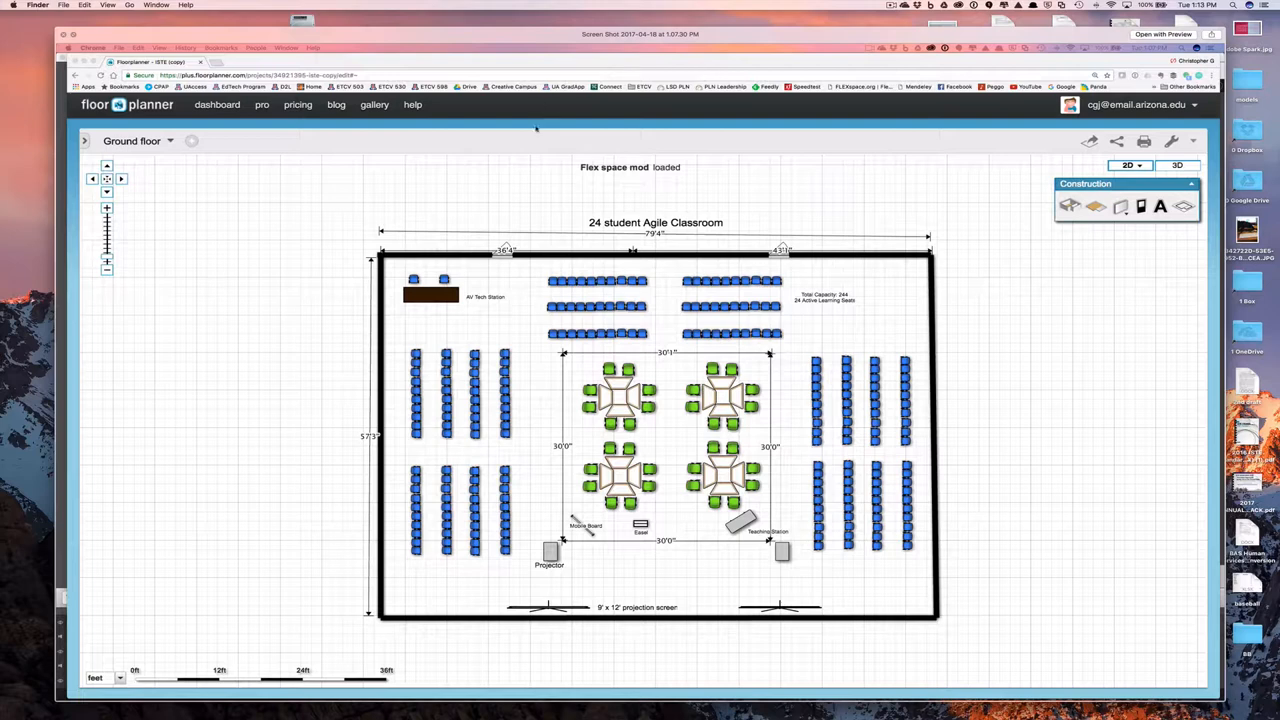
# Close the screenshot preview to return to the 2d and 3d models folder in Finder
pyautogui.click(1176, 164)
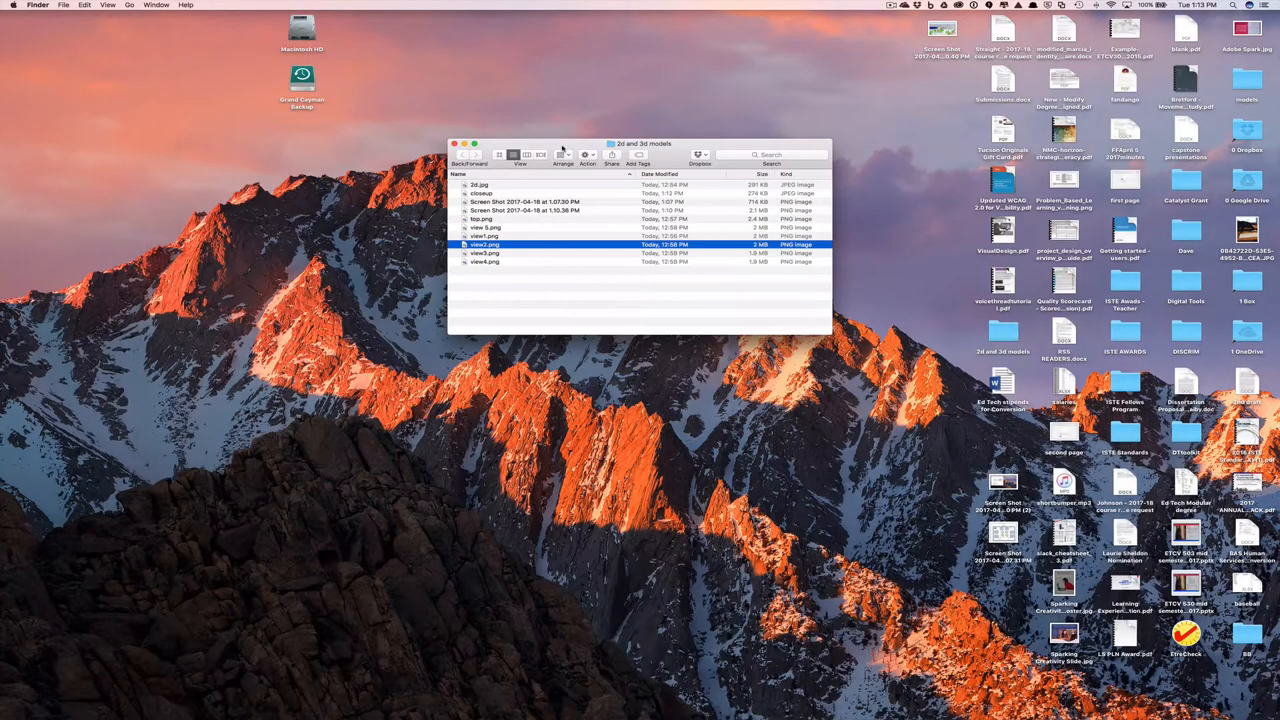
pyautogui.moveTo(504, 252)
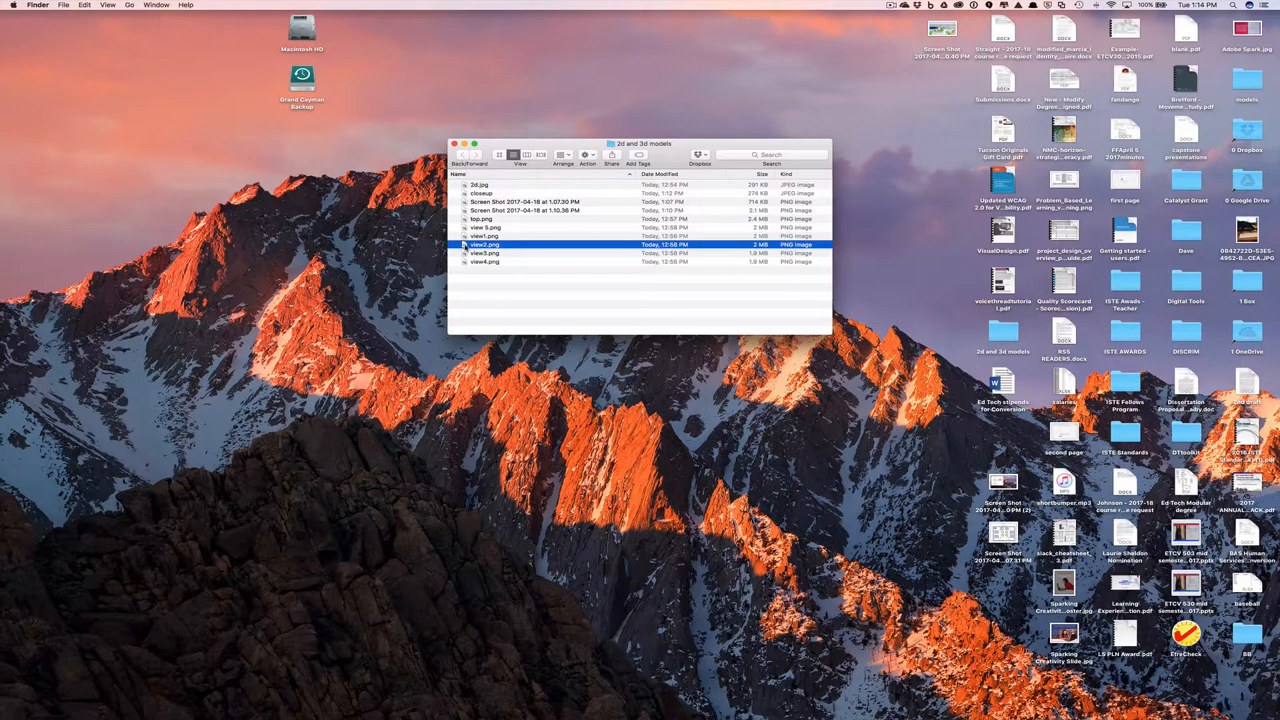
pyautogui.moveTo(676, 704)
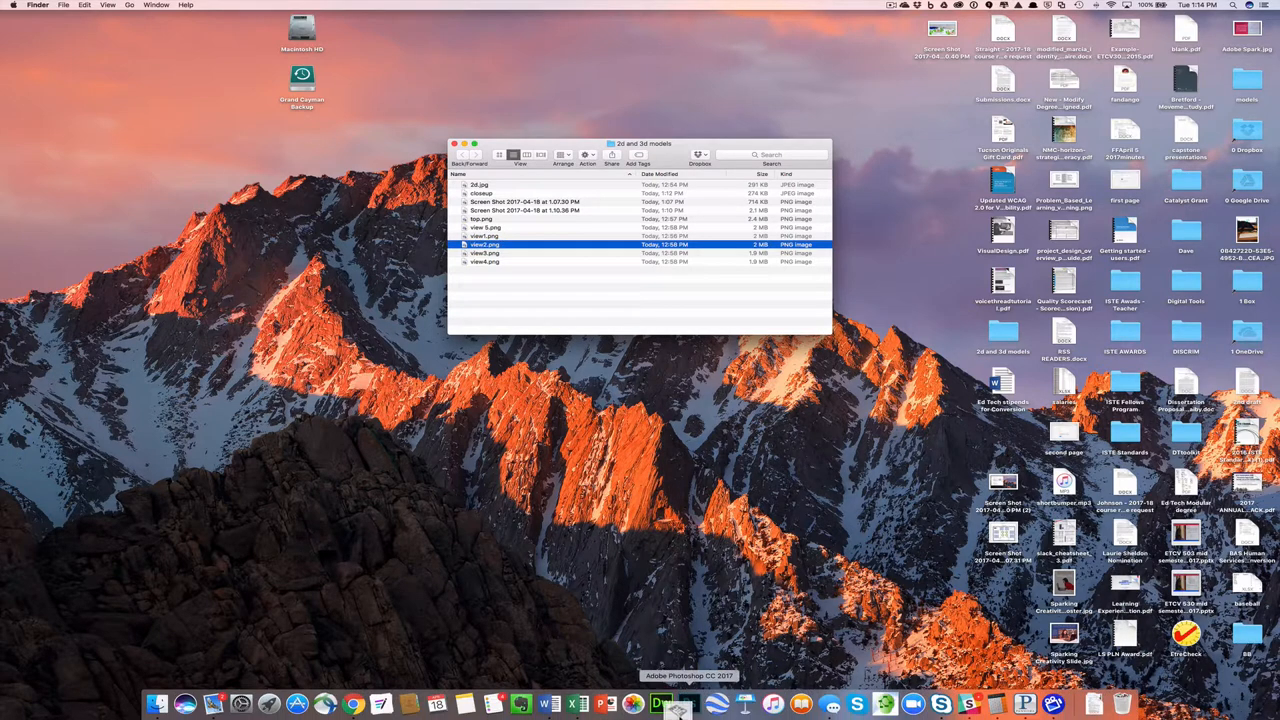
pyautogui.moveTo(692, 578)
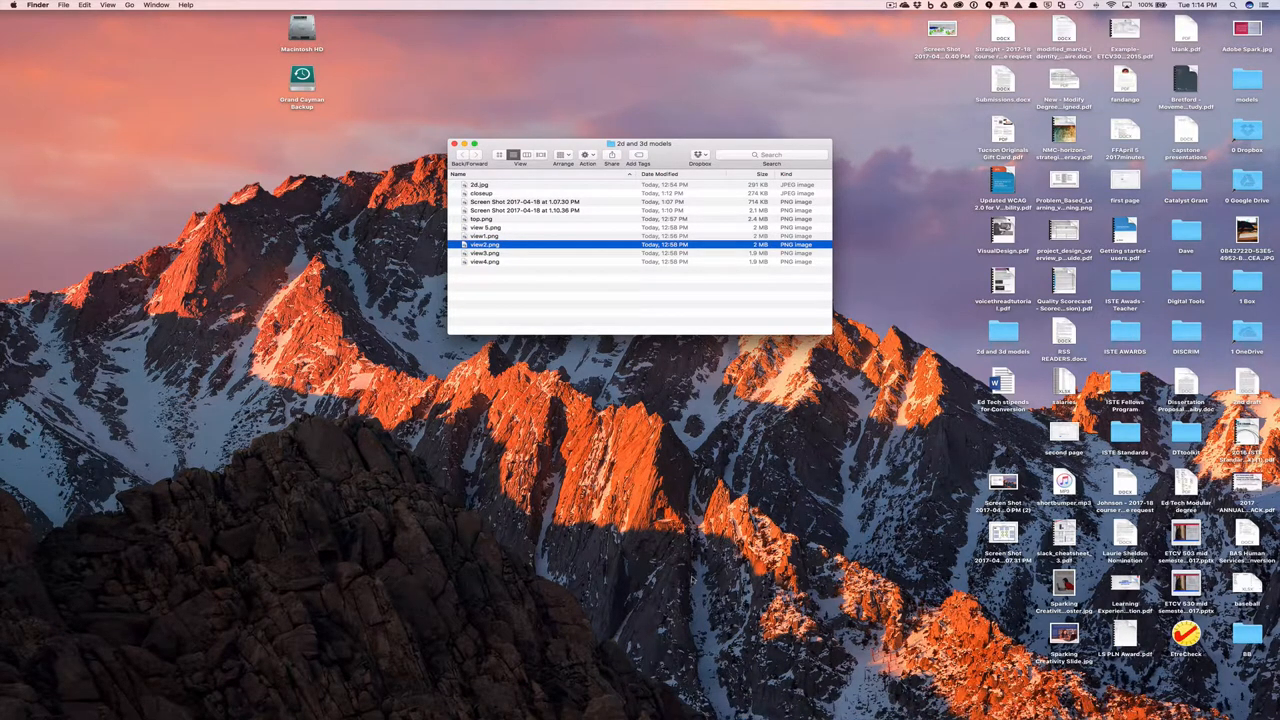
# Open the angled 3D render in Photoshop and crop it tightly around the classroom
pyautogui.doubleClick(484, 244)
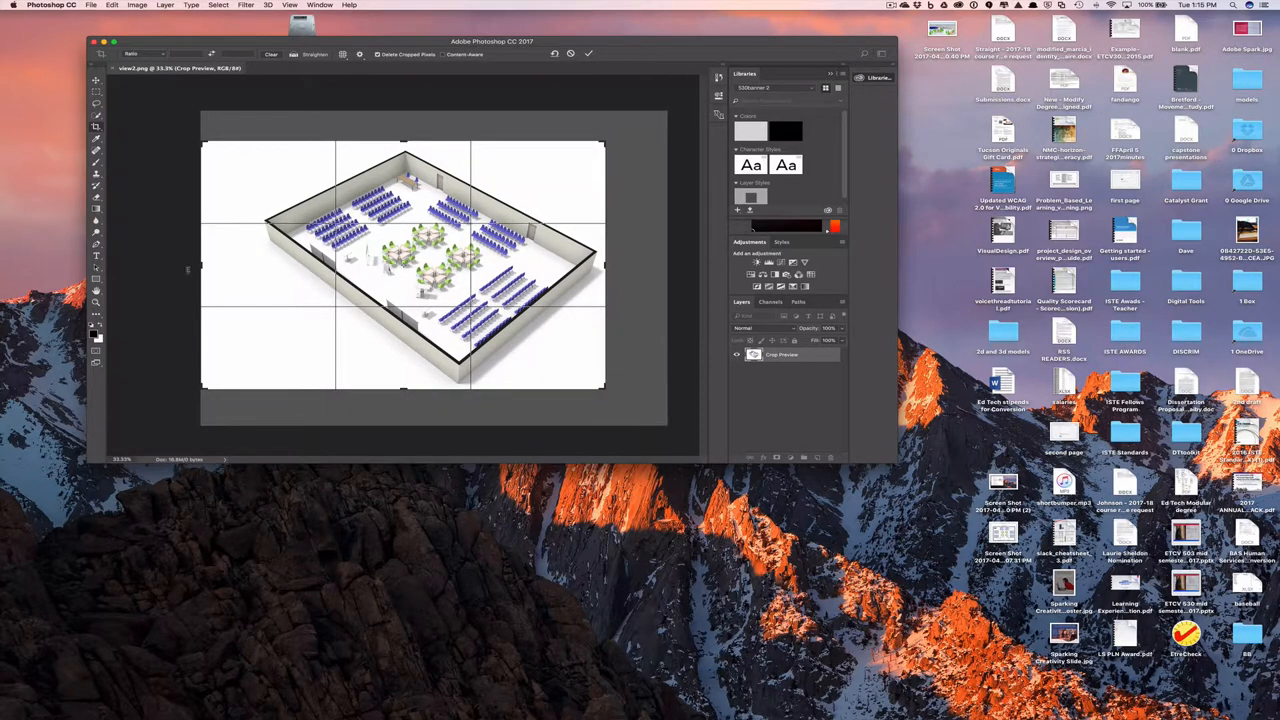
pyautogui.moveTo(200, 264); pyautogui.dragTo(220, 264)
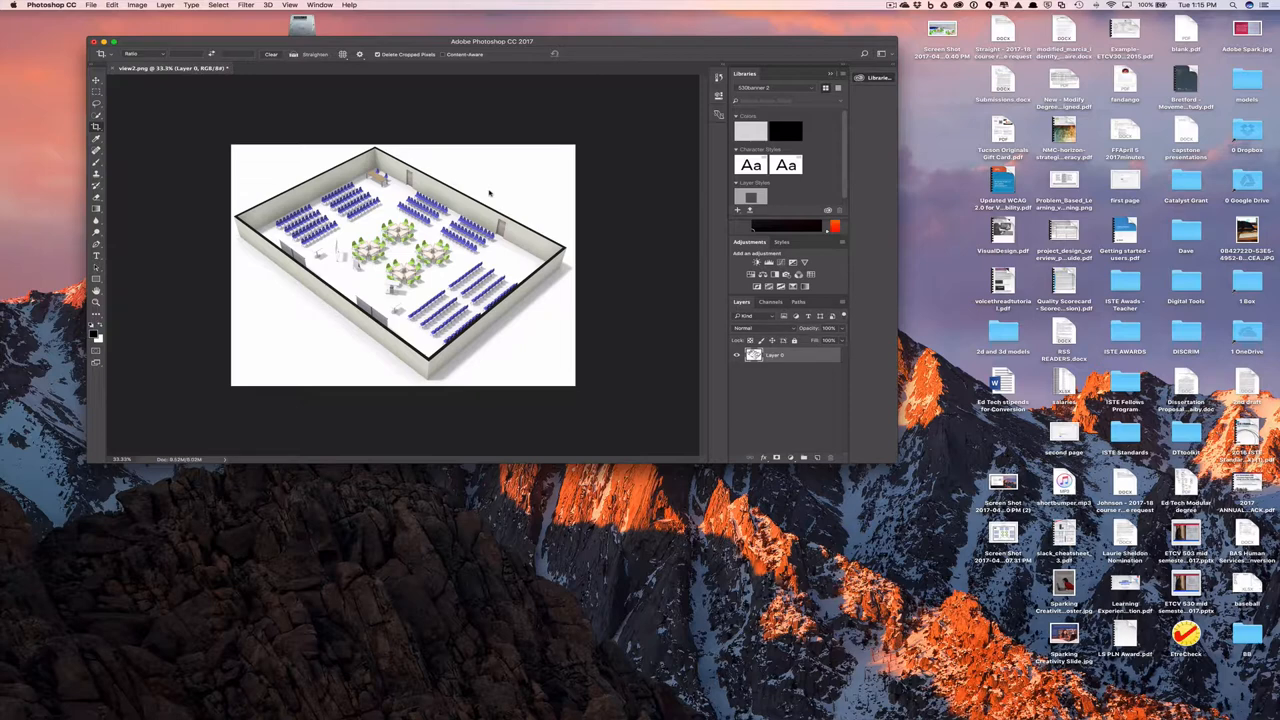
pyautogui.moveTo(520, 228)
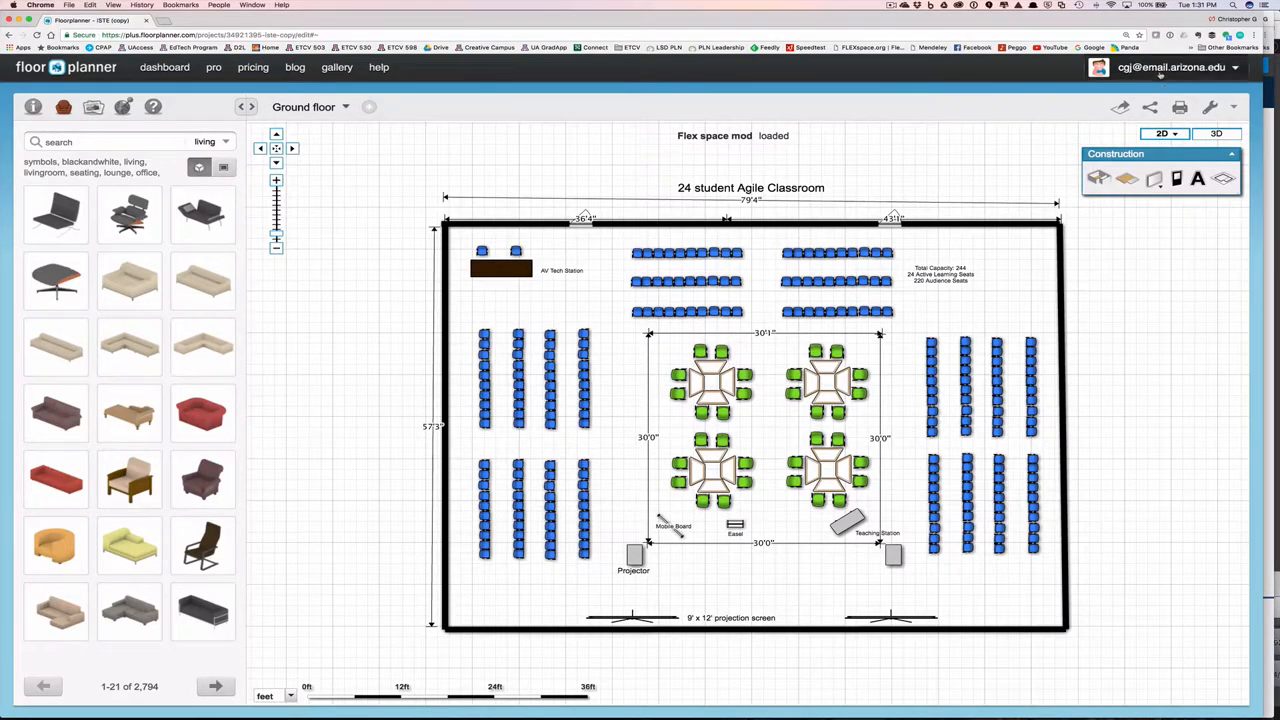
# Show the project's embed code via Share > Embed project, select it all and copy it
pyautogui.click(1148, 108)
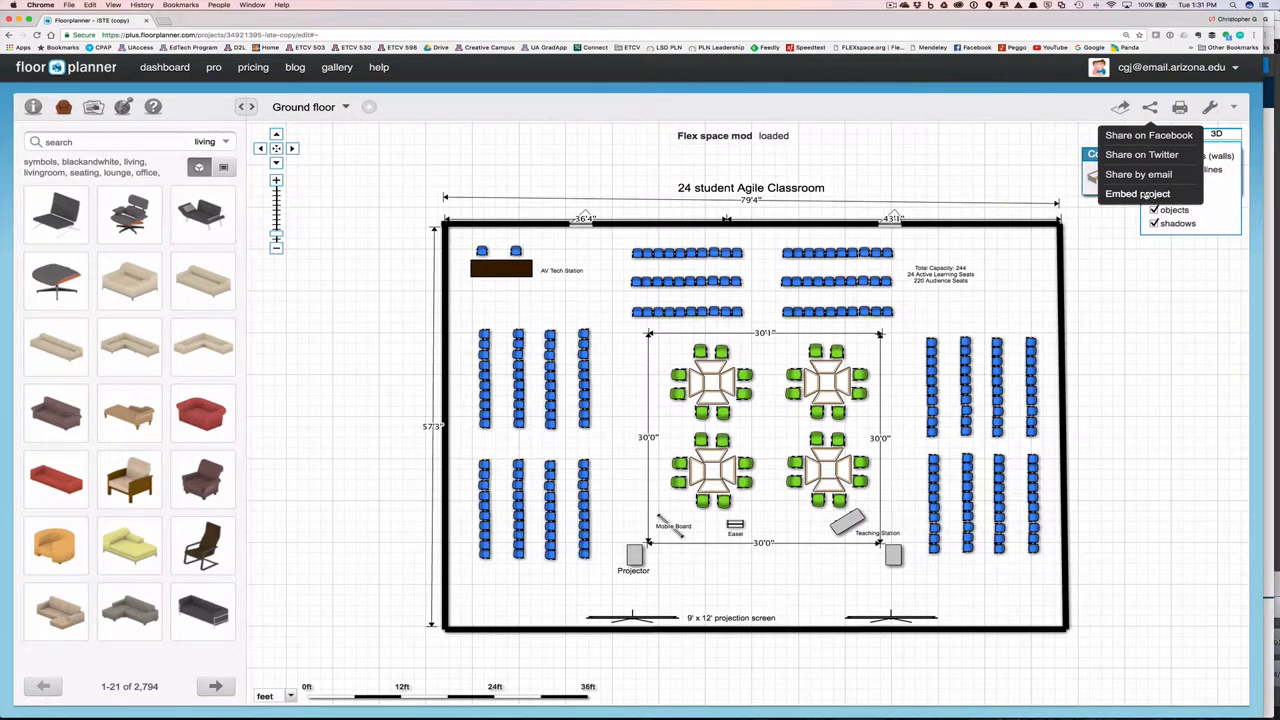
pyautogui.click(1136, 192)
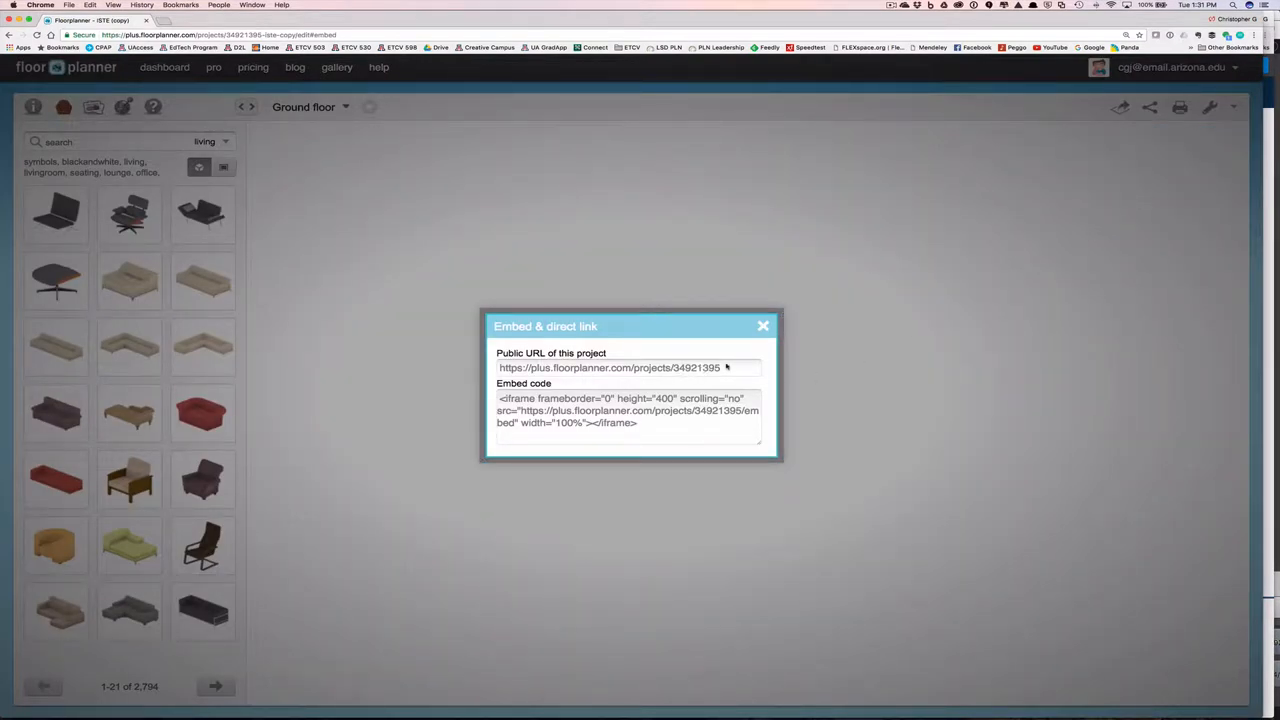
pyautogui.moveTo(724, 368)
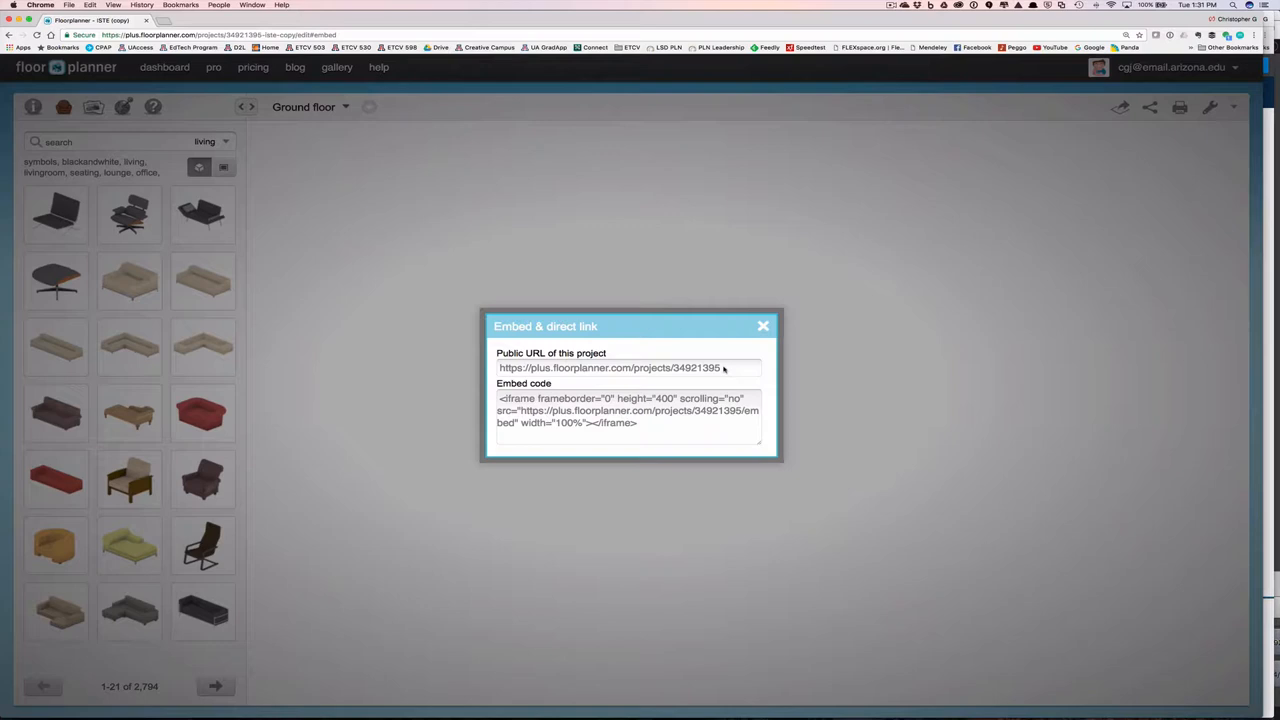
pyautogui.tripleClick(628, 410)
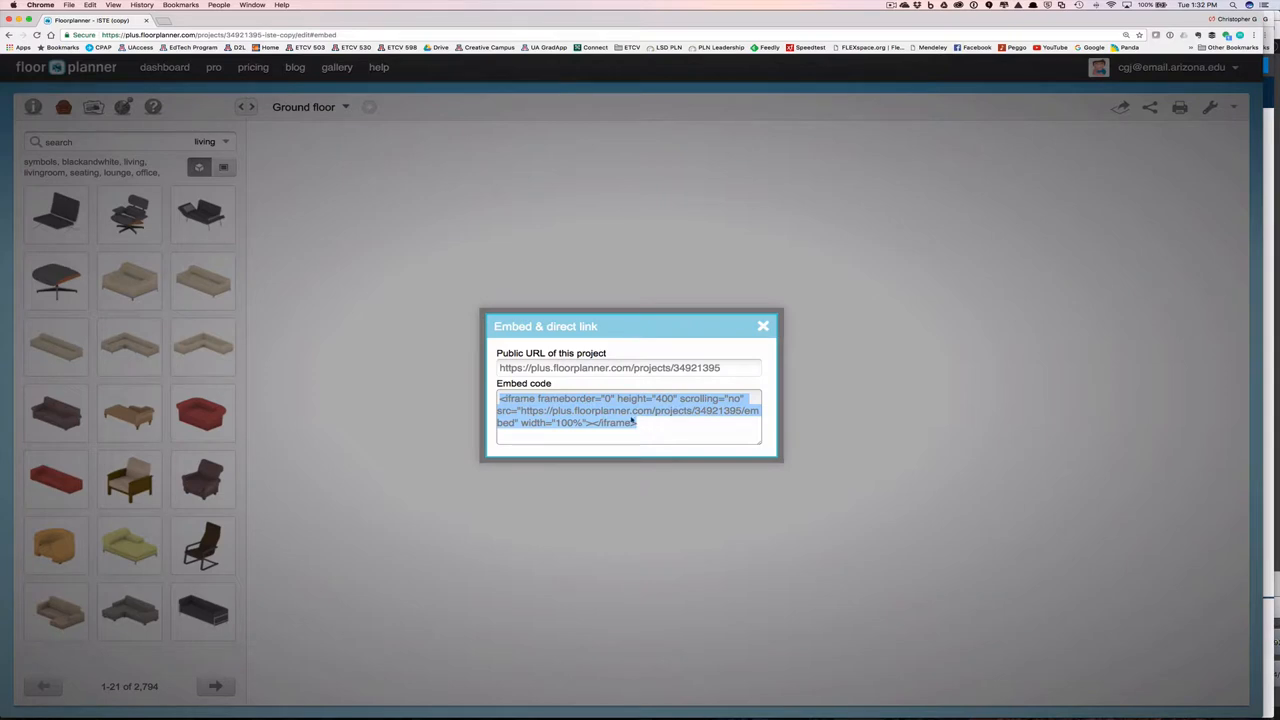
pyautogui.rightClick(628, 410)
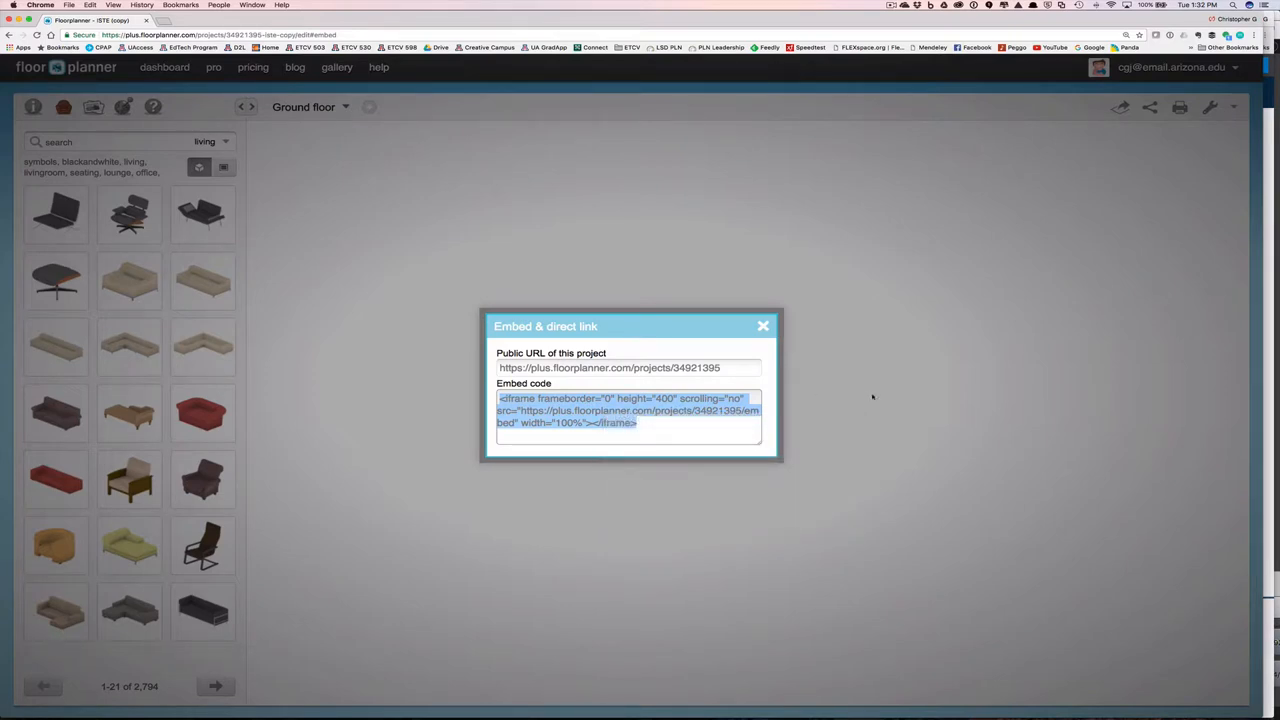
pyautogui.moveTo(898, 418)
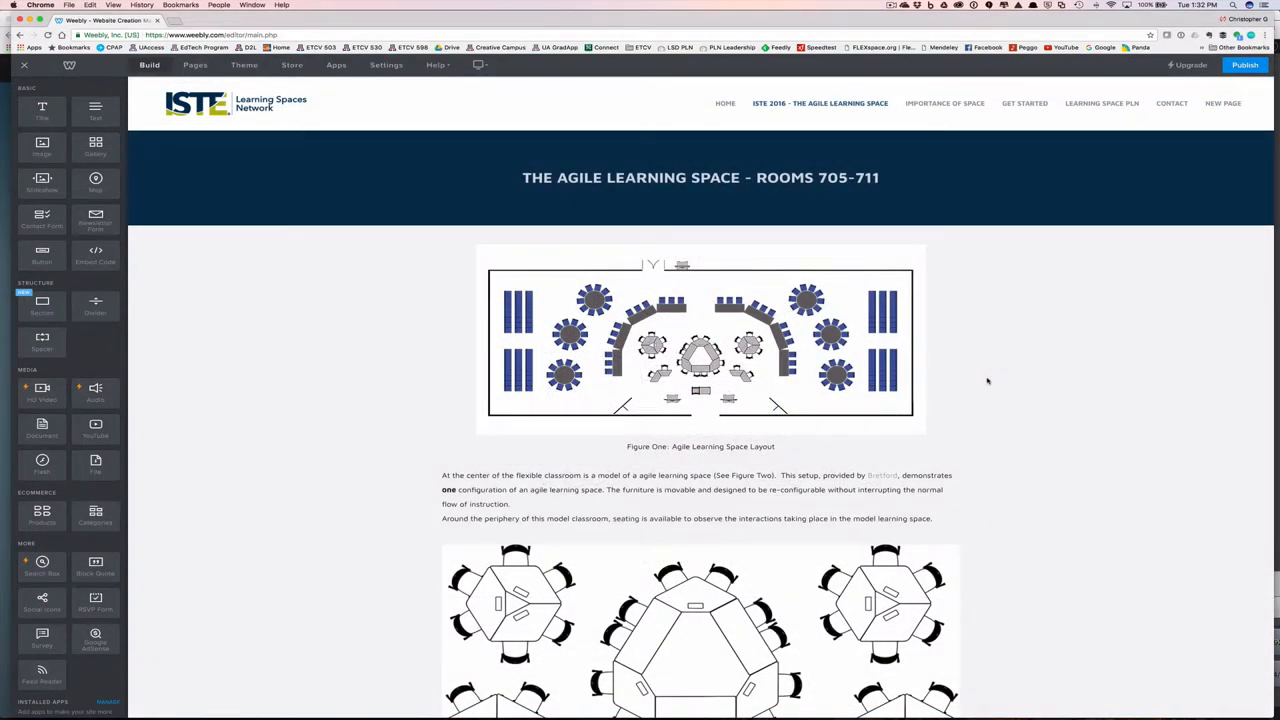
# Add an Embed Code element beneath Figure Three and paste the Floorplanner iframe code into it
pyautogui.scroll(-3)
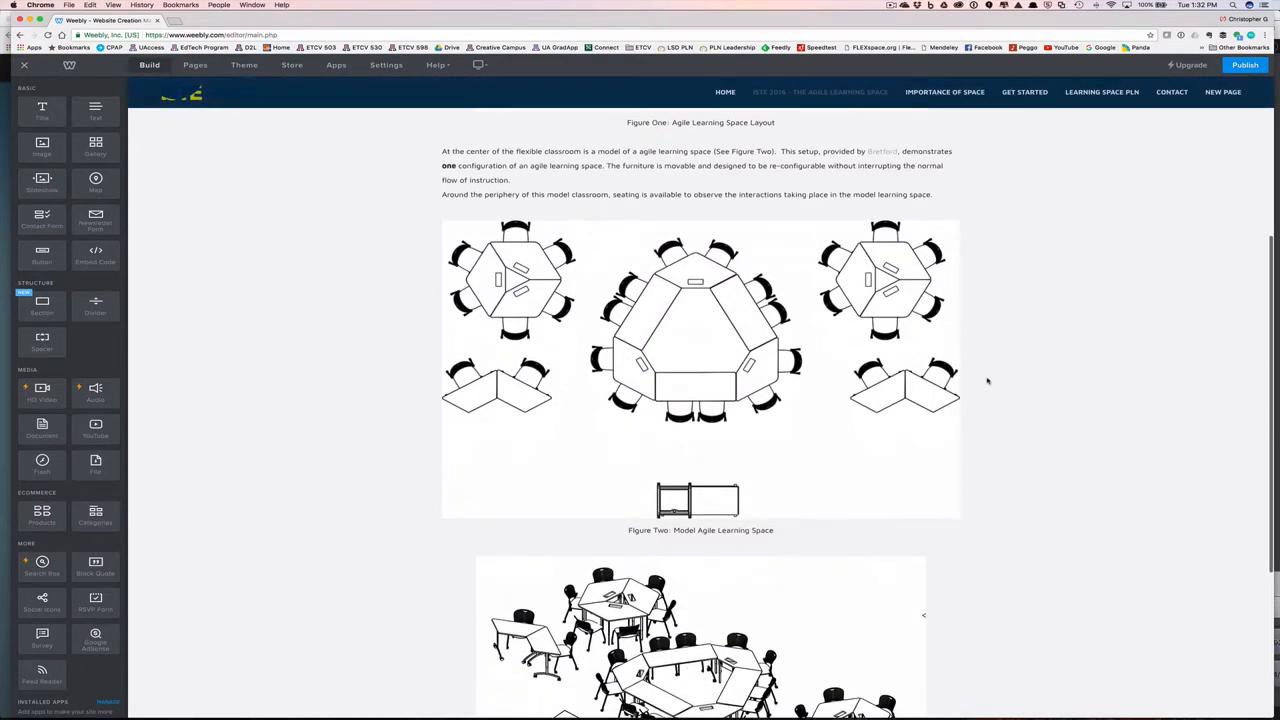
pyautogui.scroll(-3)
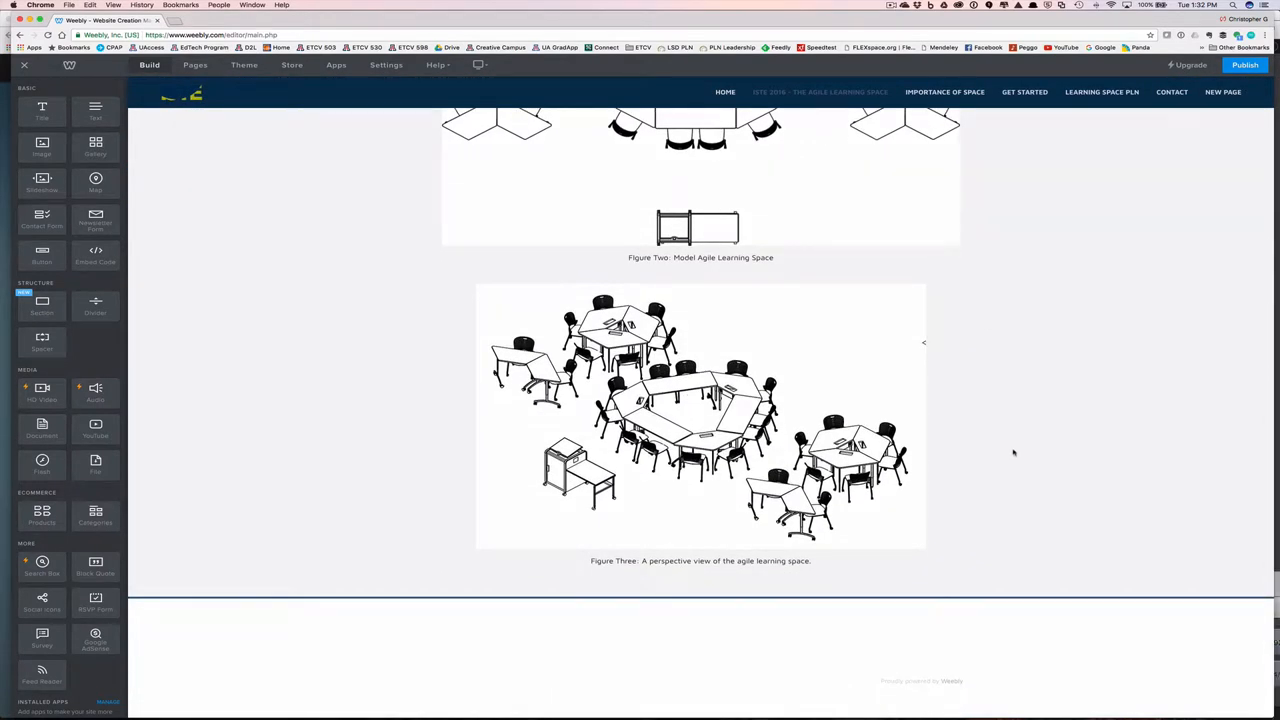
pyautogui.moveTo(894, 580)
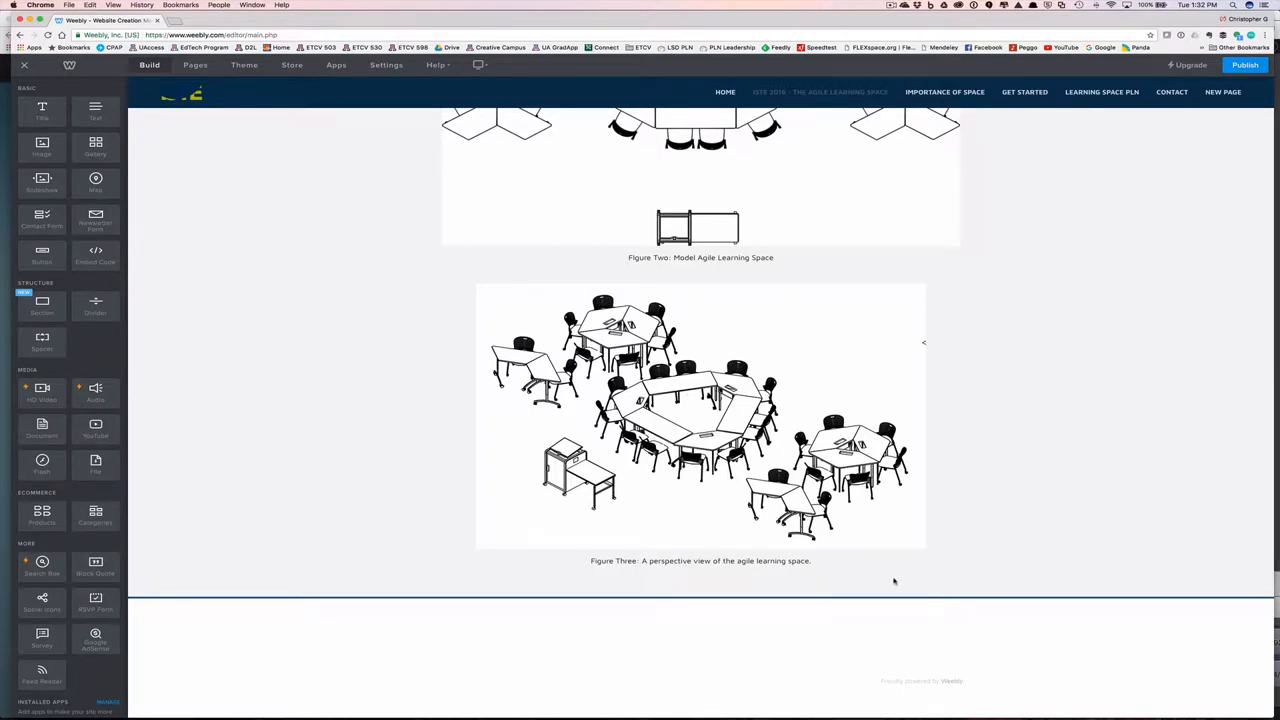
pyautogui.scroll(-3)
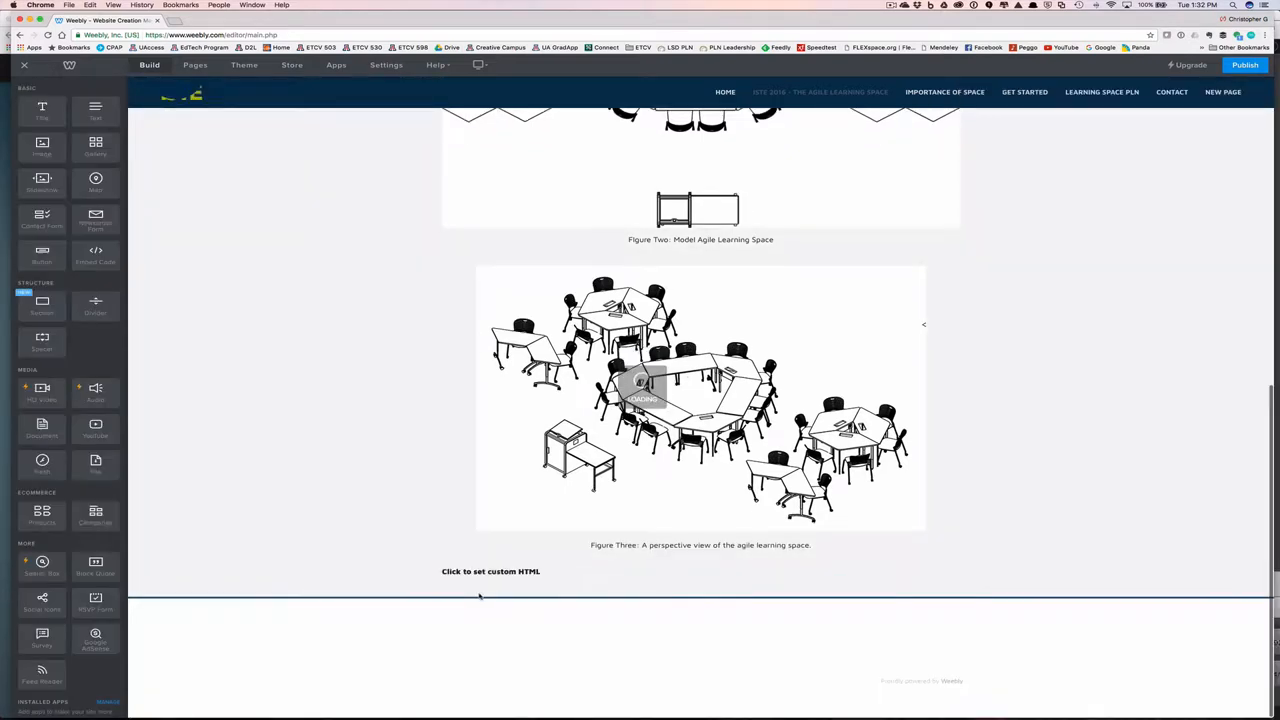
pyautogui.click(490, 572)
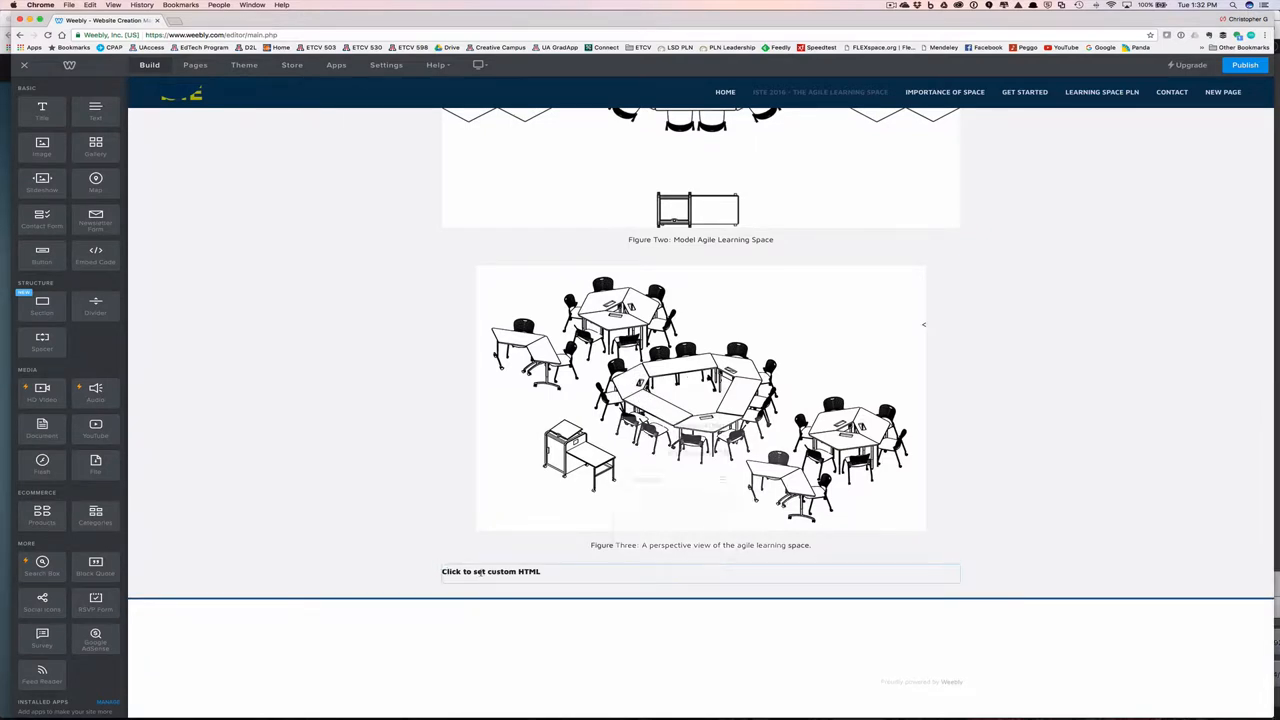
pyautogui.click(700, 572)
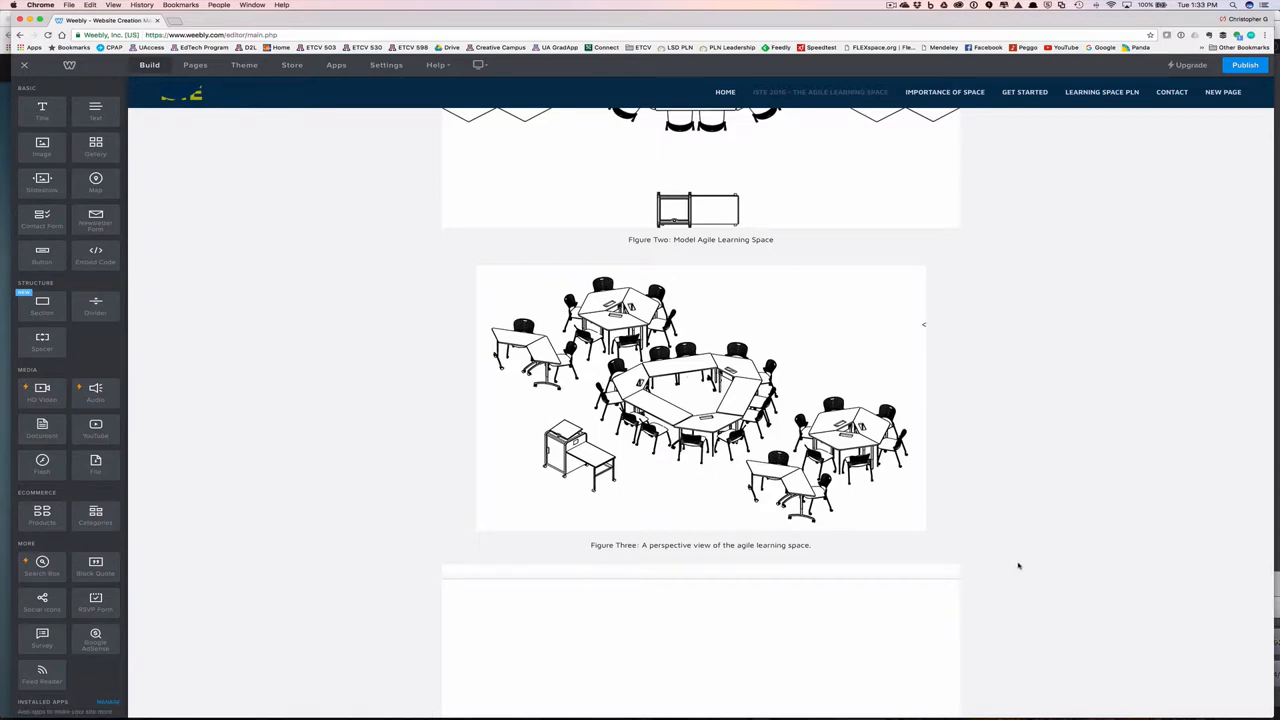
# Publish the Weebly site with the new custom HTML block
pyautogui.scroll(-3)
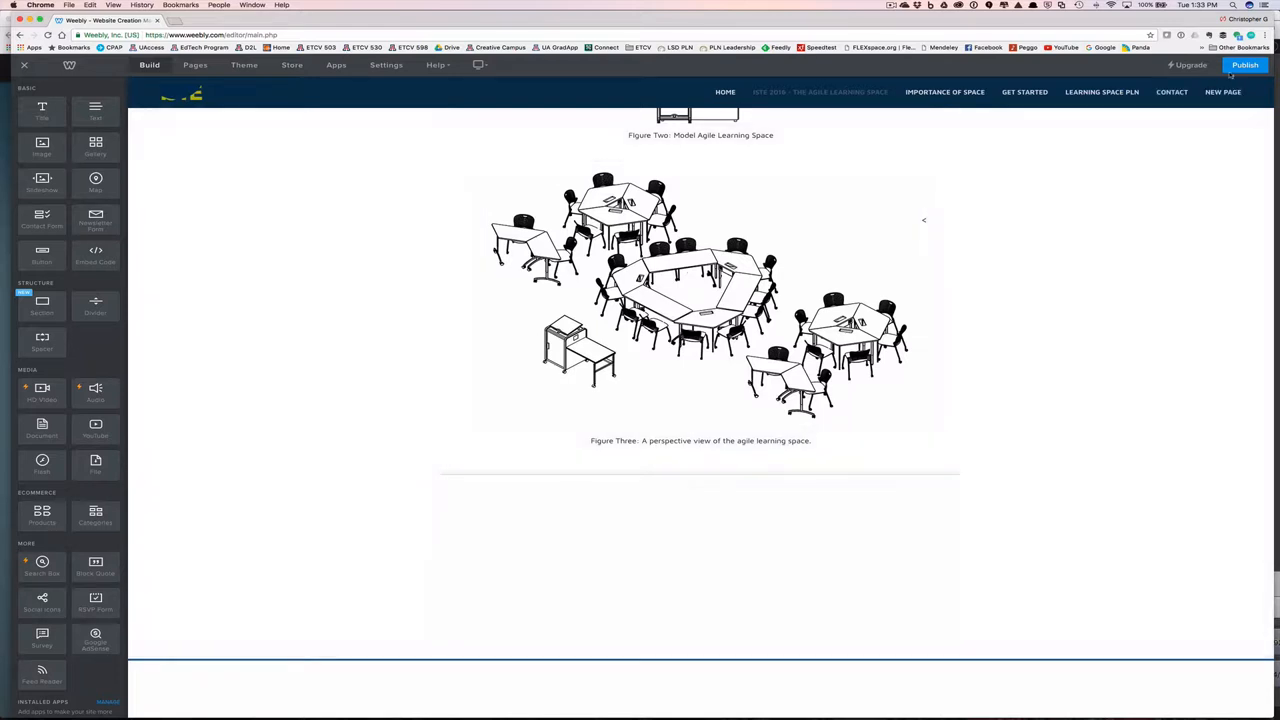
pyautogui.click(1244, 64)
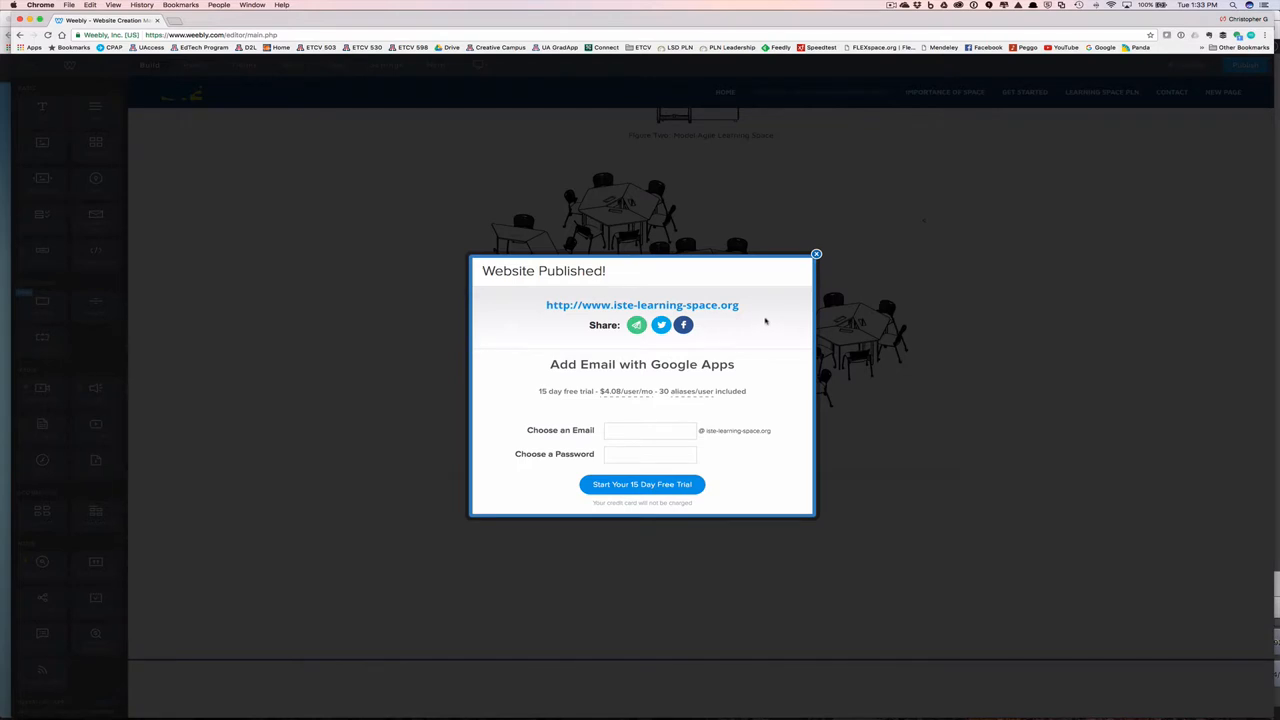
pyautogui.moveTo(714, 304)
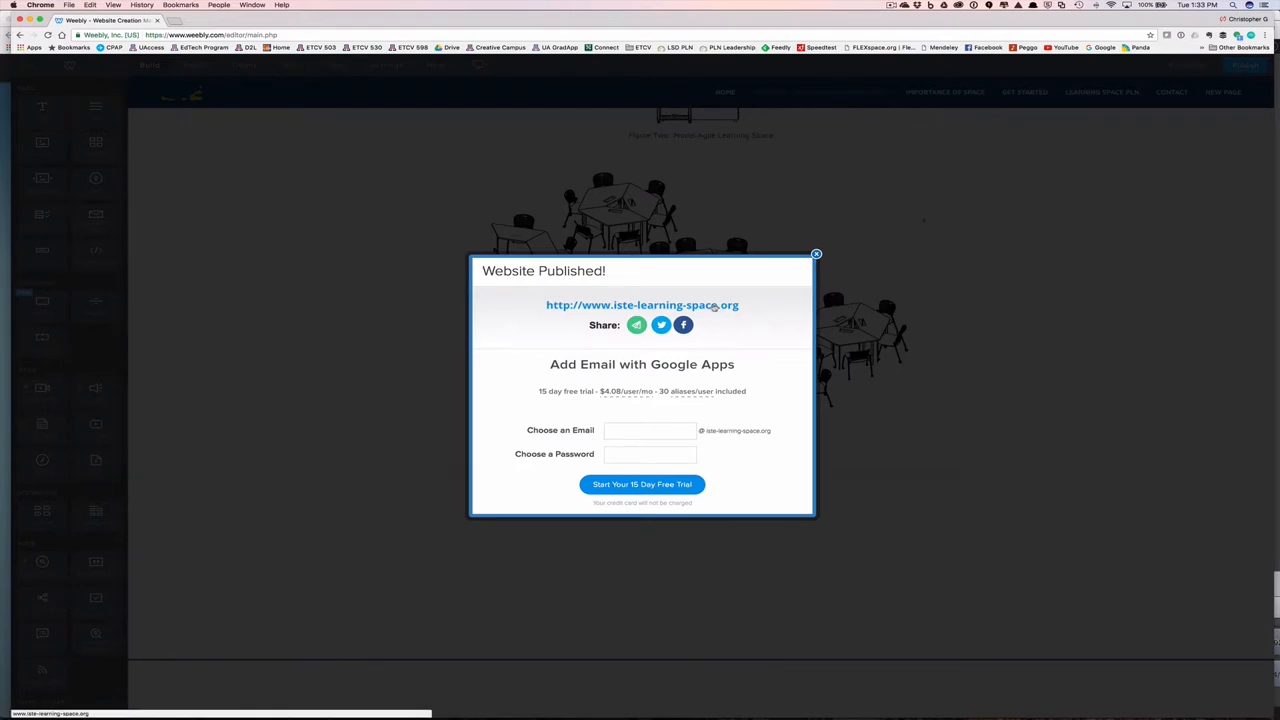
# Visit the live page and select the Ground floor in the embedded classroom plan
pyautogui.click(640, 304)
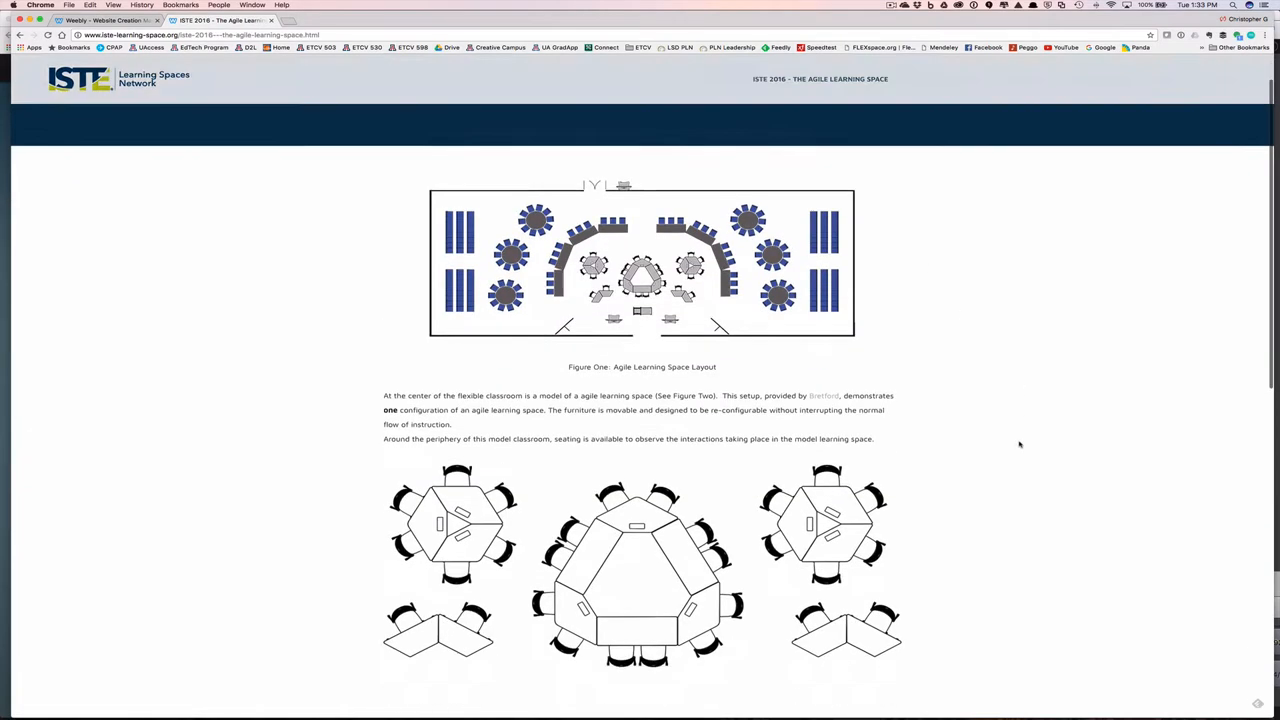
pyautogui.scroll(-3)
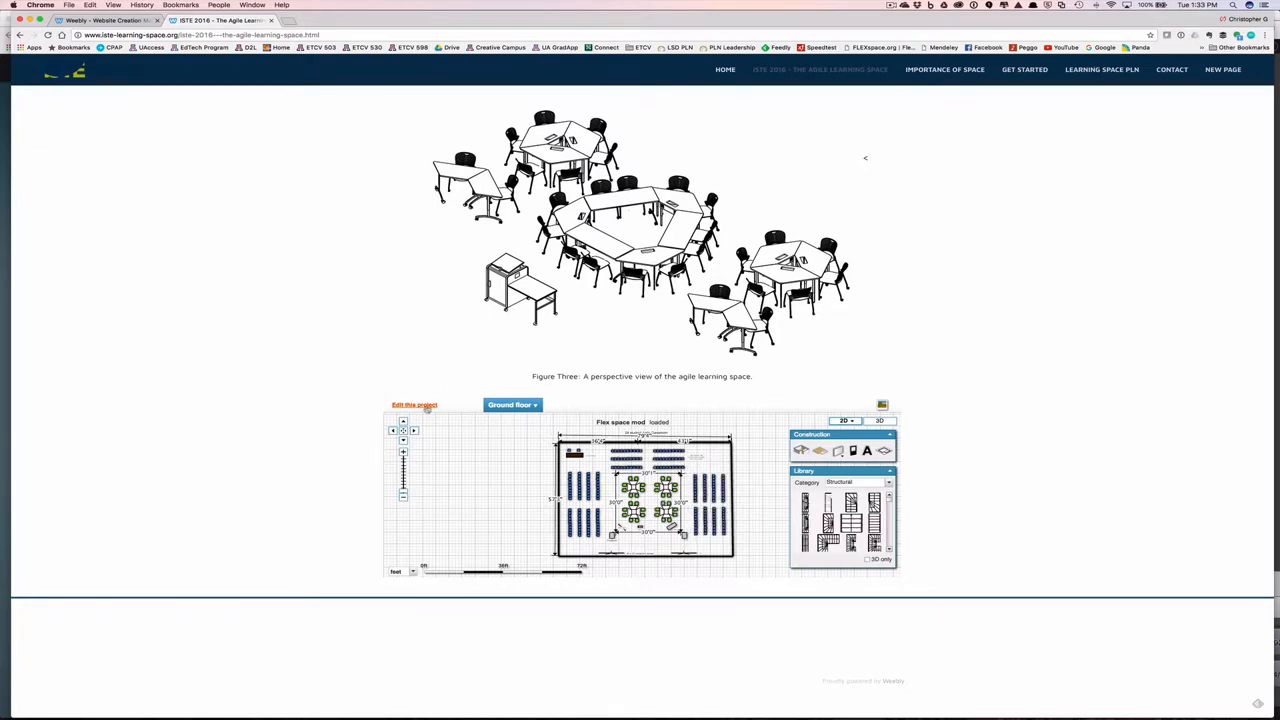
pyautogui.click(484, 420)
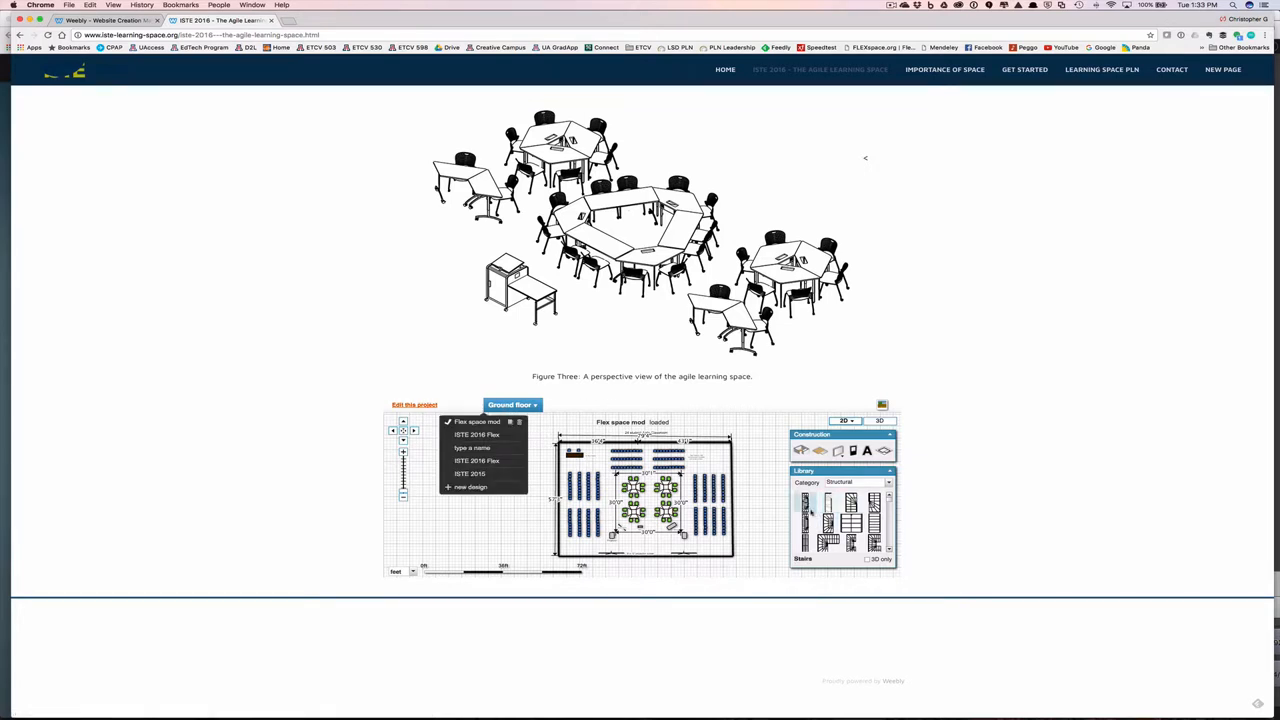
pyautogui.click(744, 516)
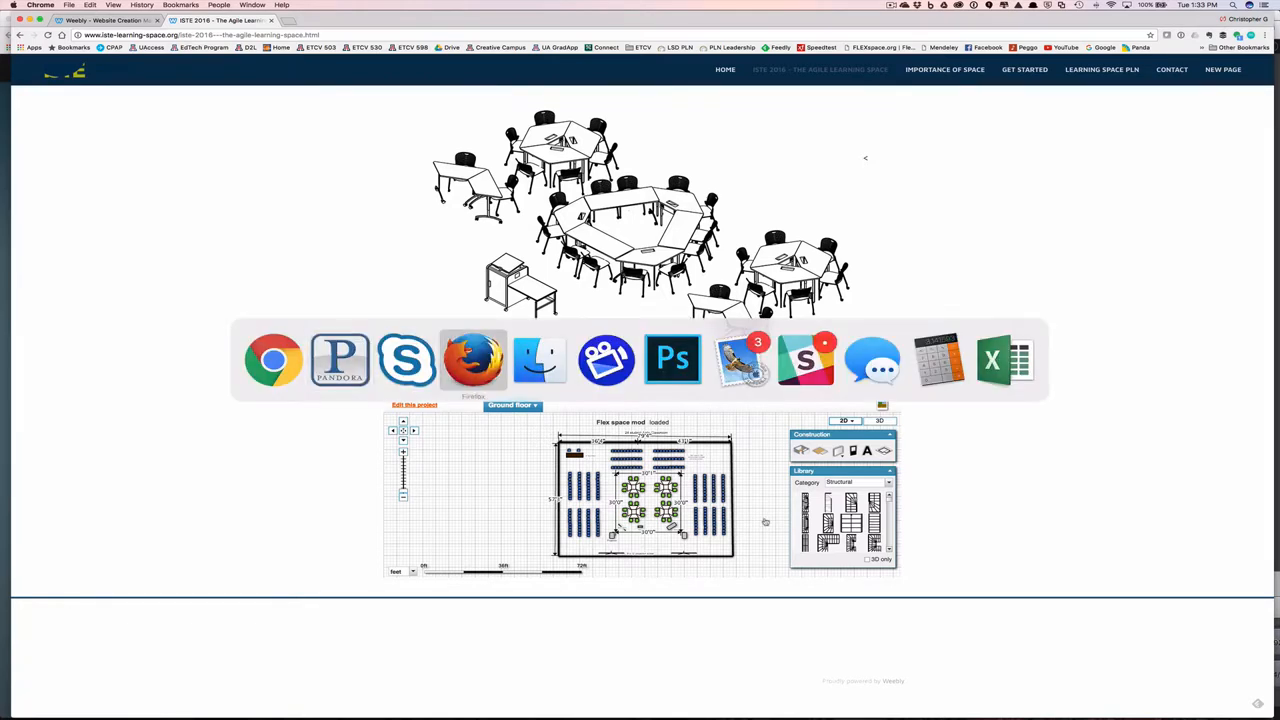
# Load the published page in Firefox and switch the embedded plan to 3D view
pyautogui.click(472, 360)
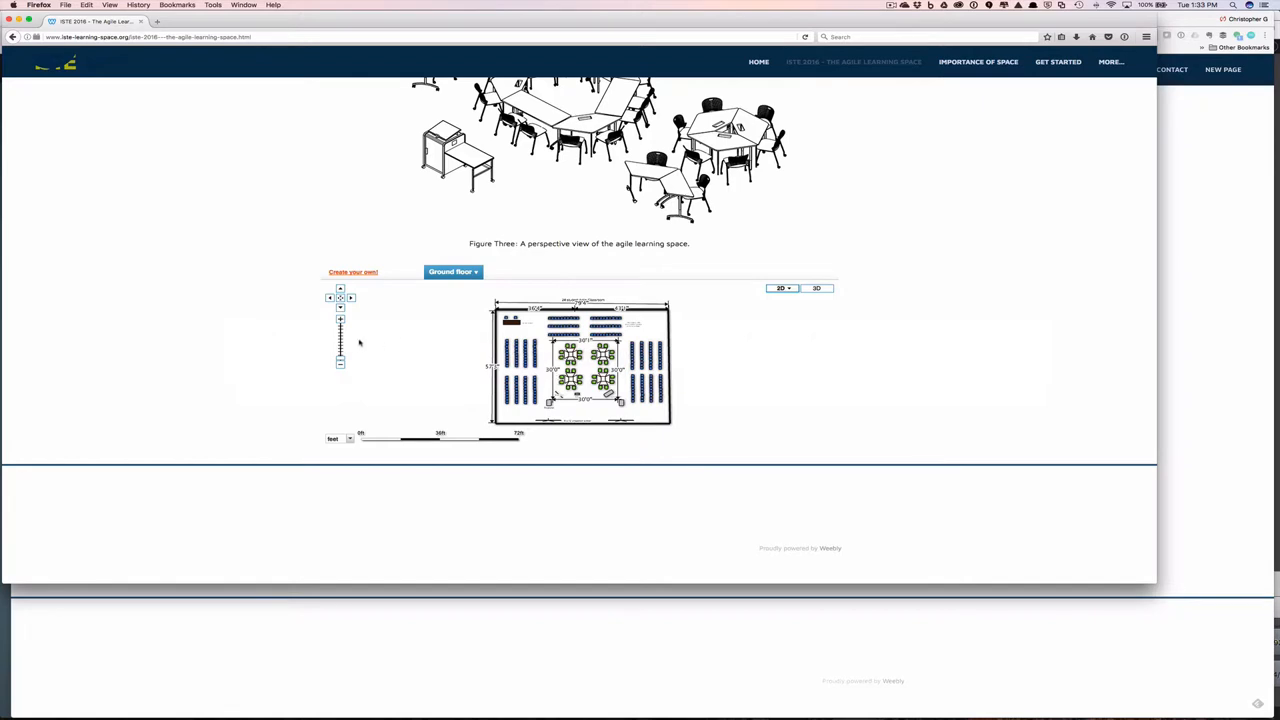
pyautogui.moveTo(808, 288)
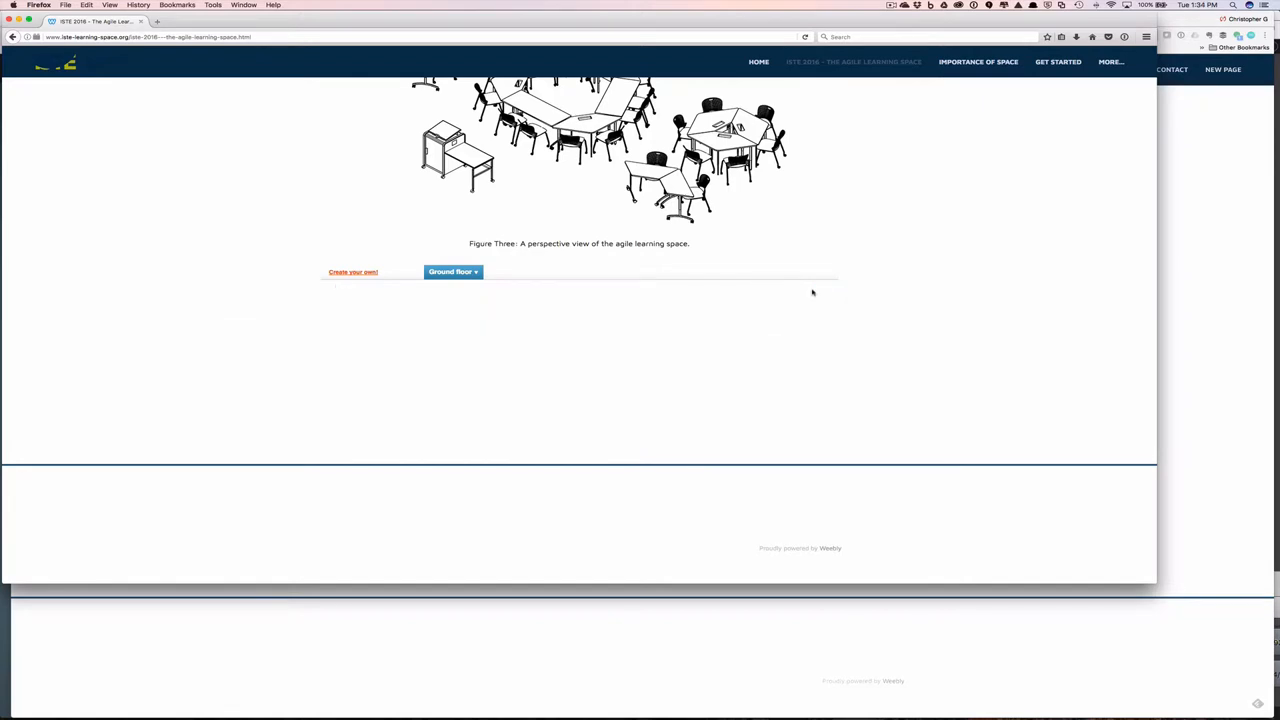
pyautogui.click(452, 272)
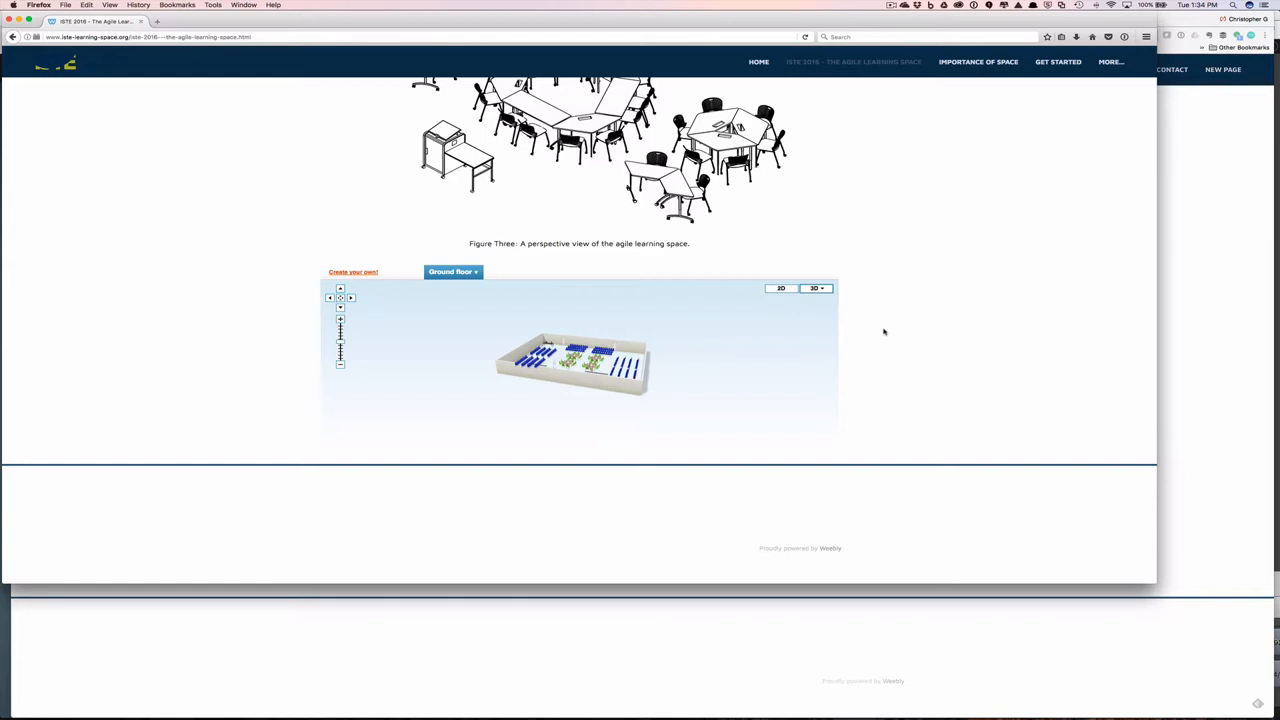
pyautogui.moveTo(888, 344)
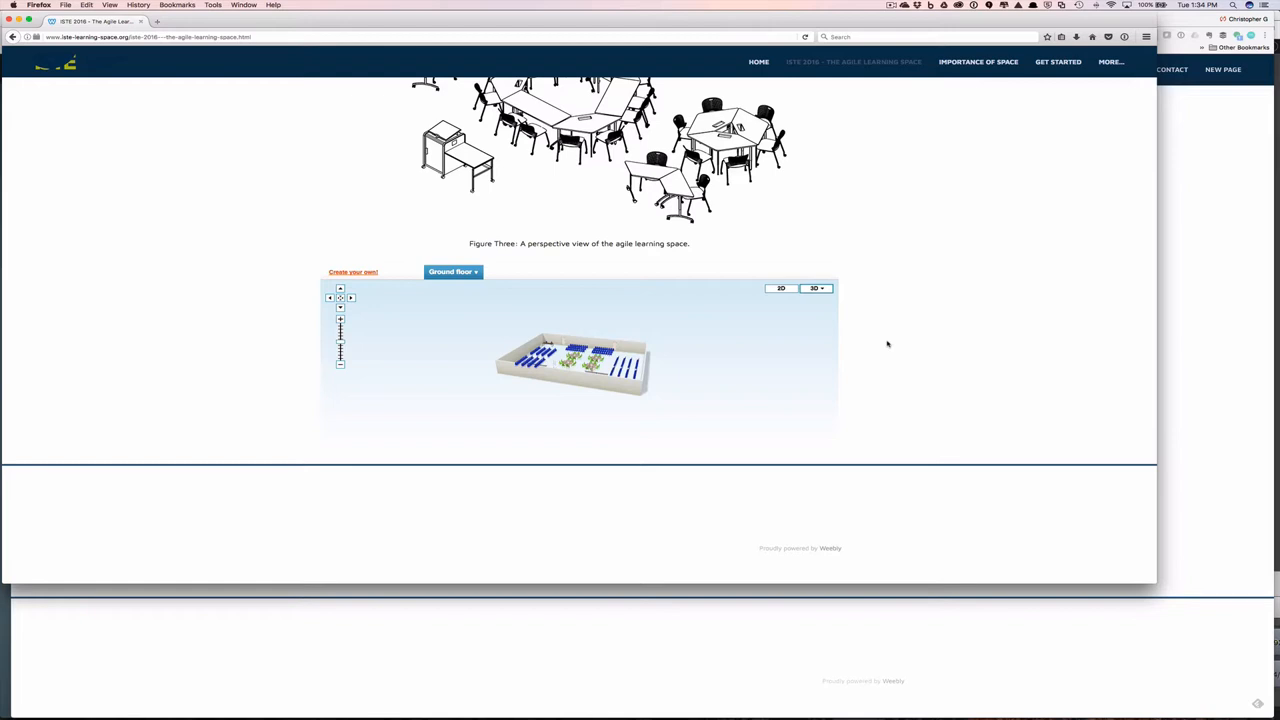
pyautogui.moveTo(1216, 442)
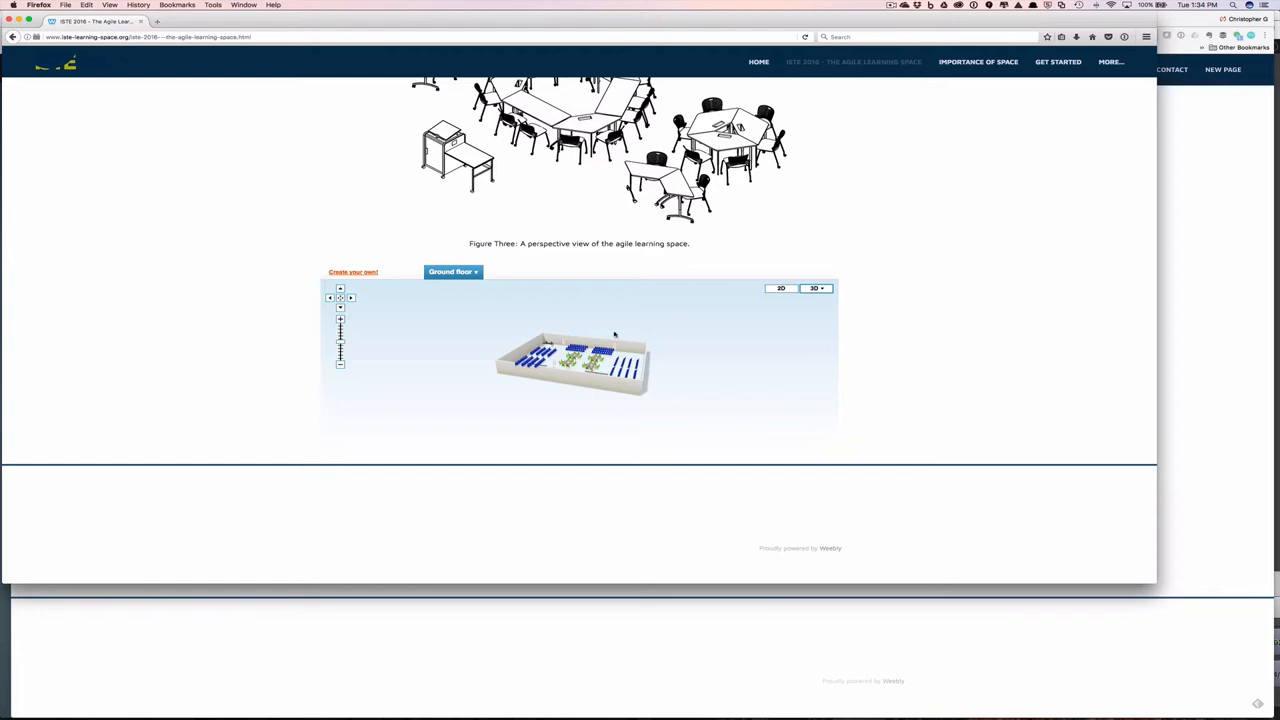
pyautogui.moveTo(700, 304)
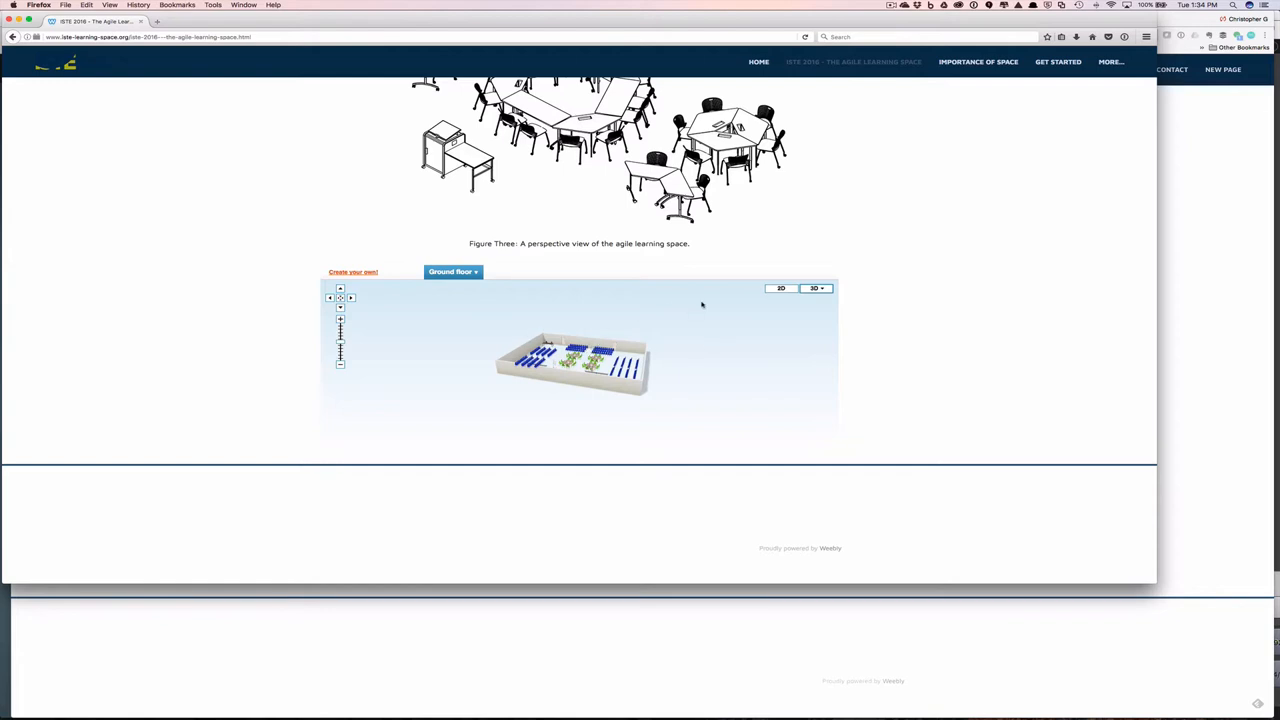
pyautogui.moveTo(948, 300)
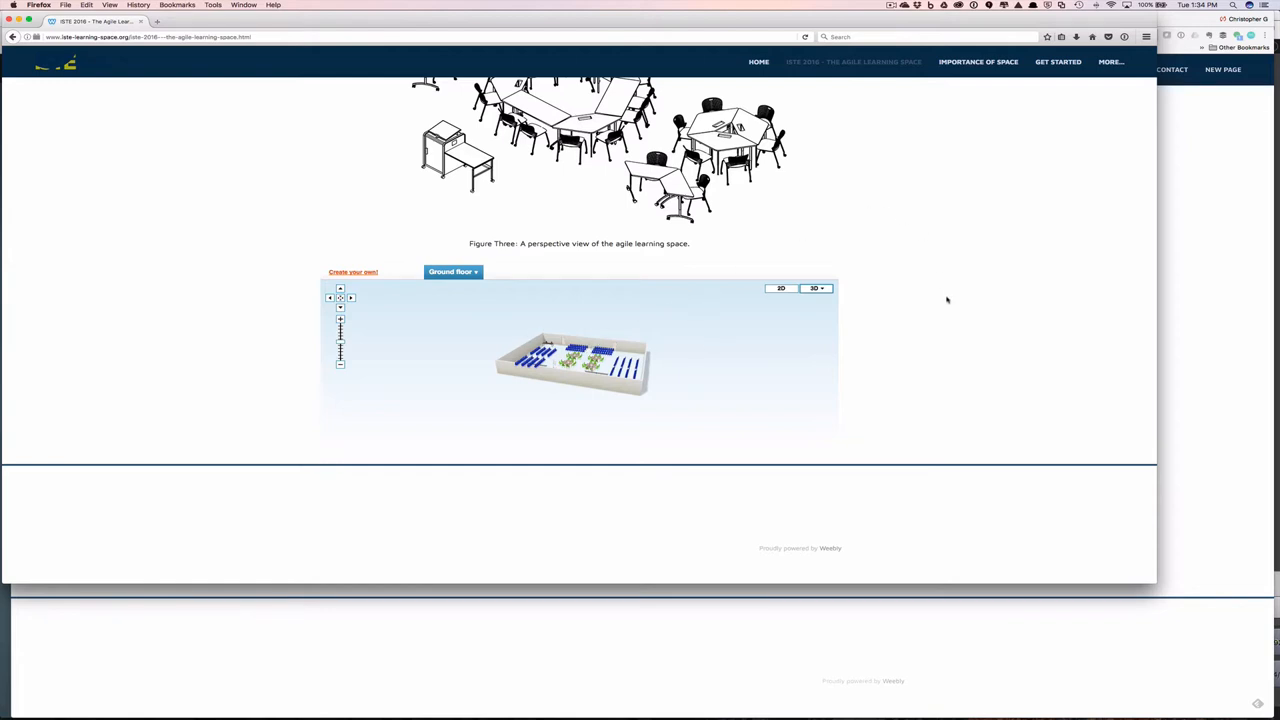
pyautogui.moveTo(968, 364)
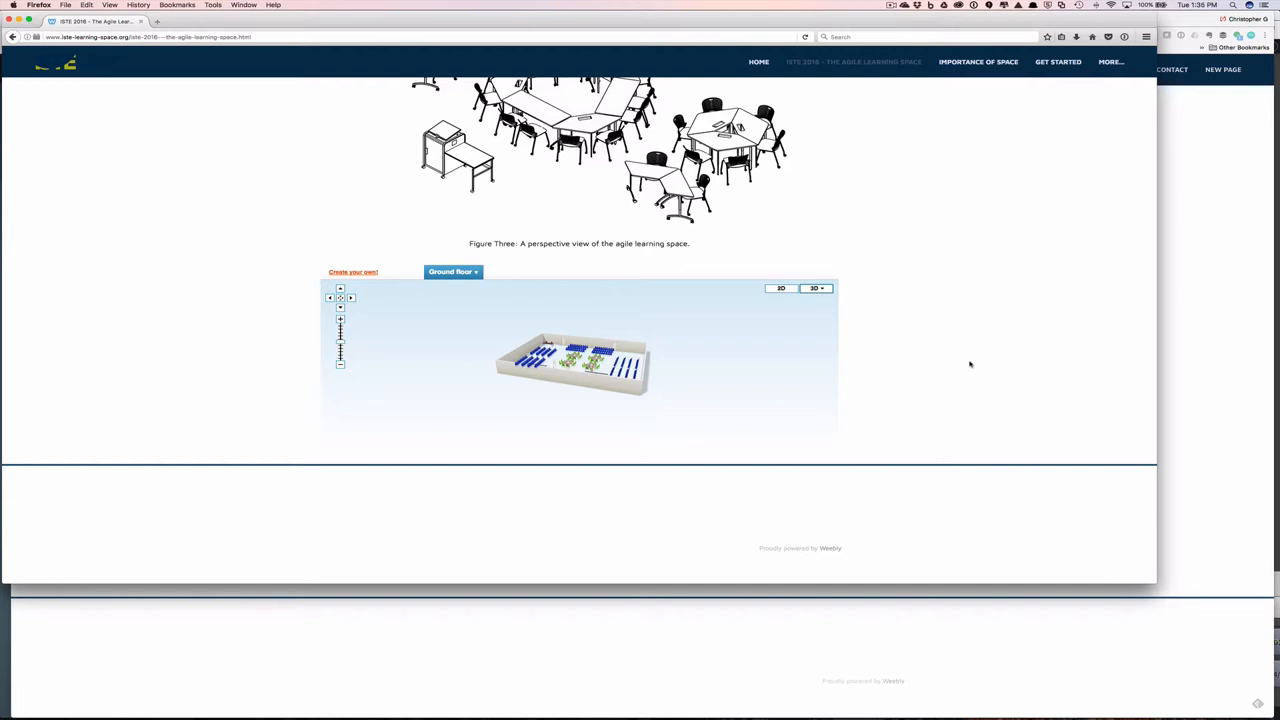